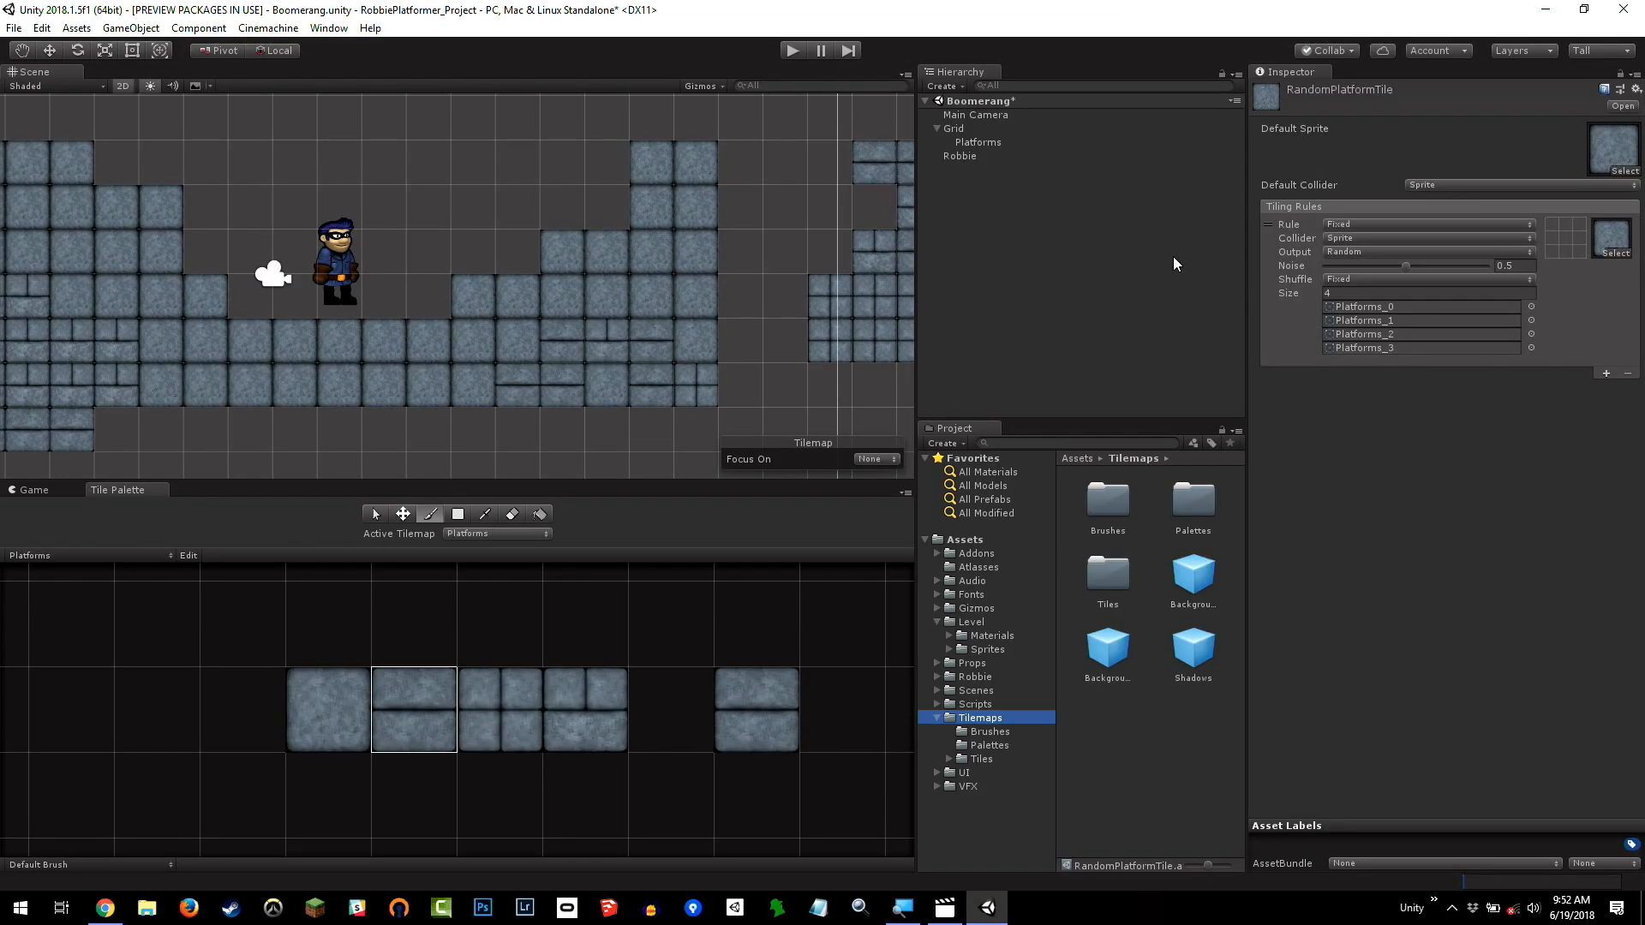
Select Platforms under Grid to view its Tilemap and Tilemap Renderer components
left_click(976, 141)
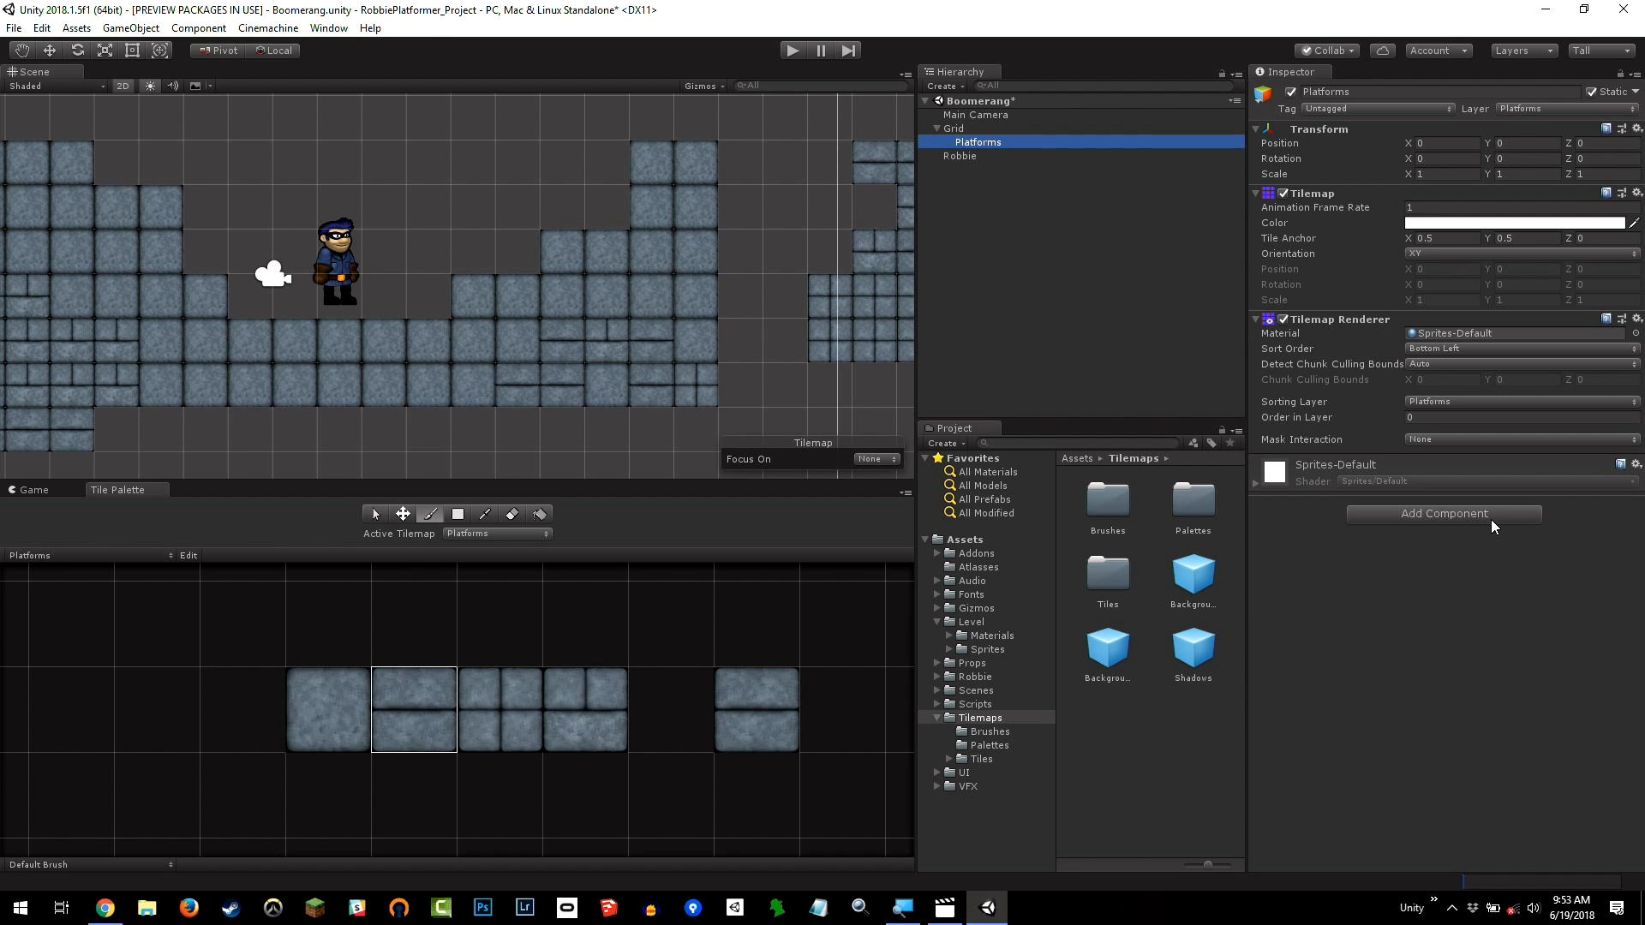
mouse_move(1076, 226)
type("tile")
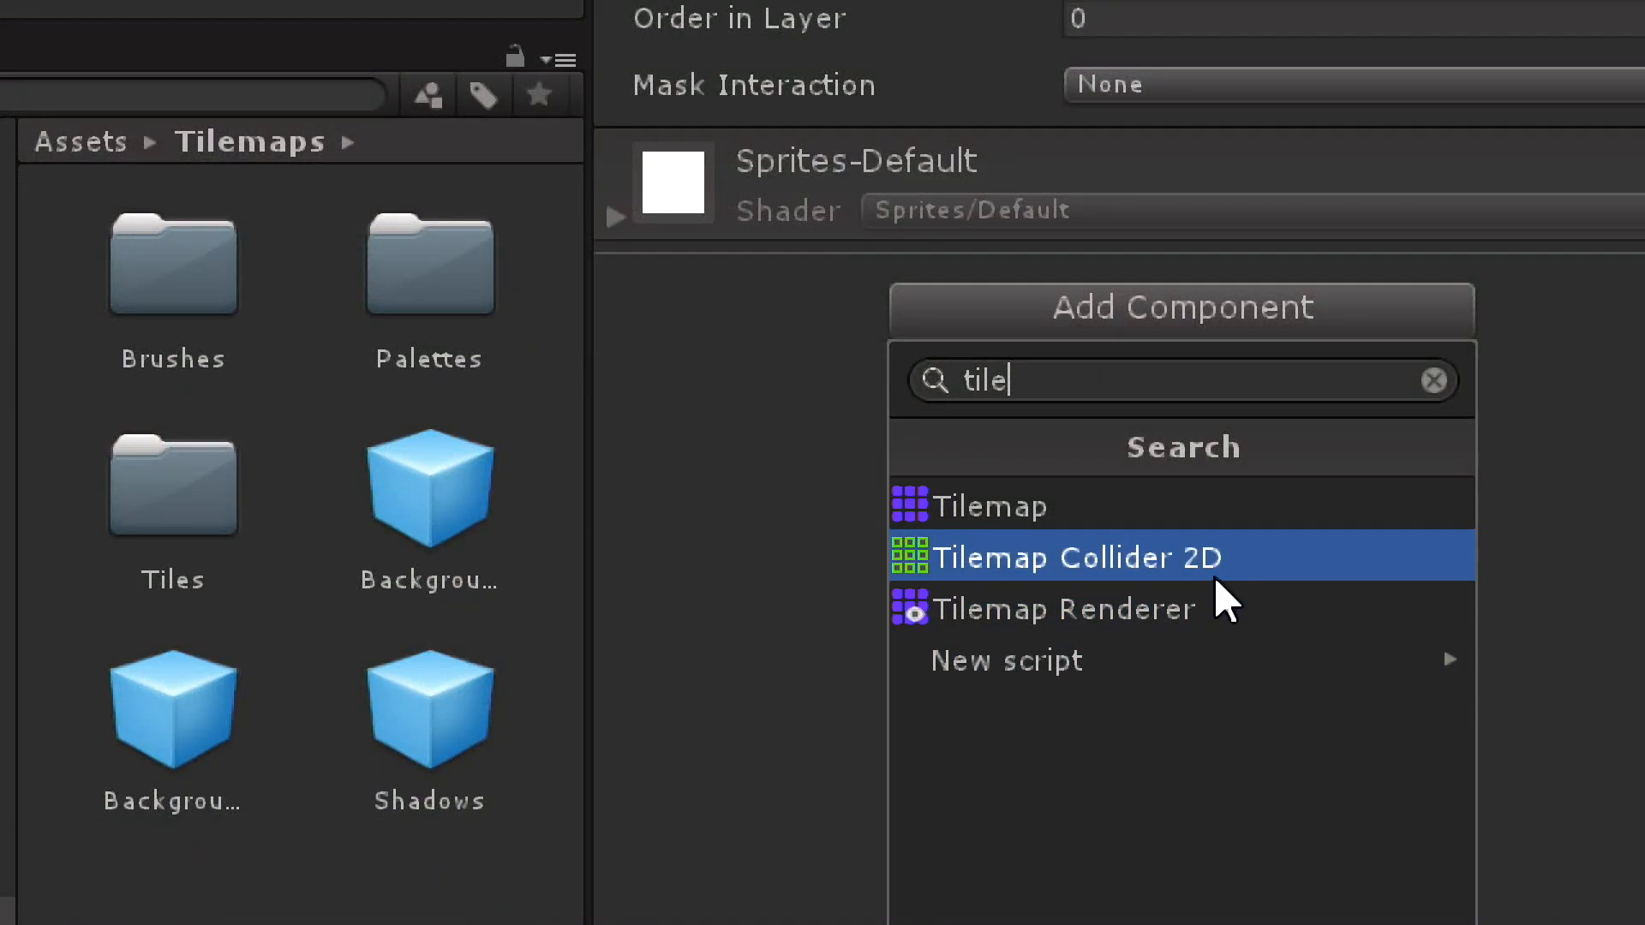
mouse_move(1226, 598)
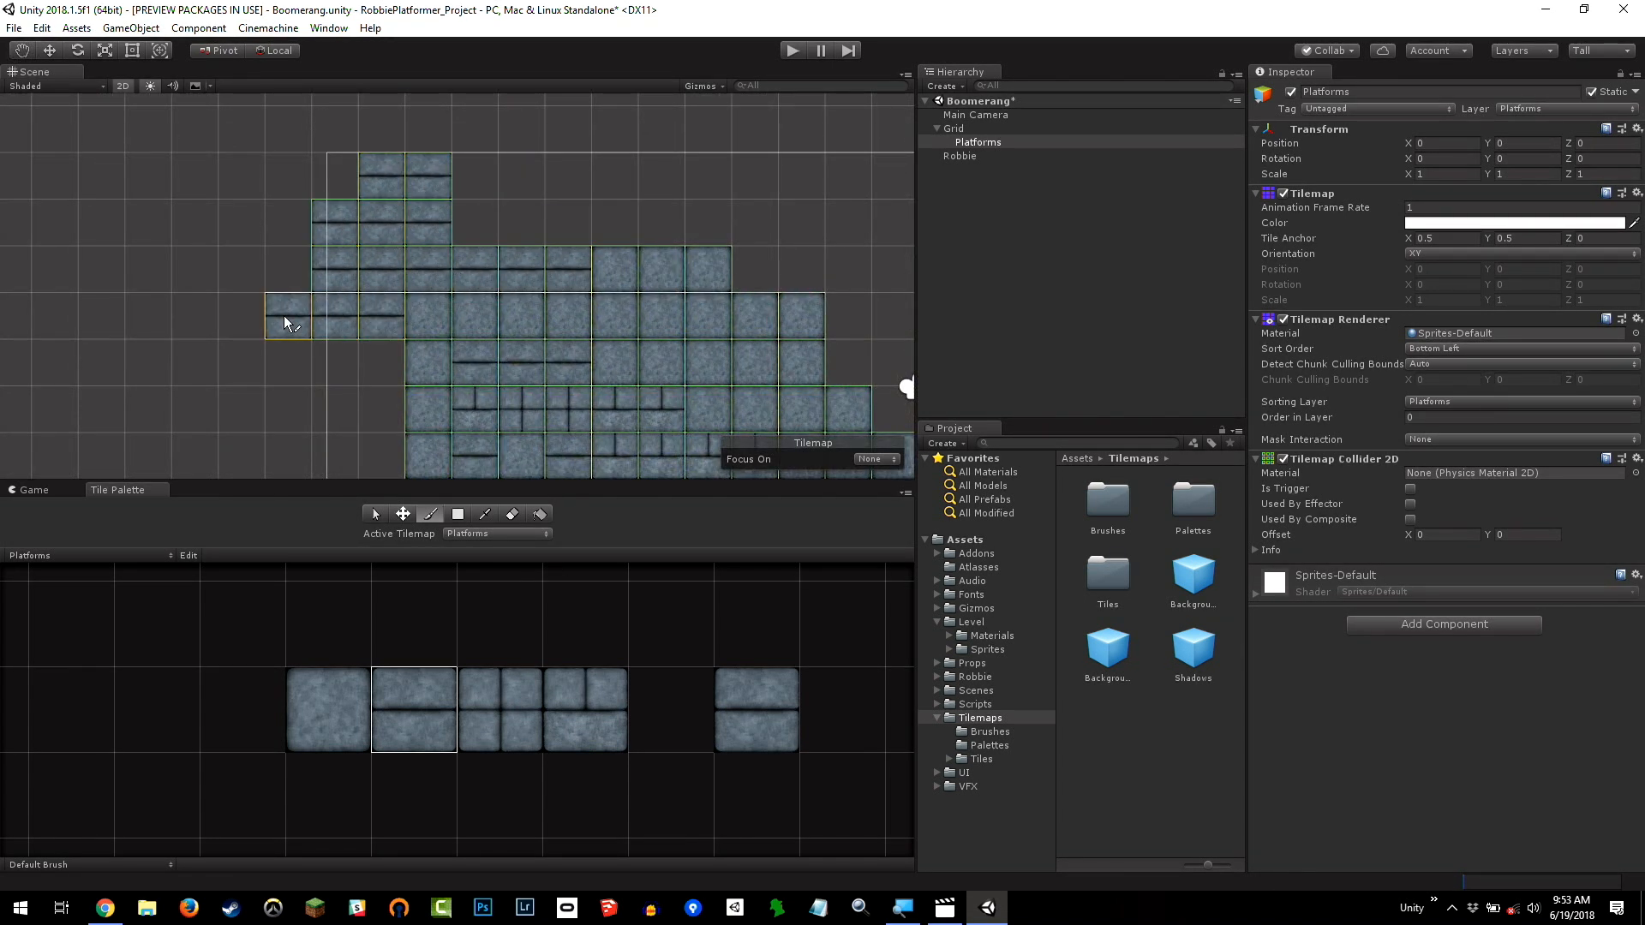
Add a Tilemap Collider 2D component to the Platforms tilemap
left_click(242, 310)
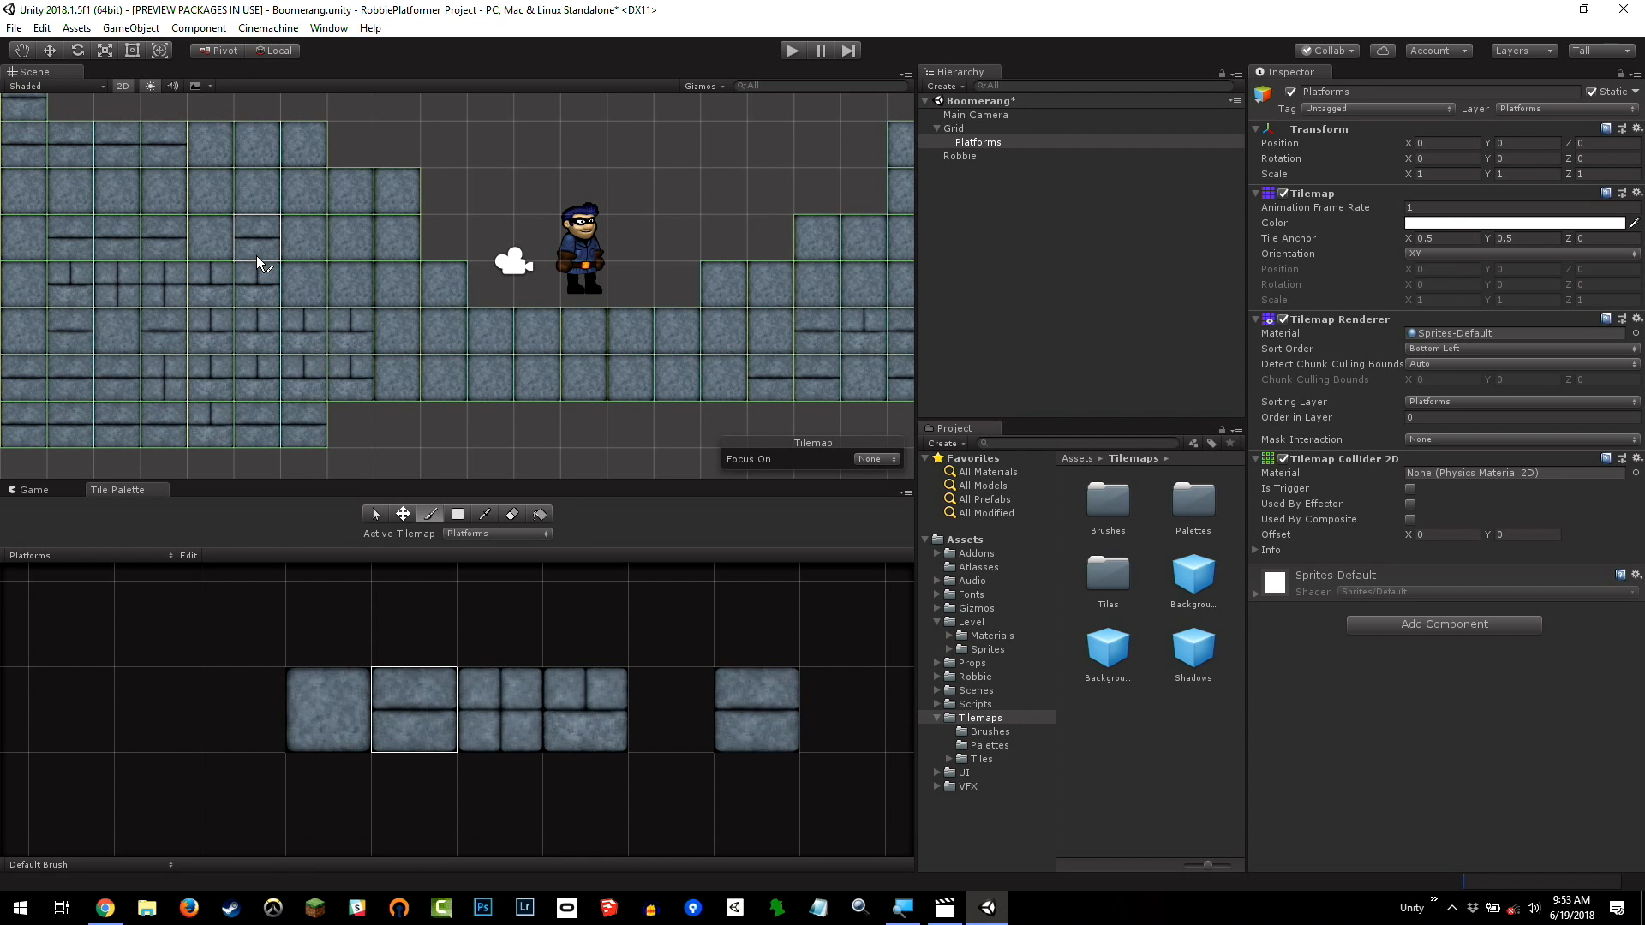
mouse_move(504, 351)
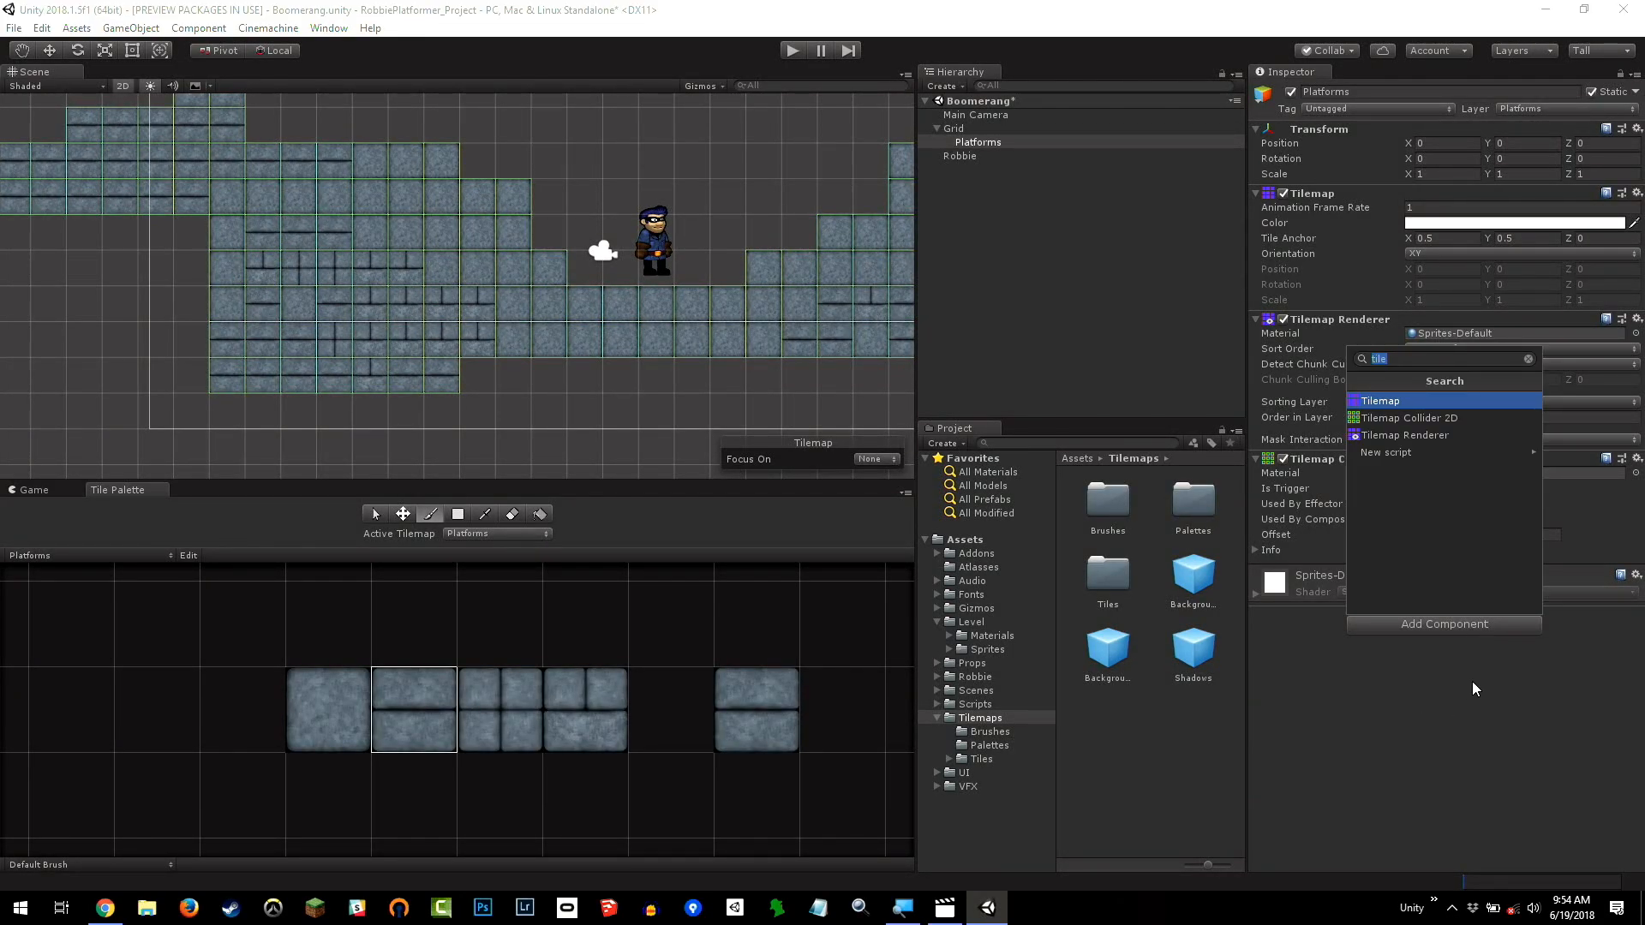
Enable Used By Composite on the Platforms Tilemap Collider 2D
left_click(1415, 417)
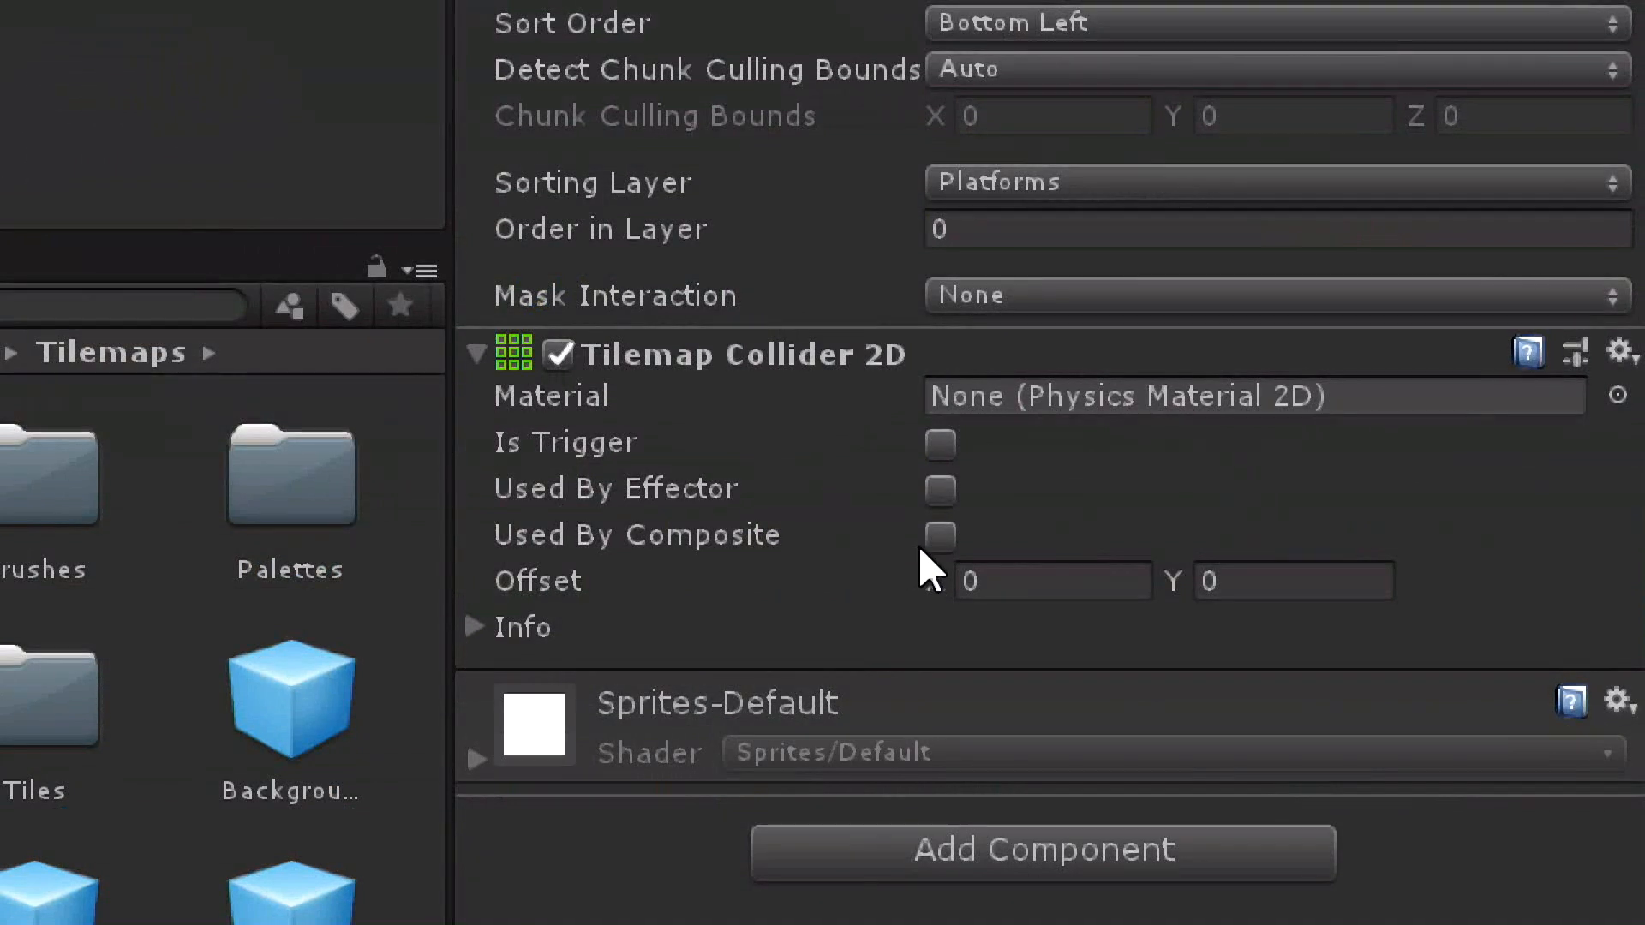
left_click(939, 535)
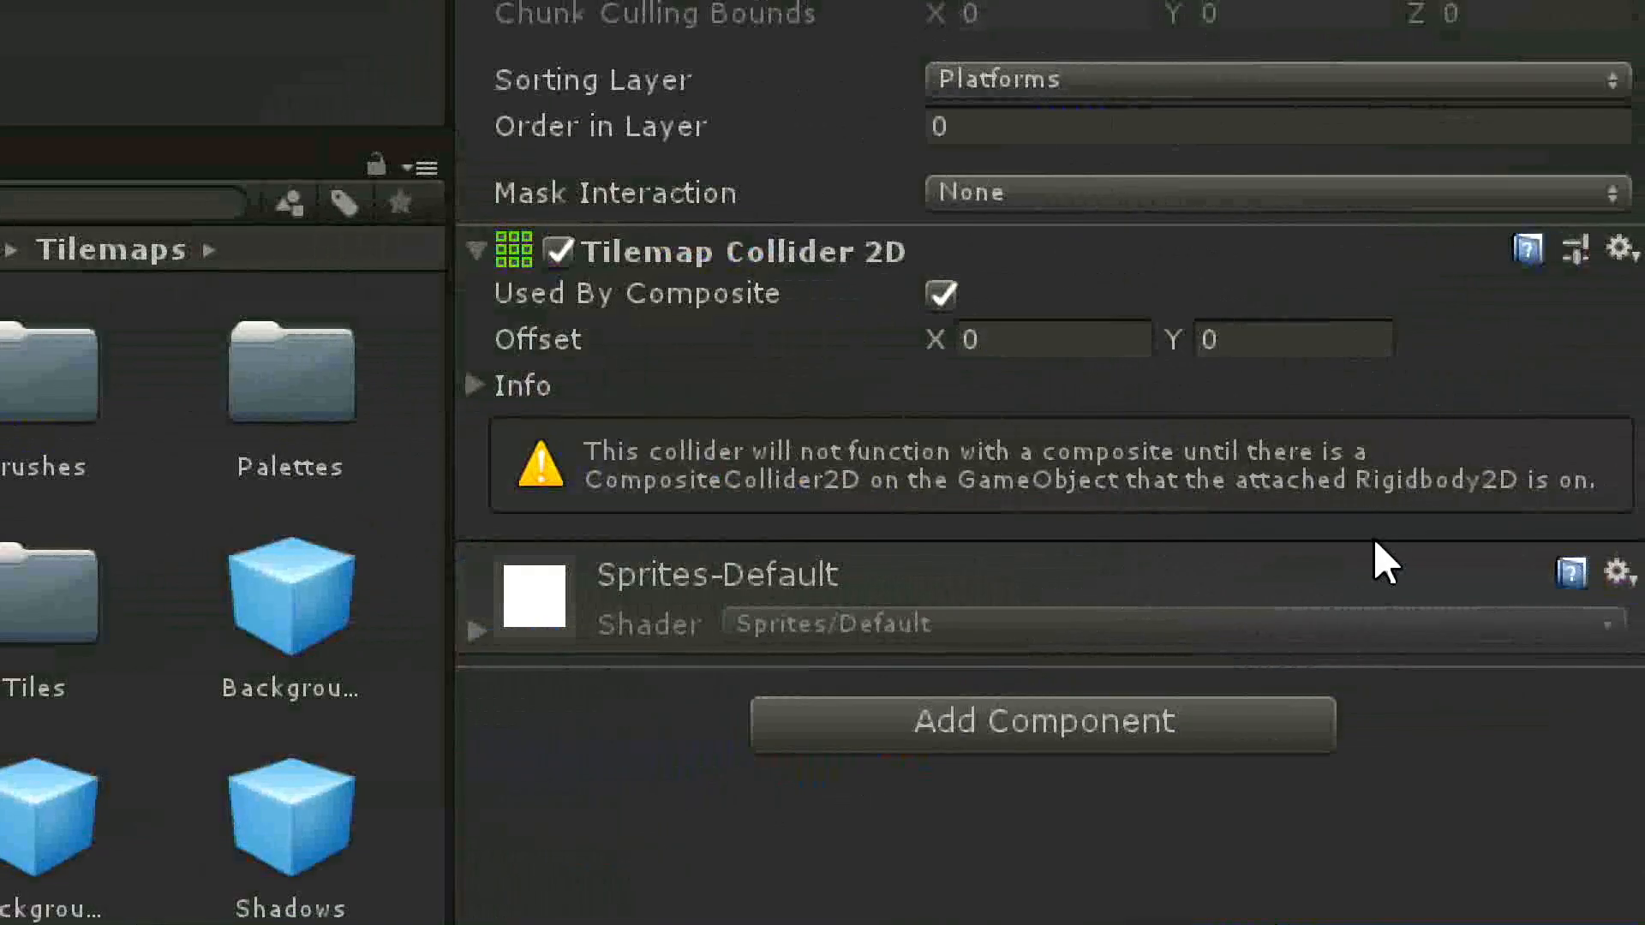
mouse_move(1144, 493)
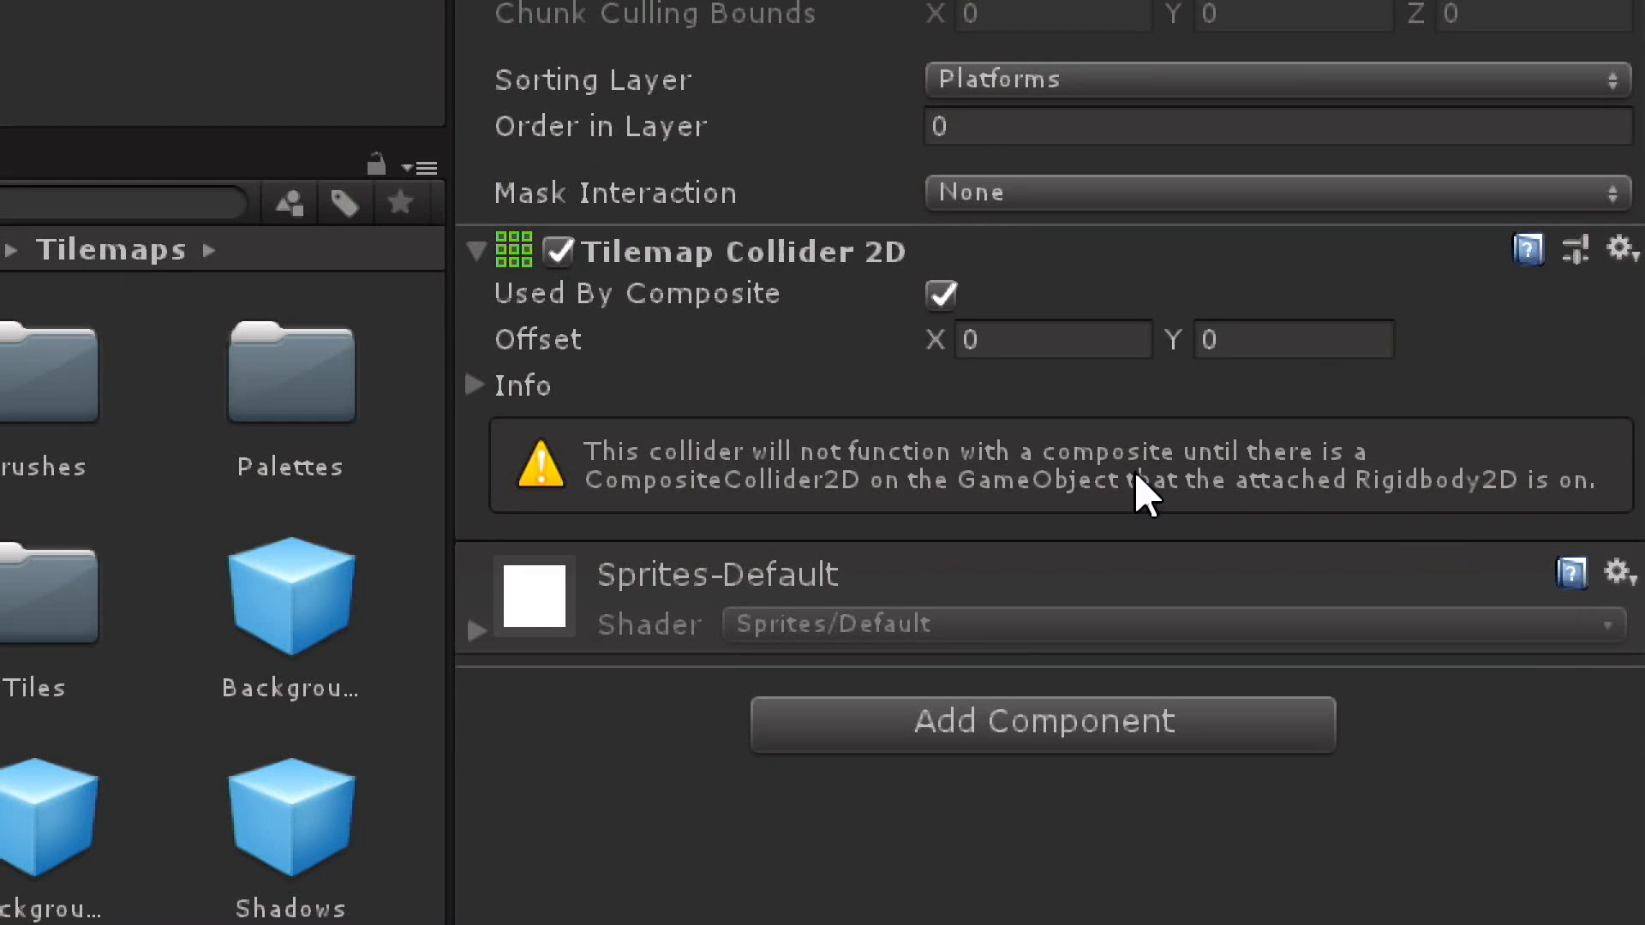
mouse_move(991, 320)
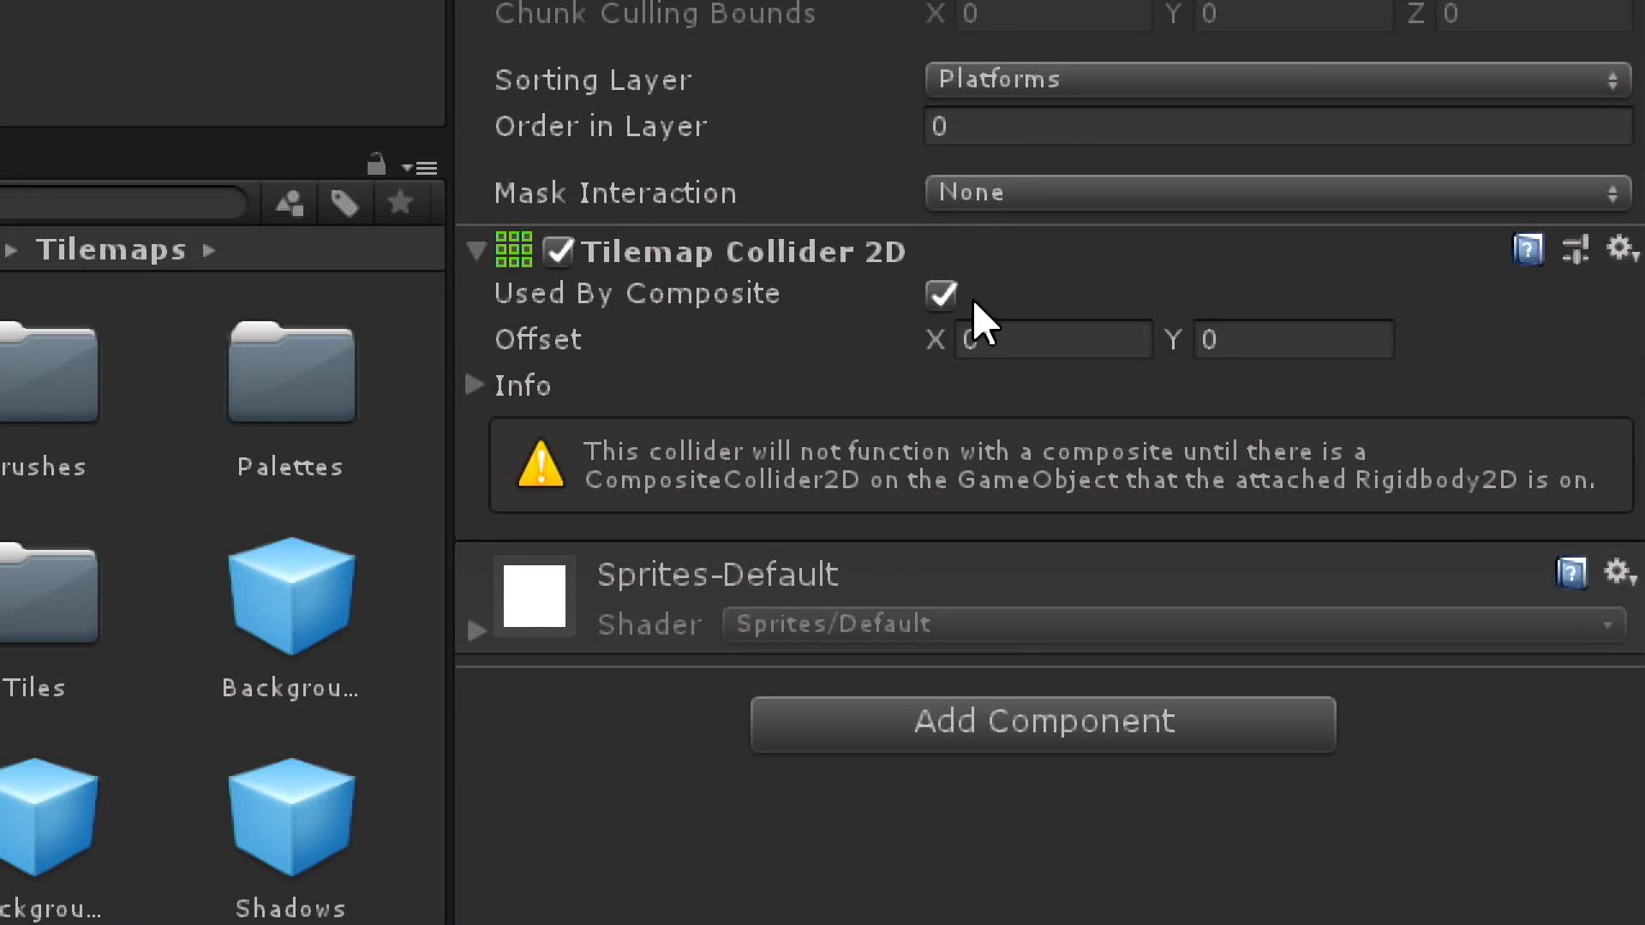
mouse_move(861, 534)
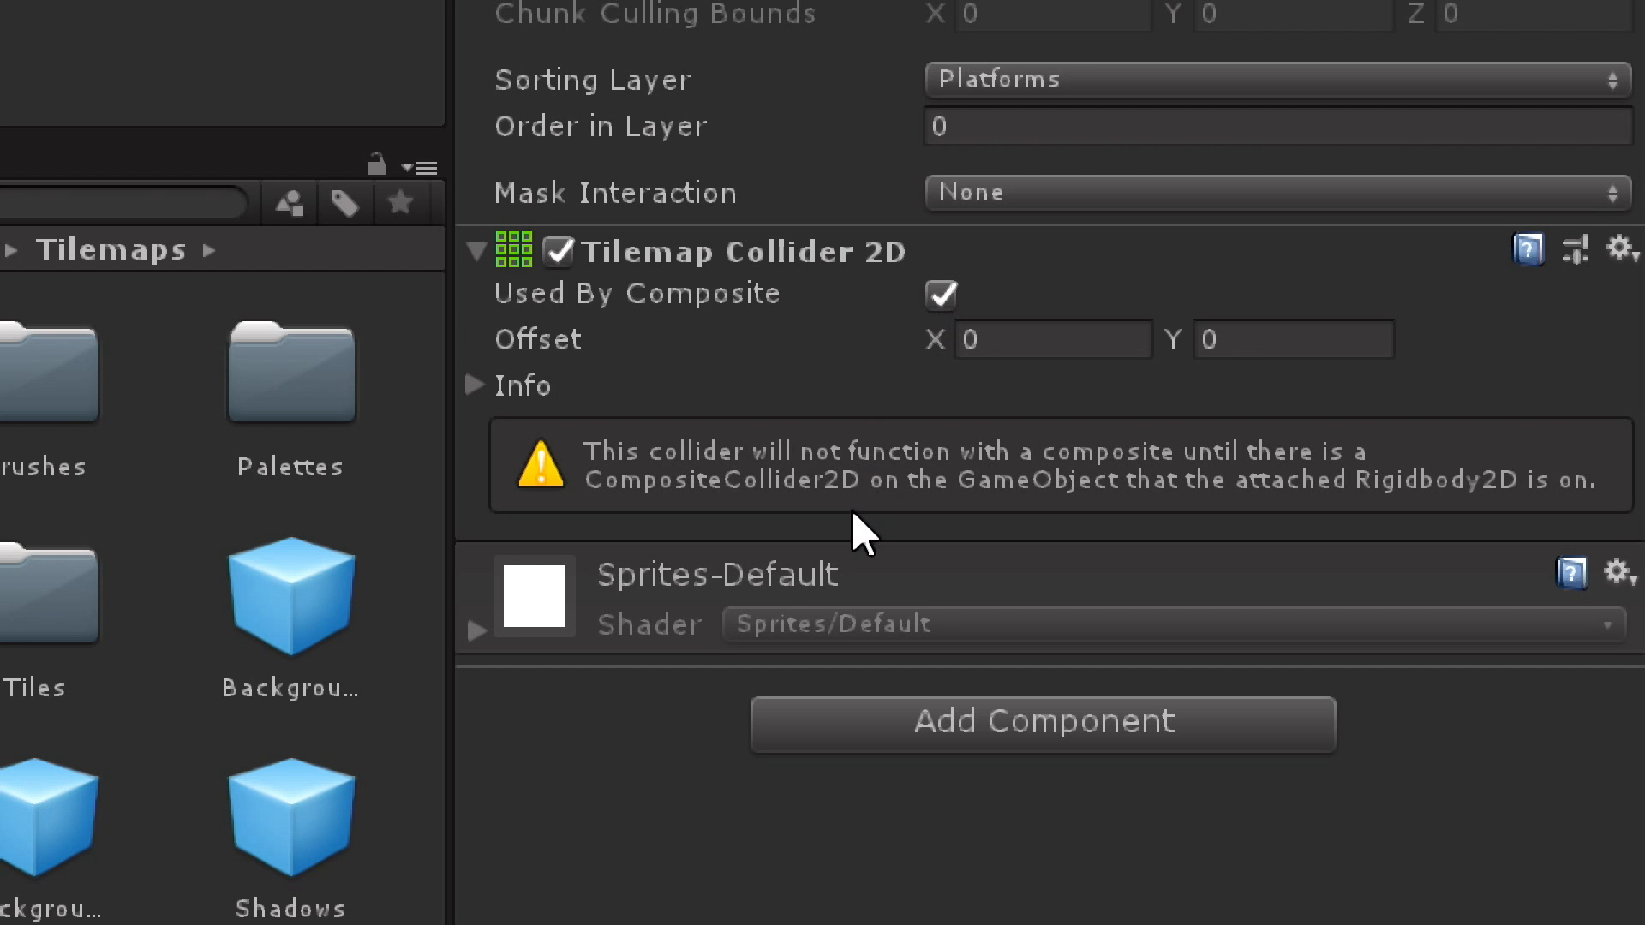
mouse_move(640, 514)
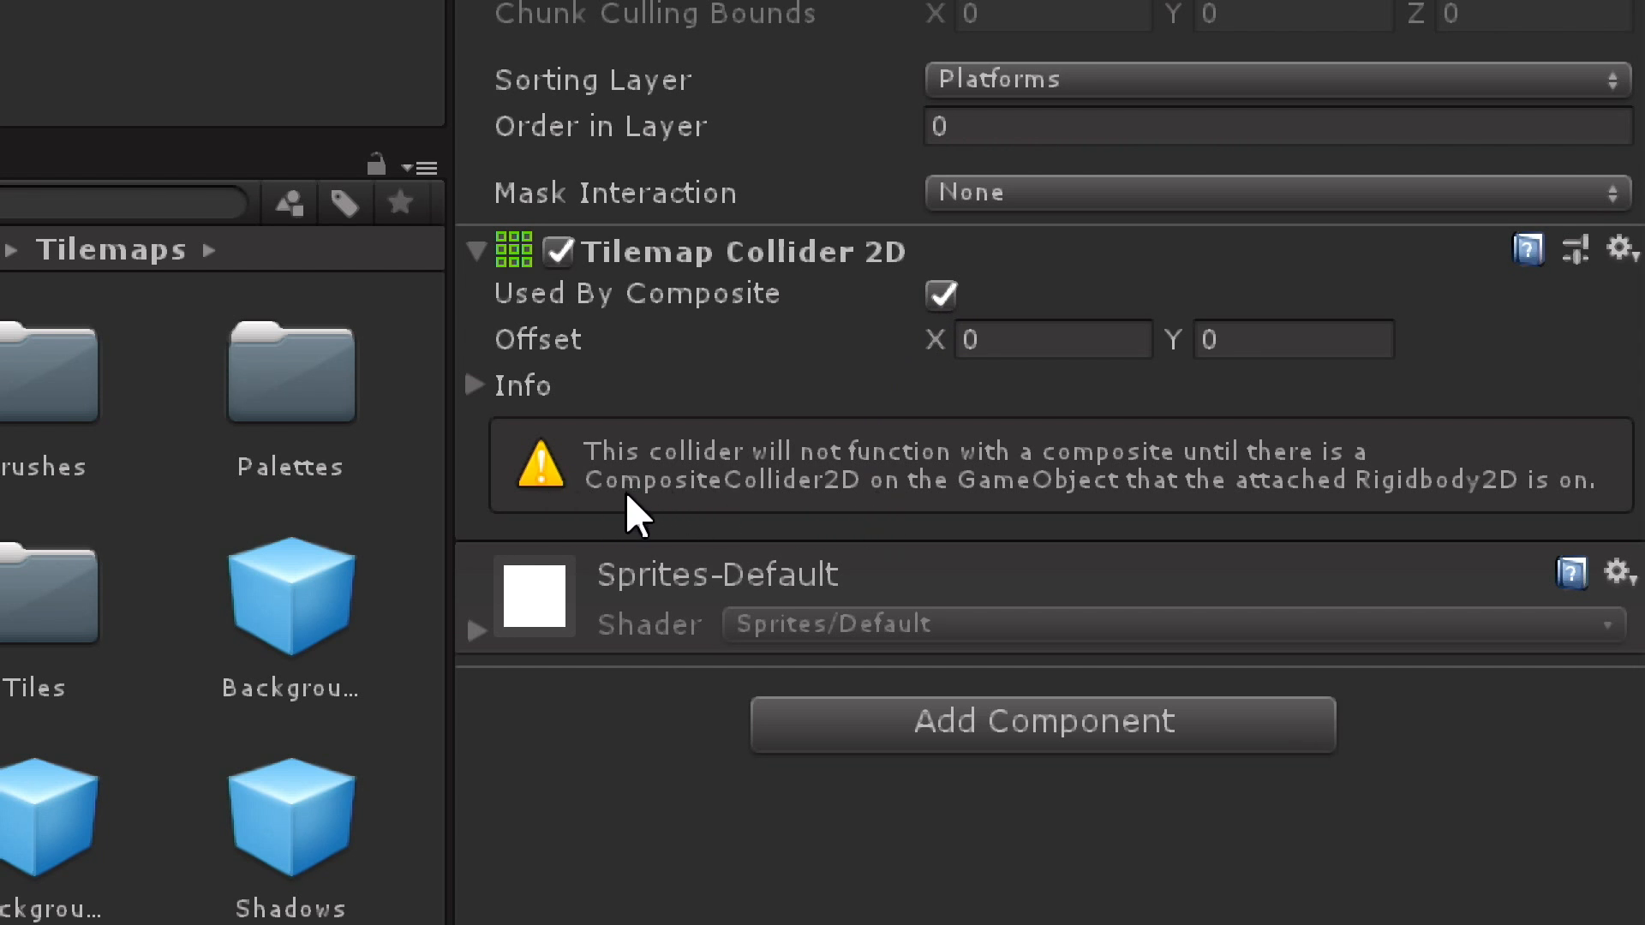
mouse_move(902, 504)
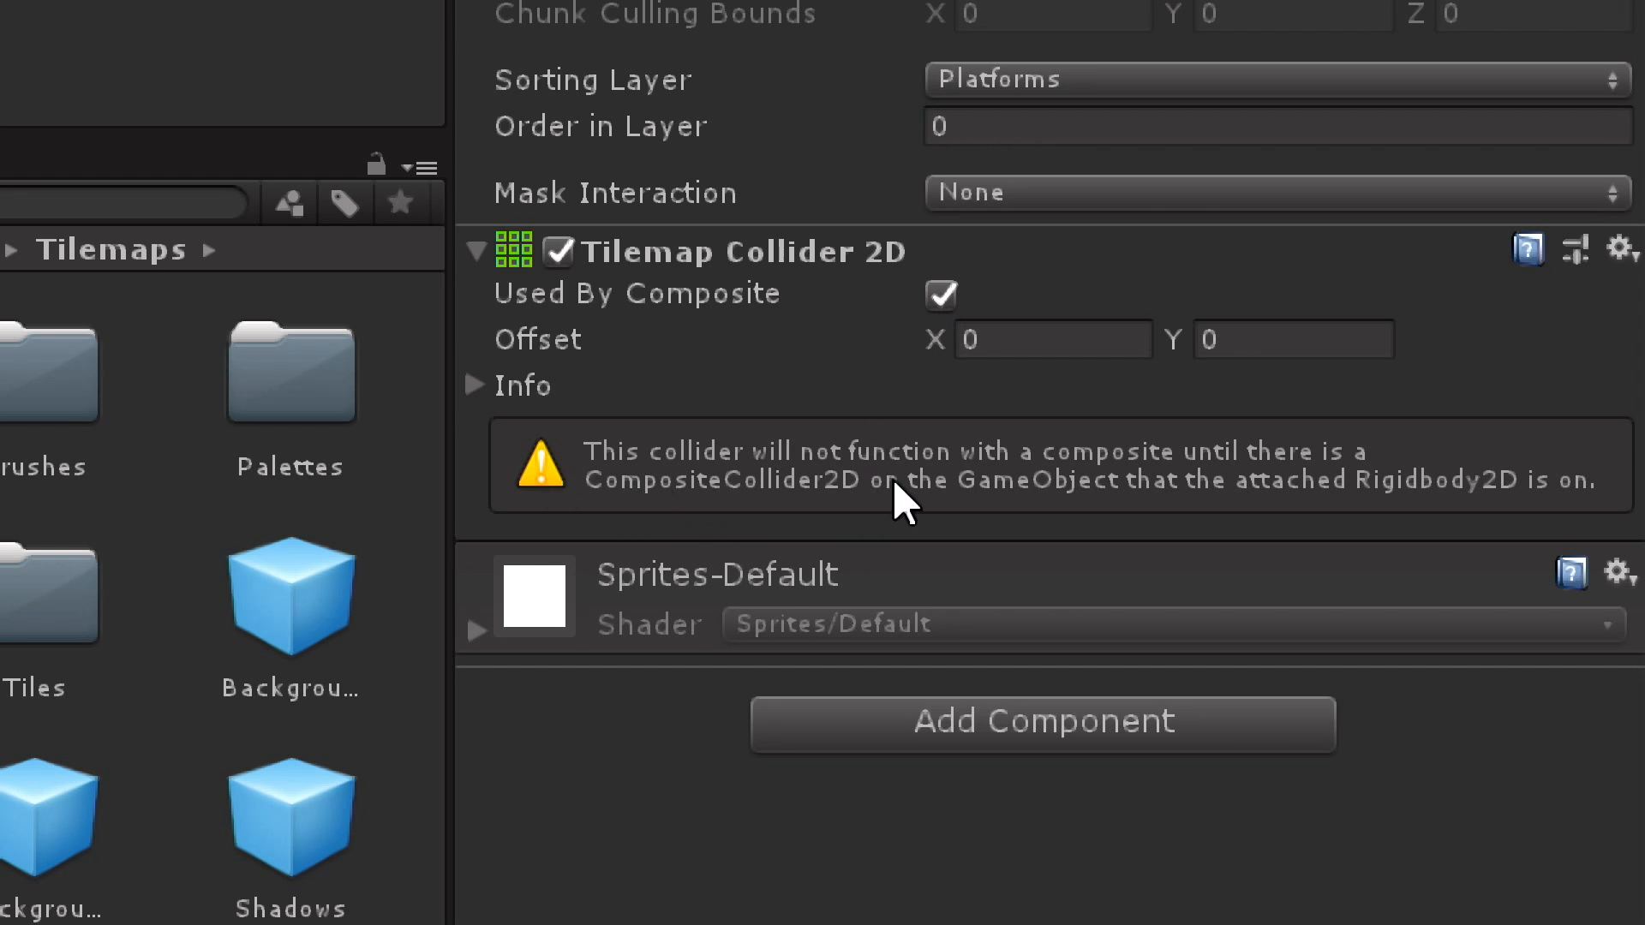
mouse_move(1031, 729)
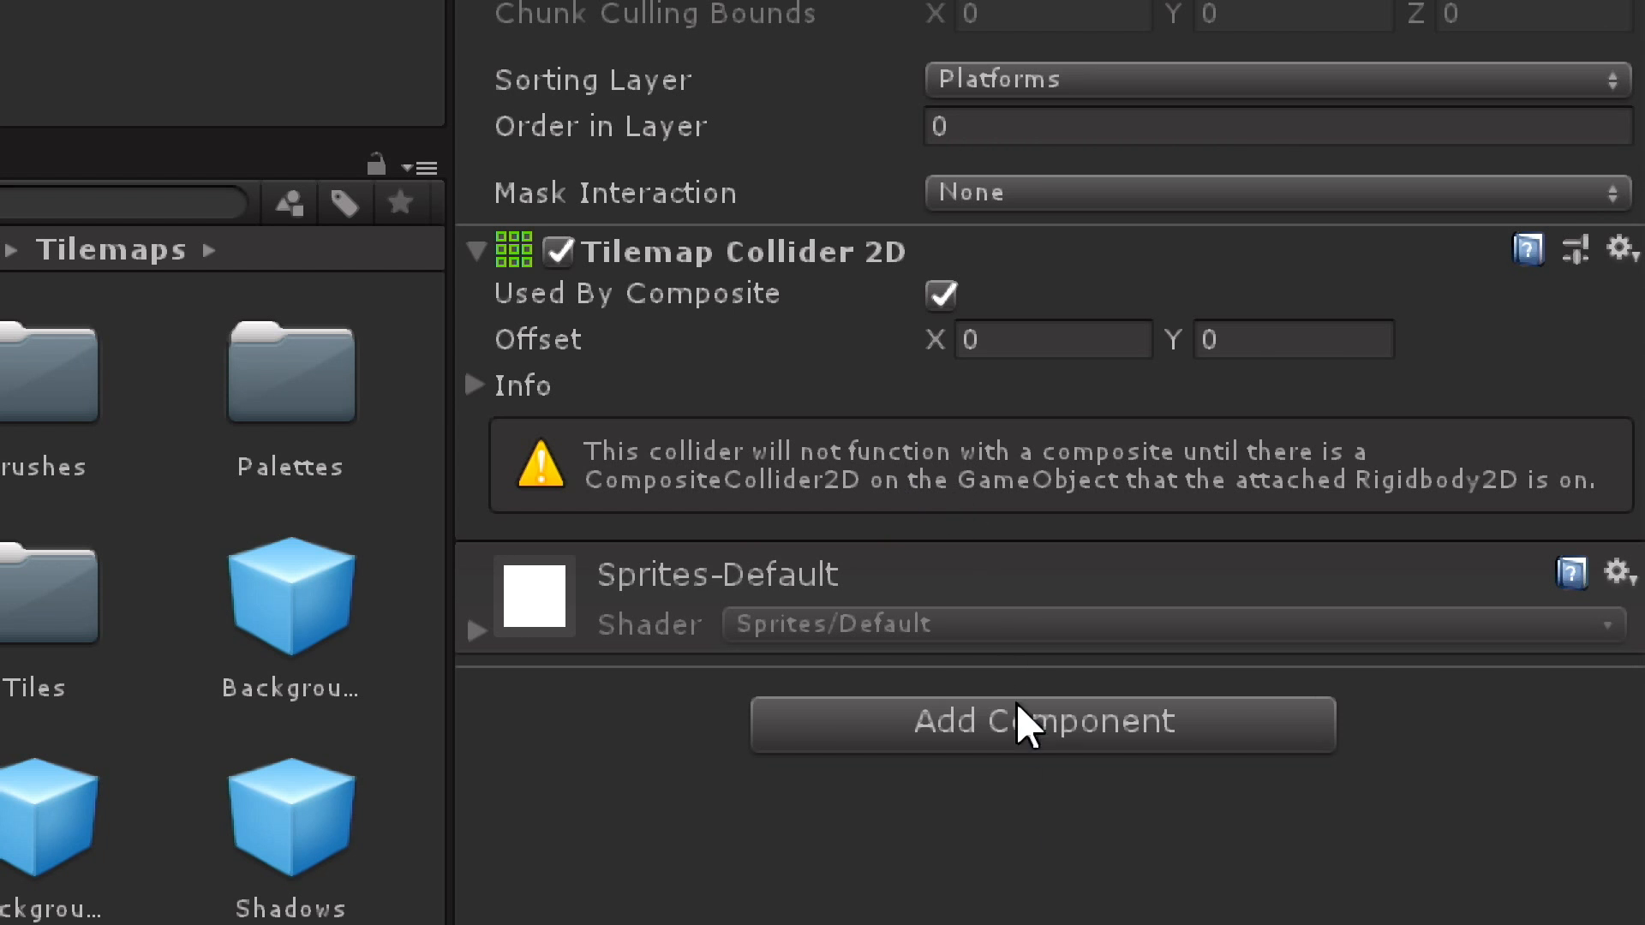
Add a Composite Collider 2D to Platforms, which also adds a Rigidbody 2D
left_click(1042, 723)
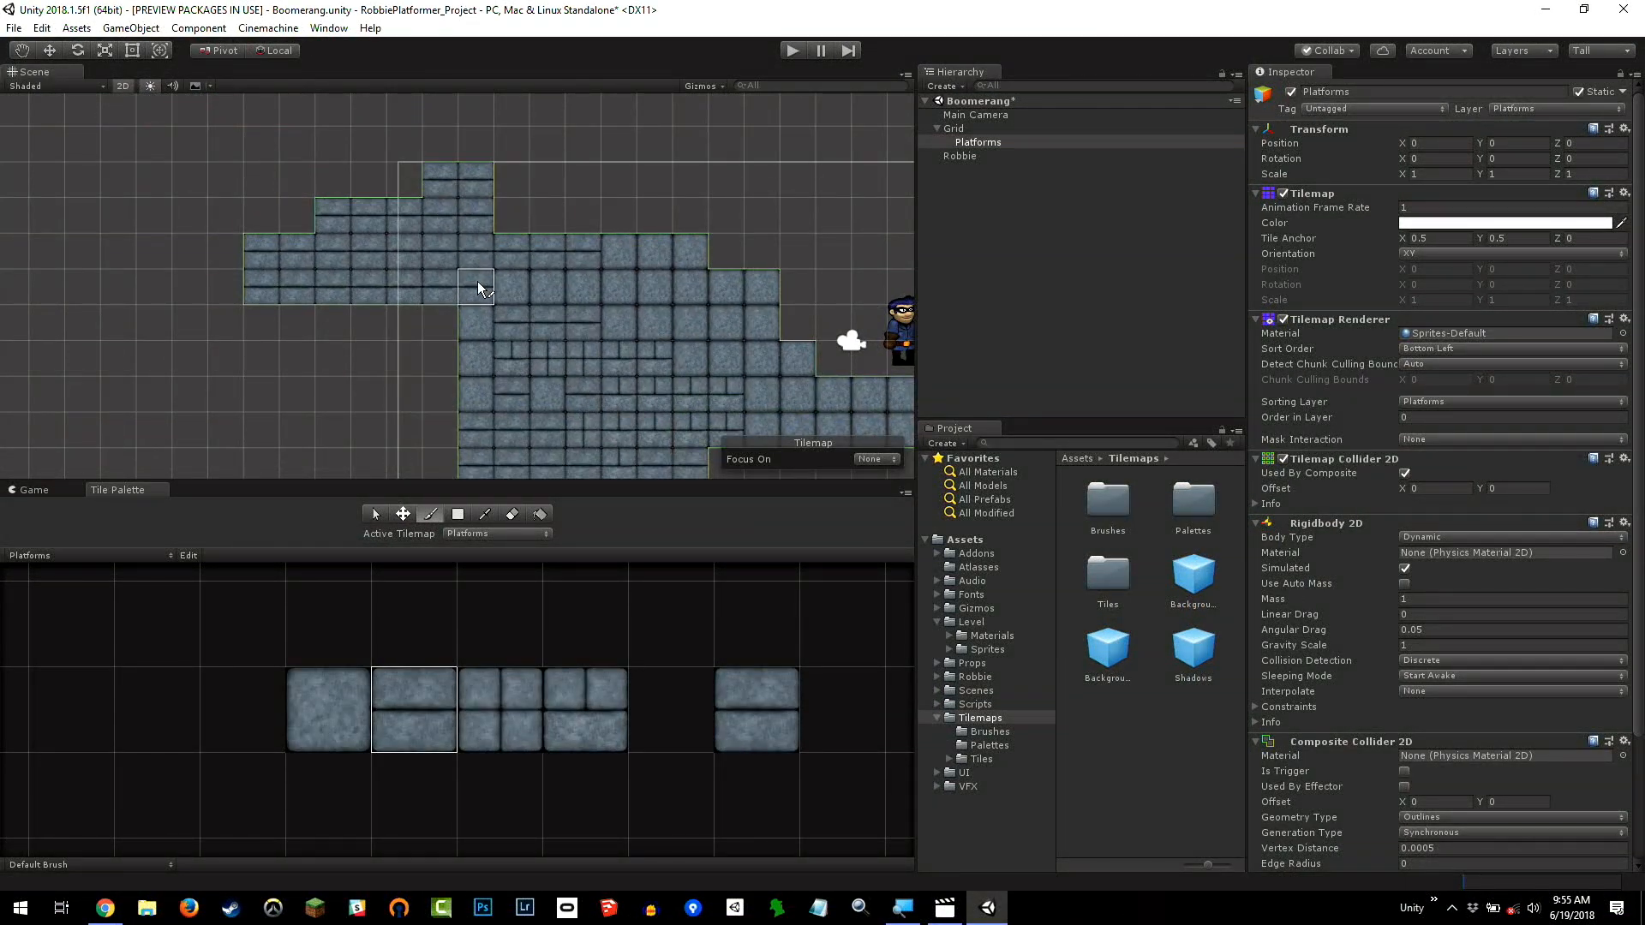
left_click(650, 252)
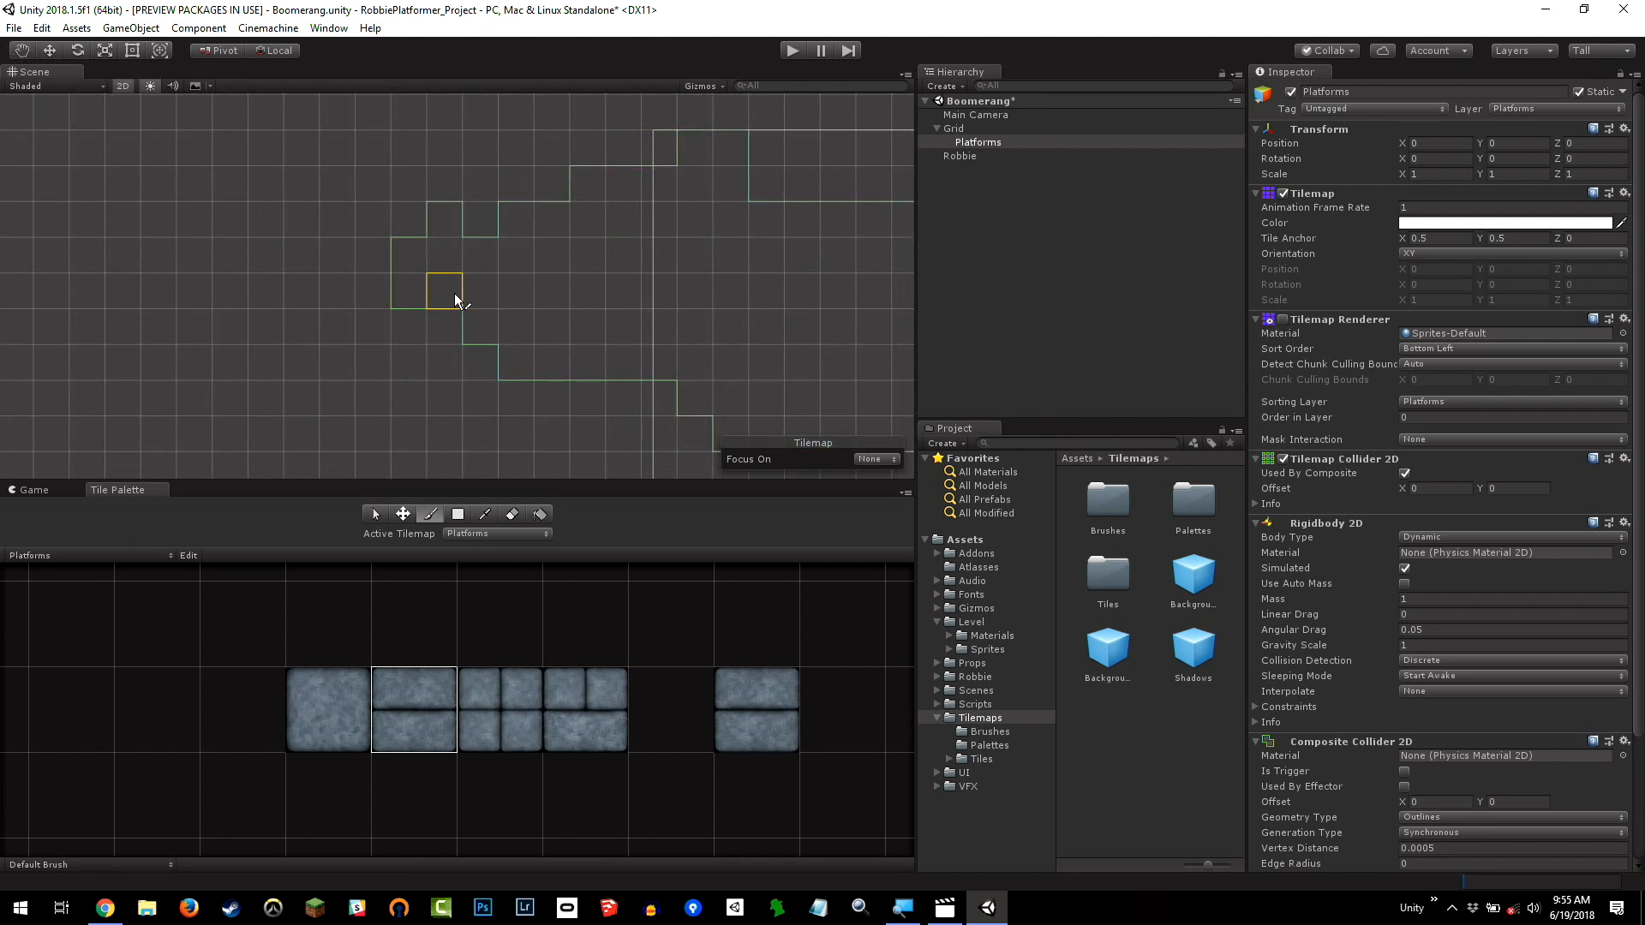
mouse_move(454, 346)
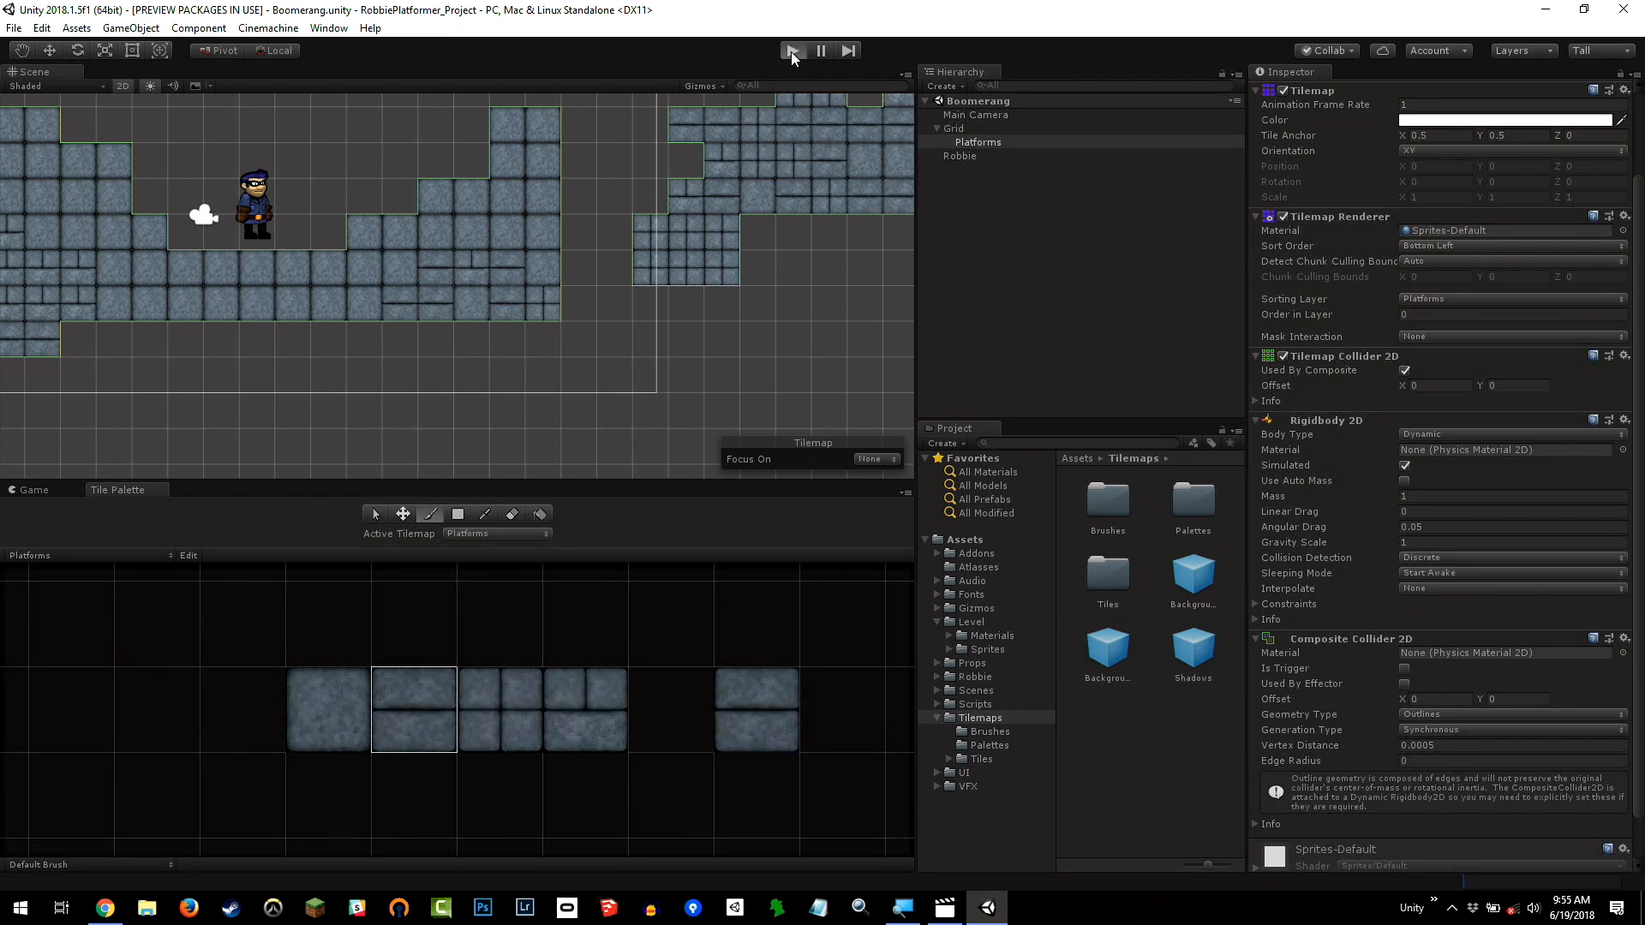
left_click(791, 51)
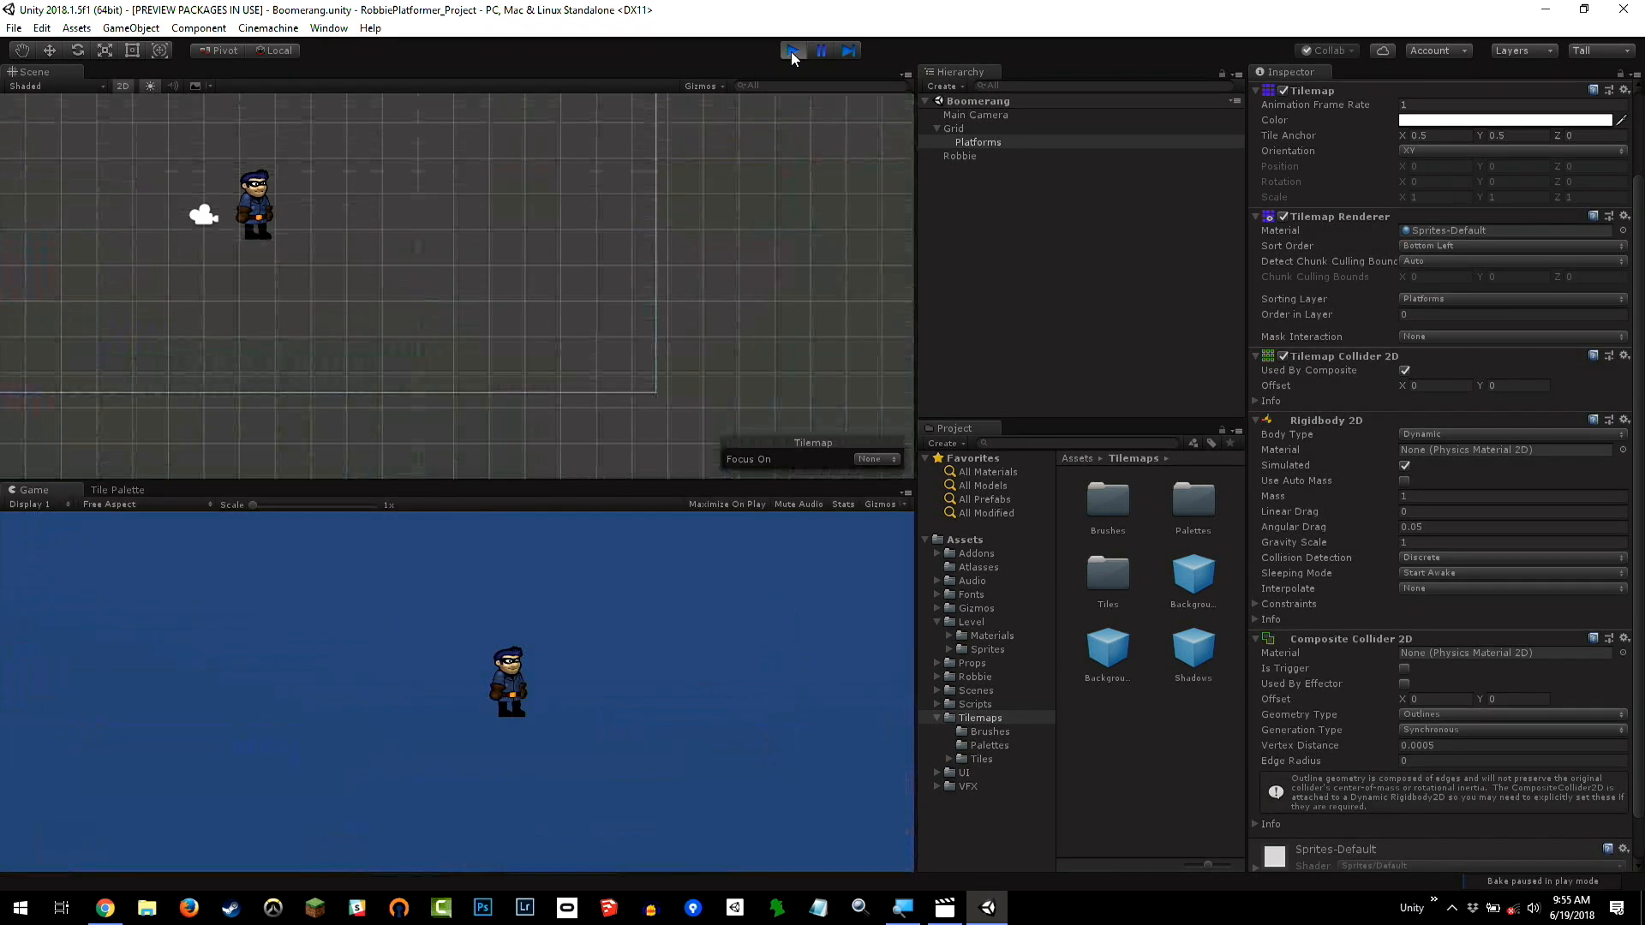
left_click(790, 50)
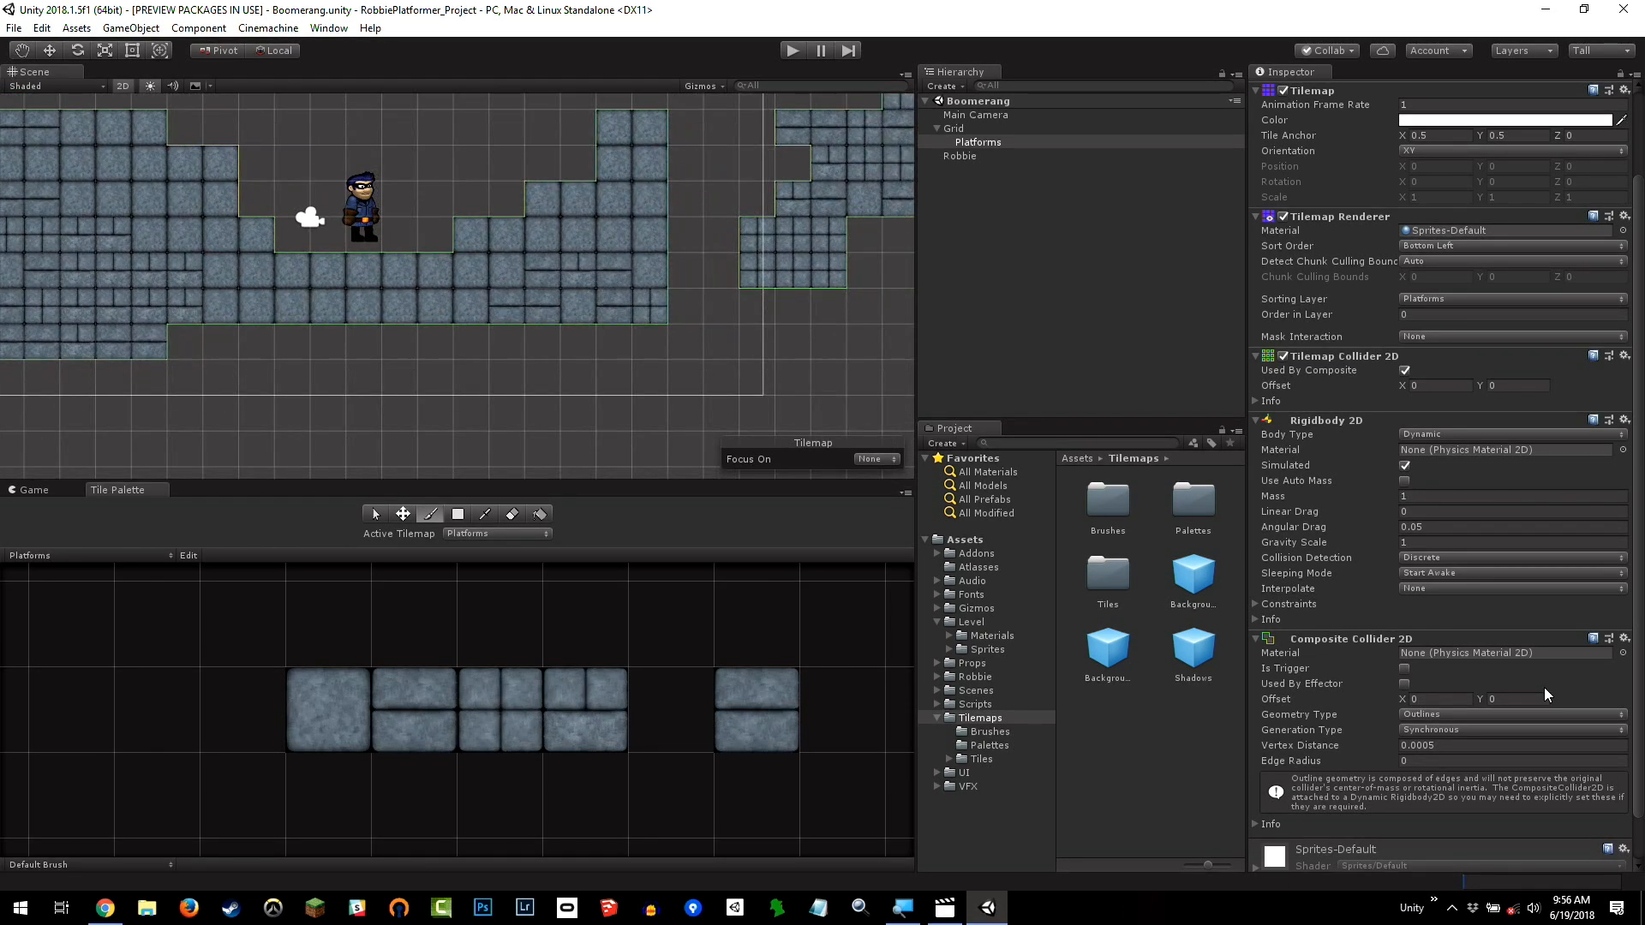
scroll("down", 3)
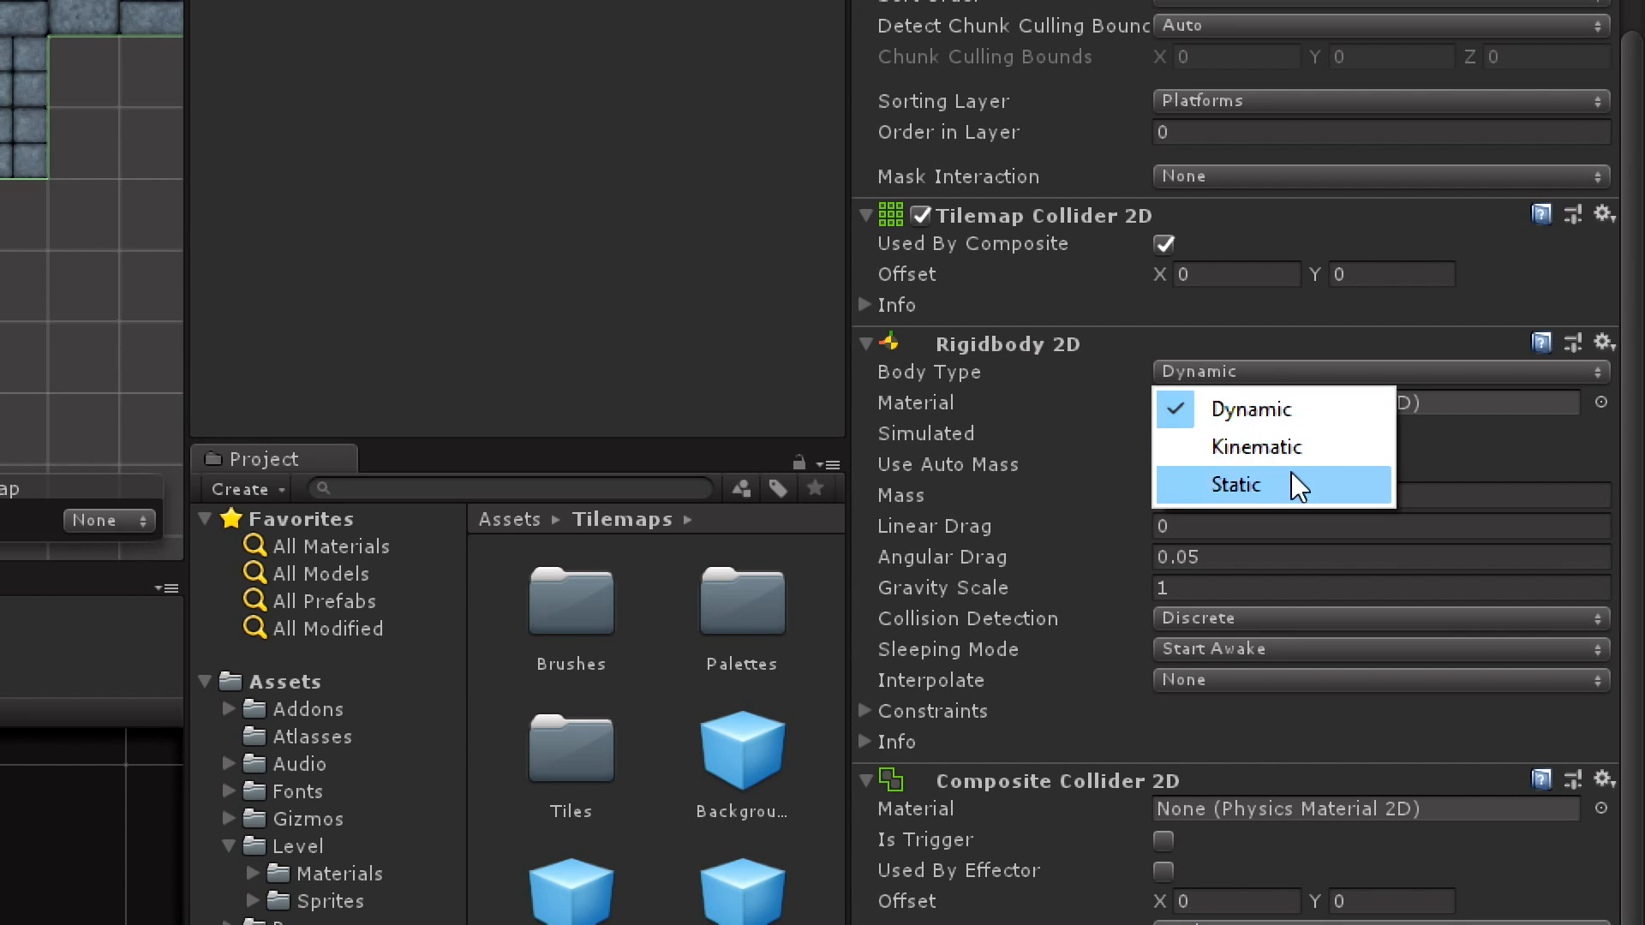
Set the Platforms Rigidbody 2D Body Type to Static
left_click(1236, 485)
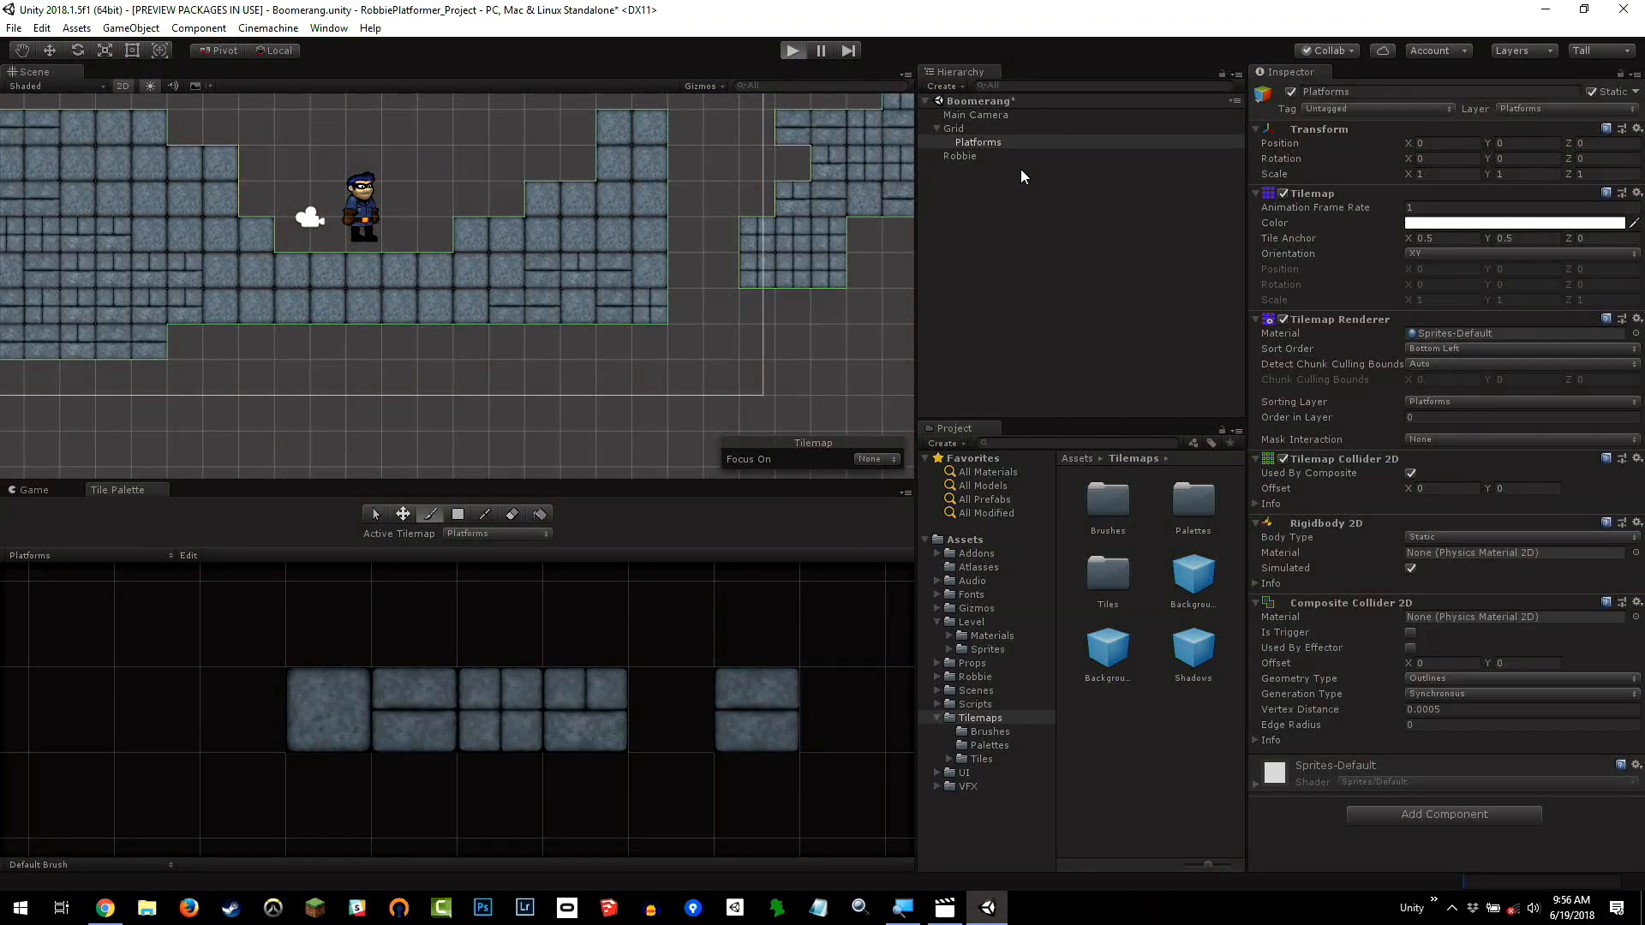
left_click(795, 49)
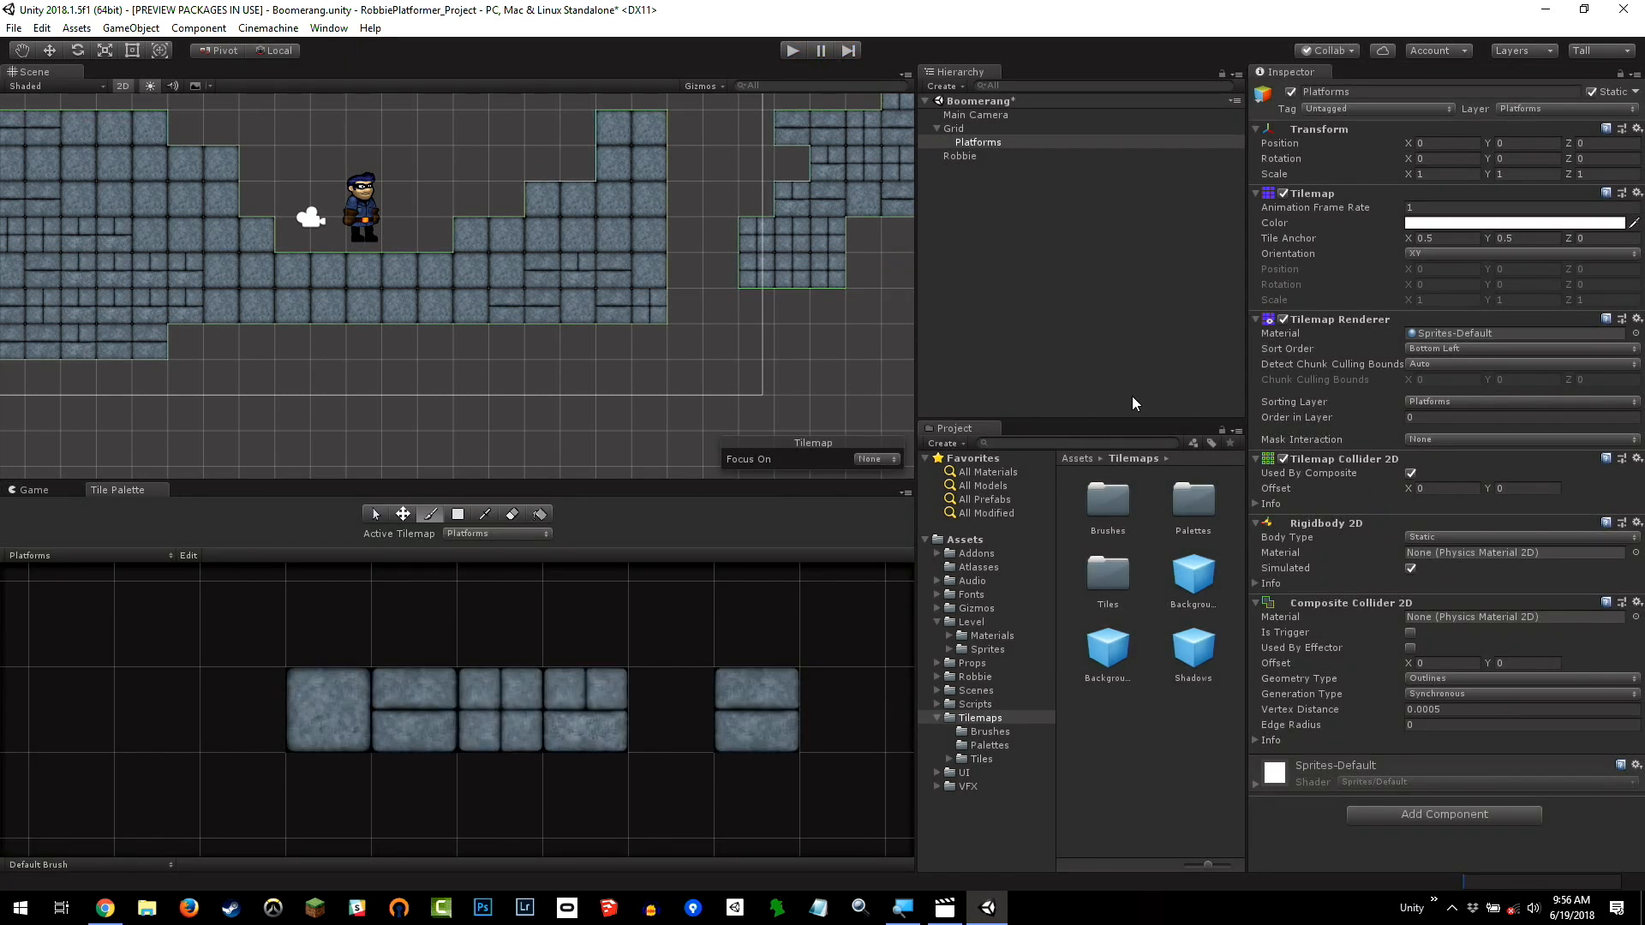
mouse_move(1441, 525)
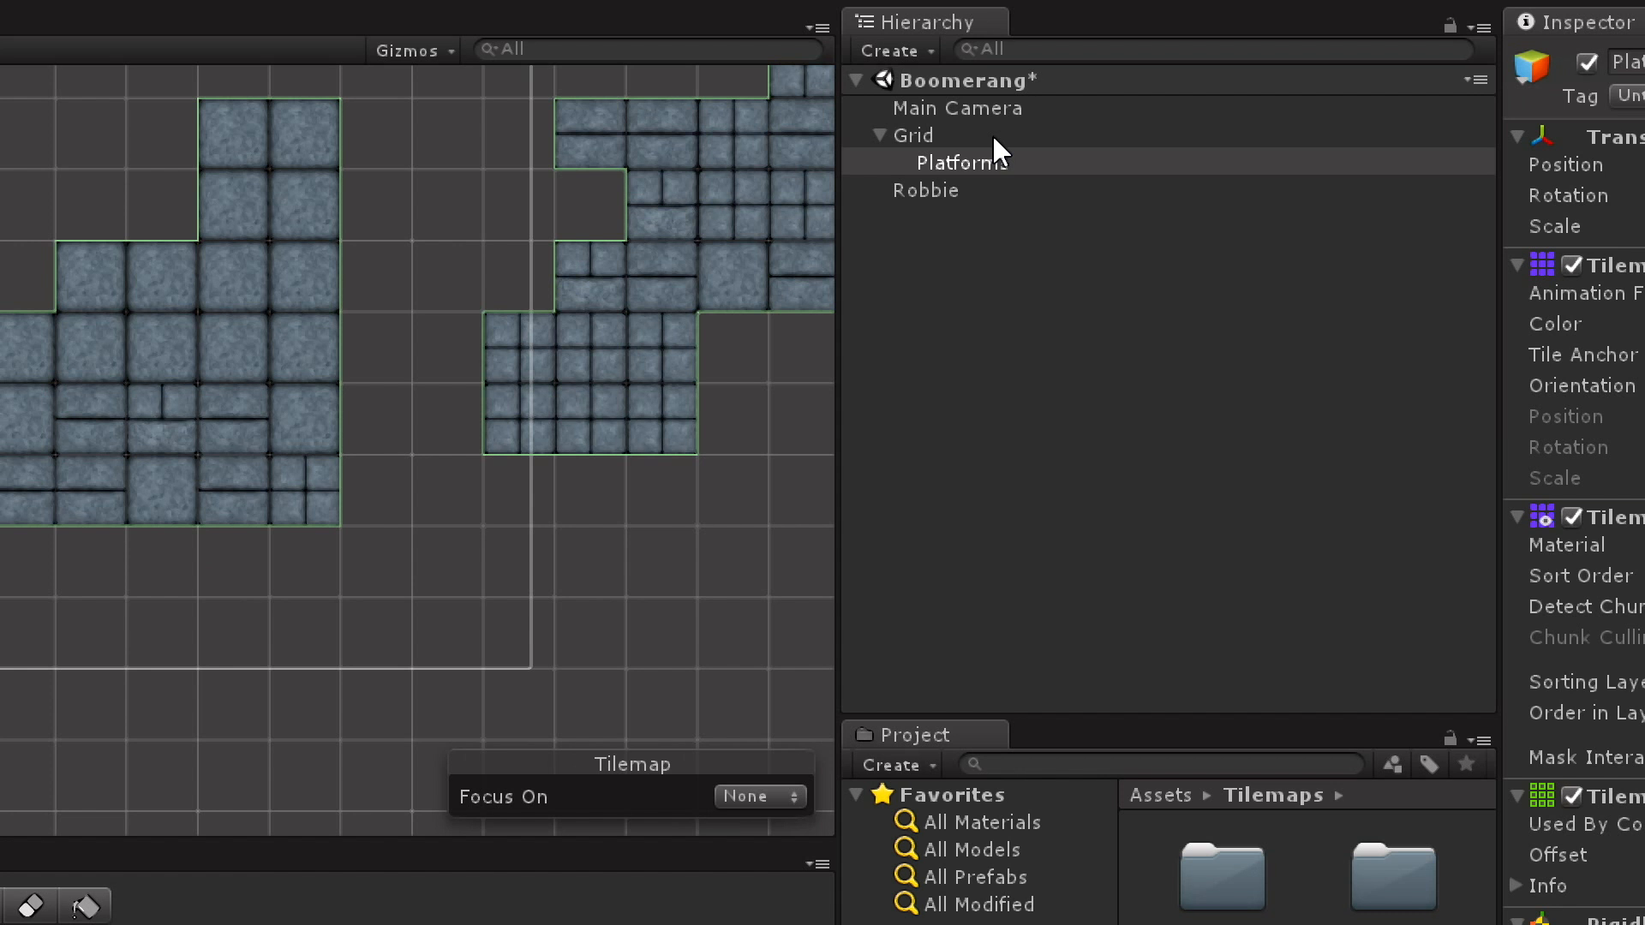
left_click(915, 134)
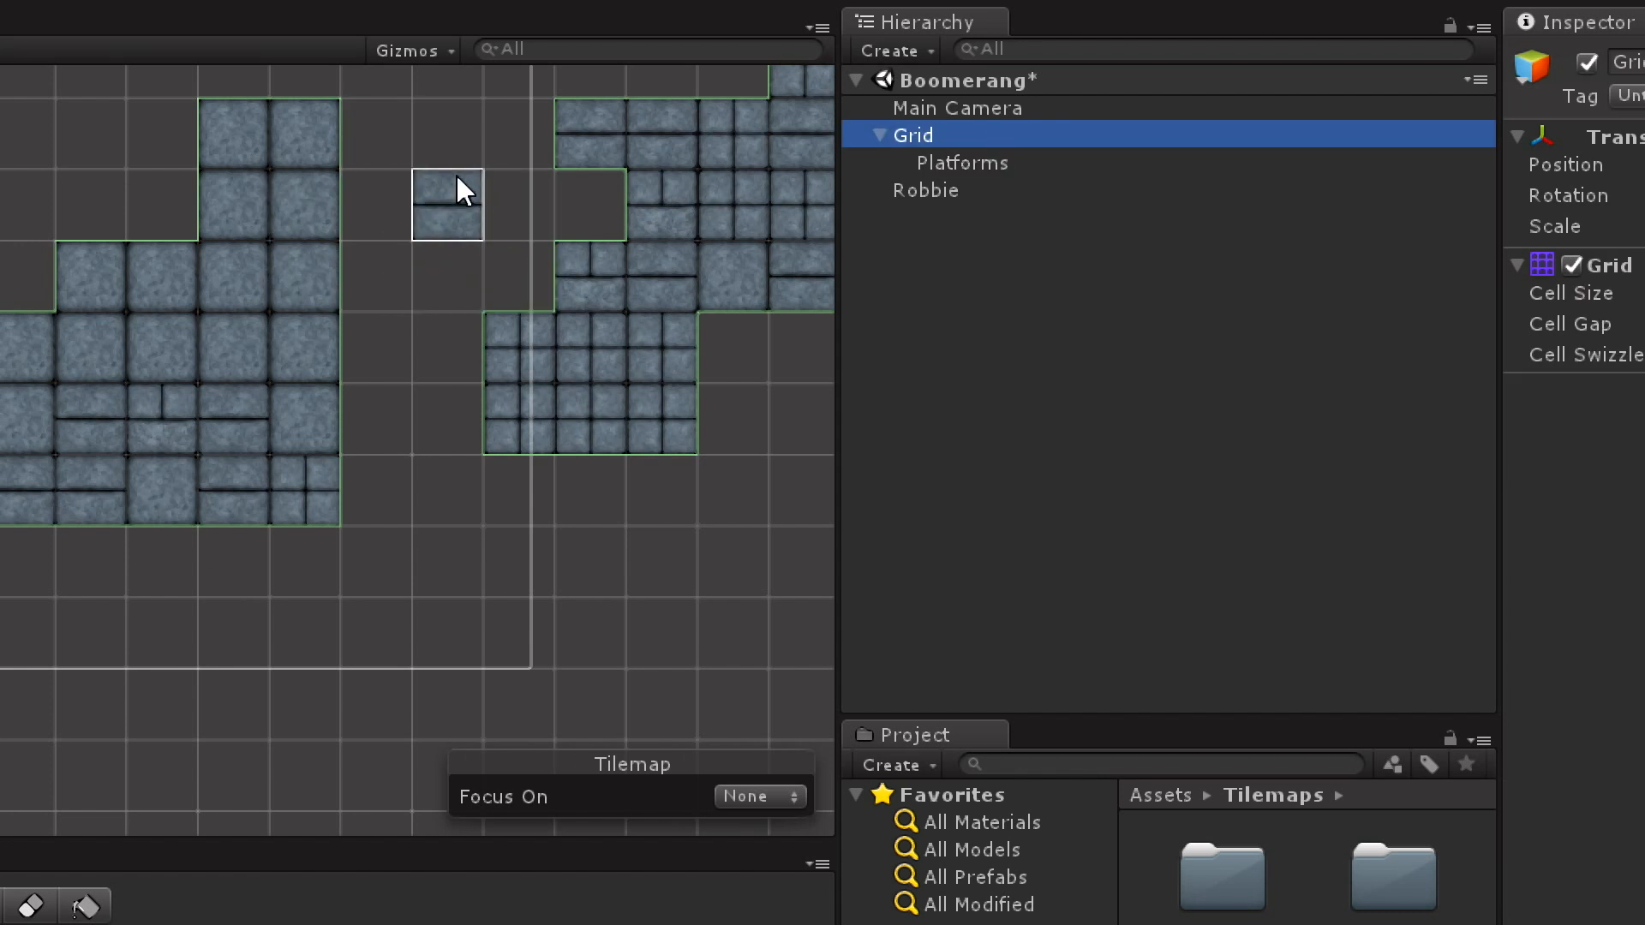
left_click(962, 162)
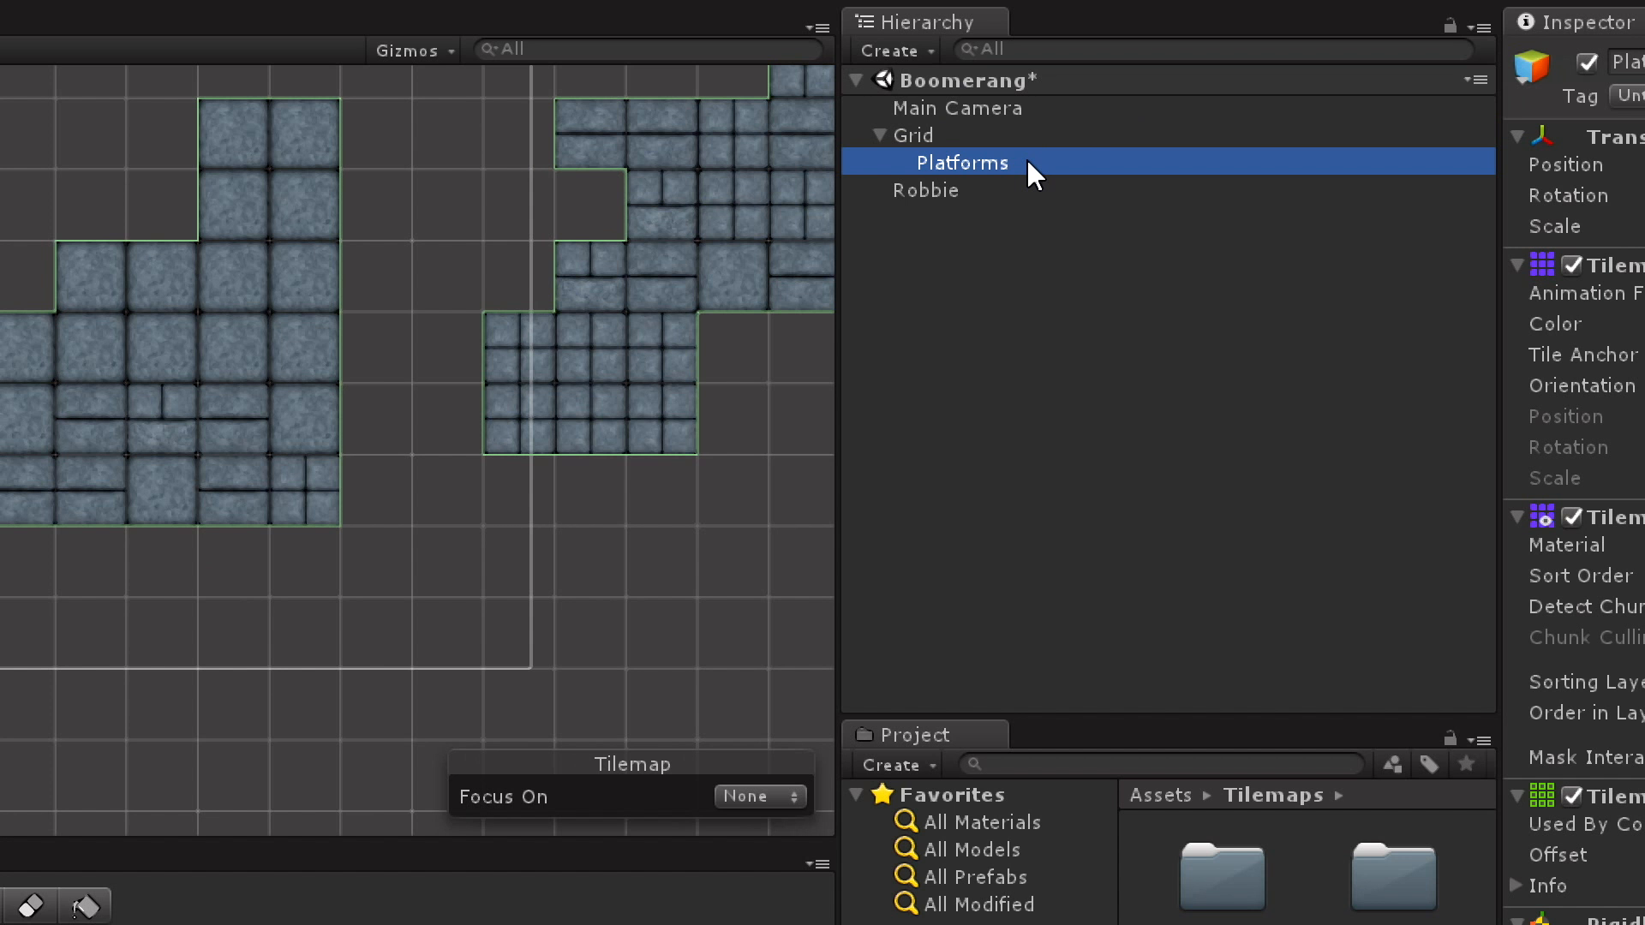
mouse_move(1018, 181)
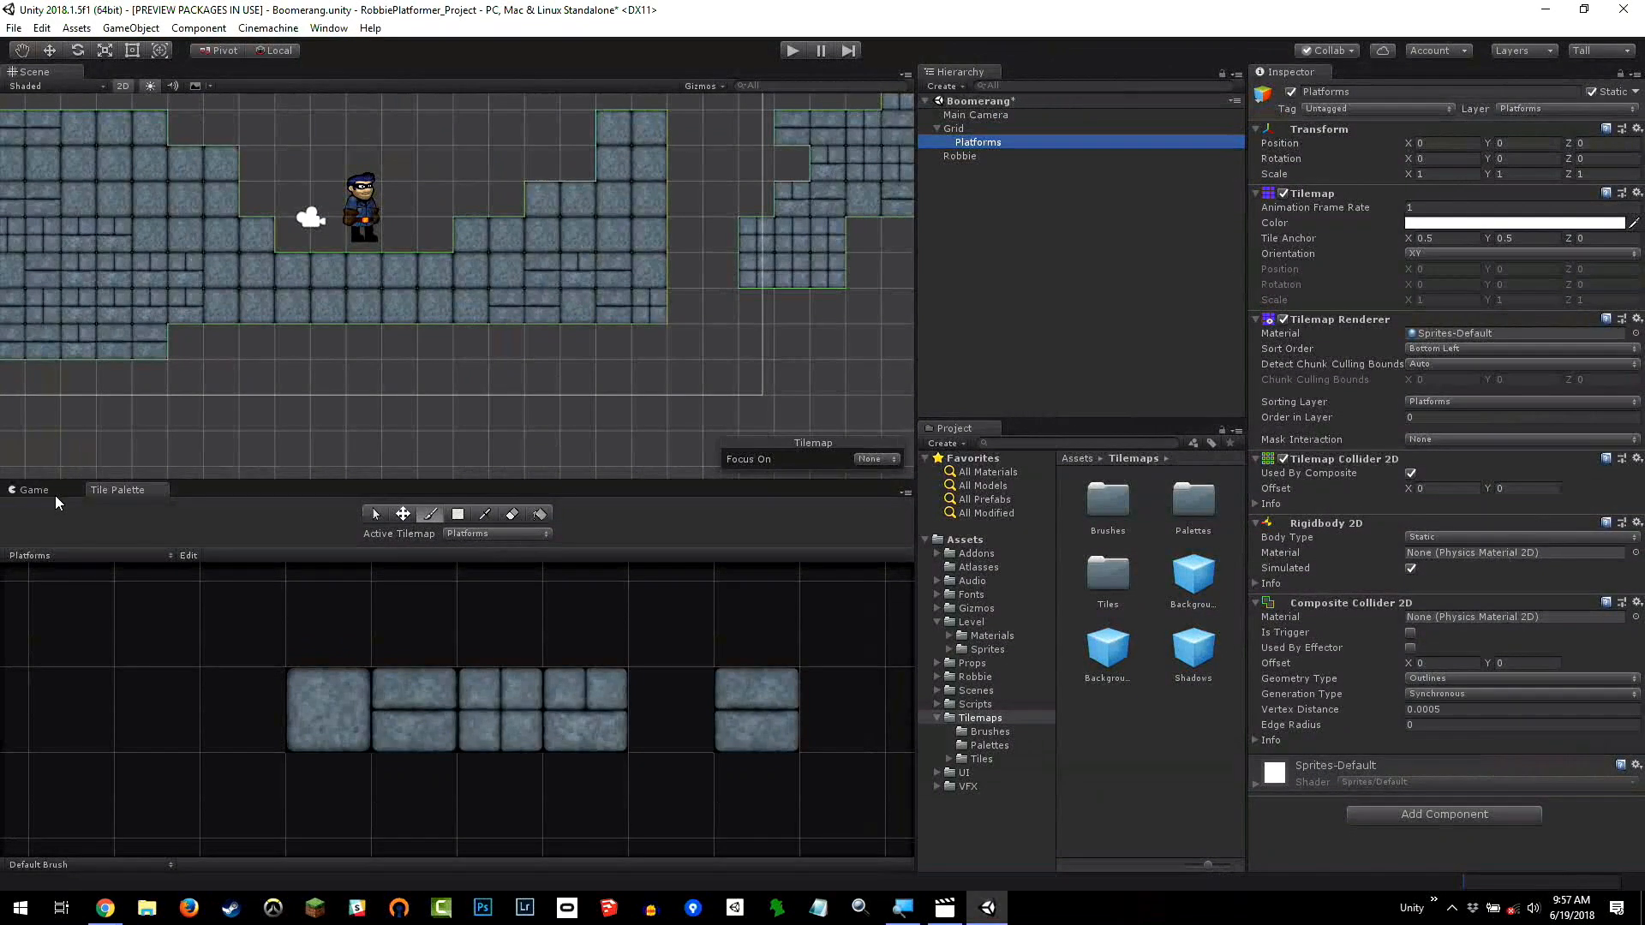
left_click(33, 490)
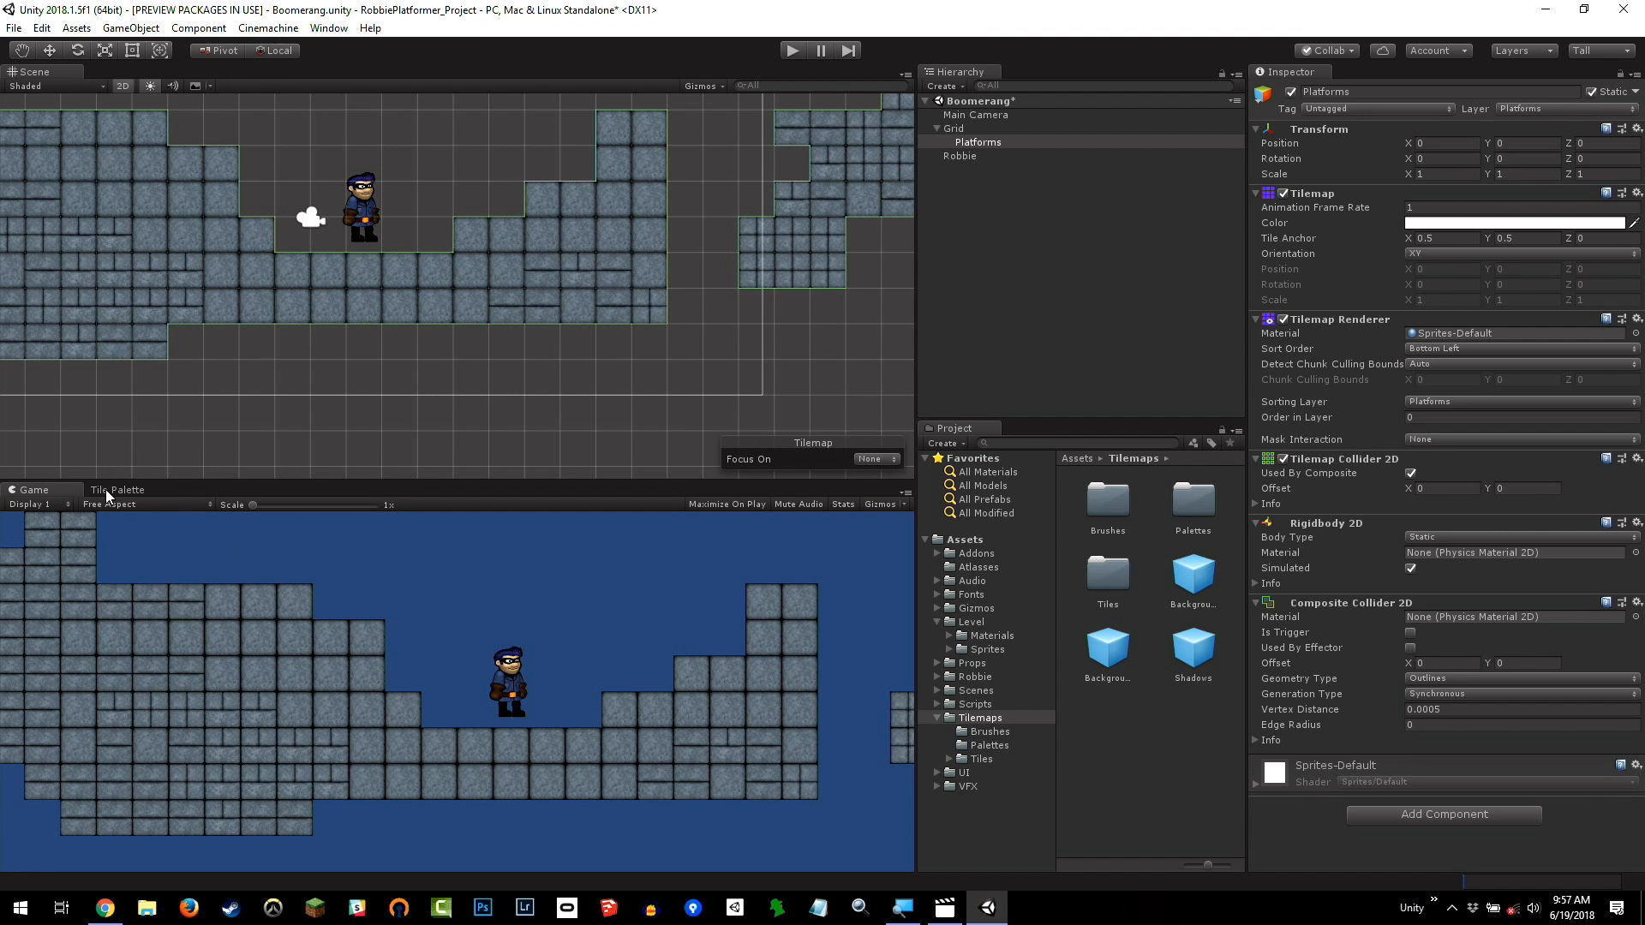
Drag the Background, Background Detail and Shadows tilemap prefabs onto Grid
left_click(117, 490)
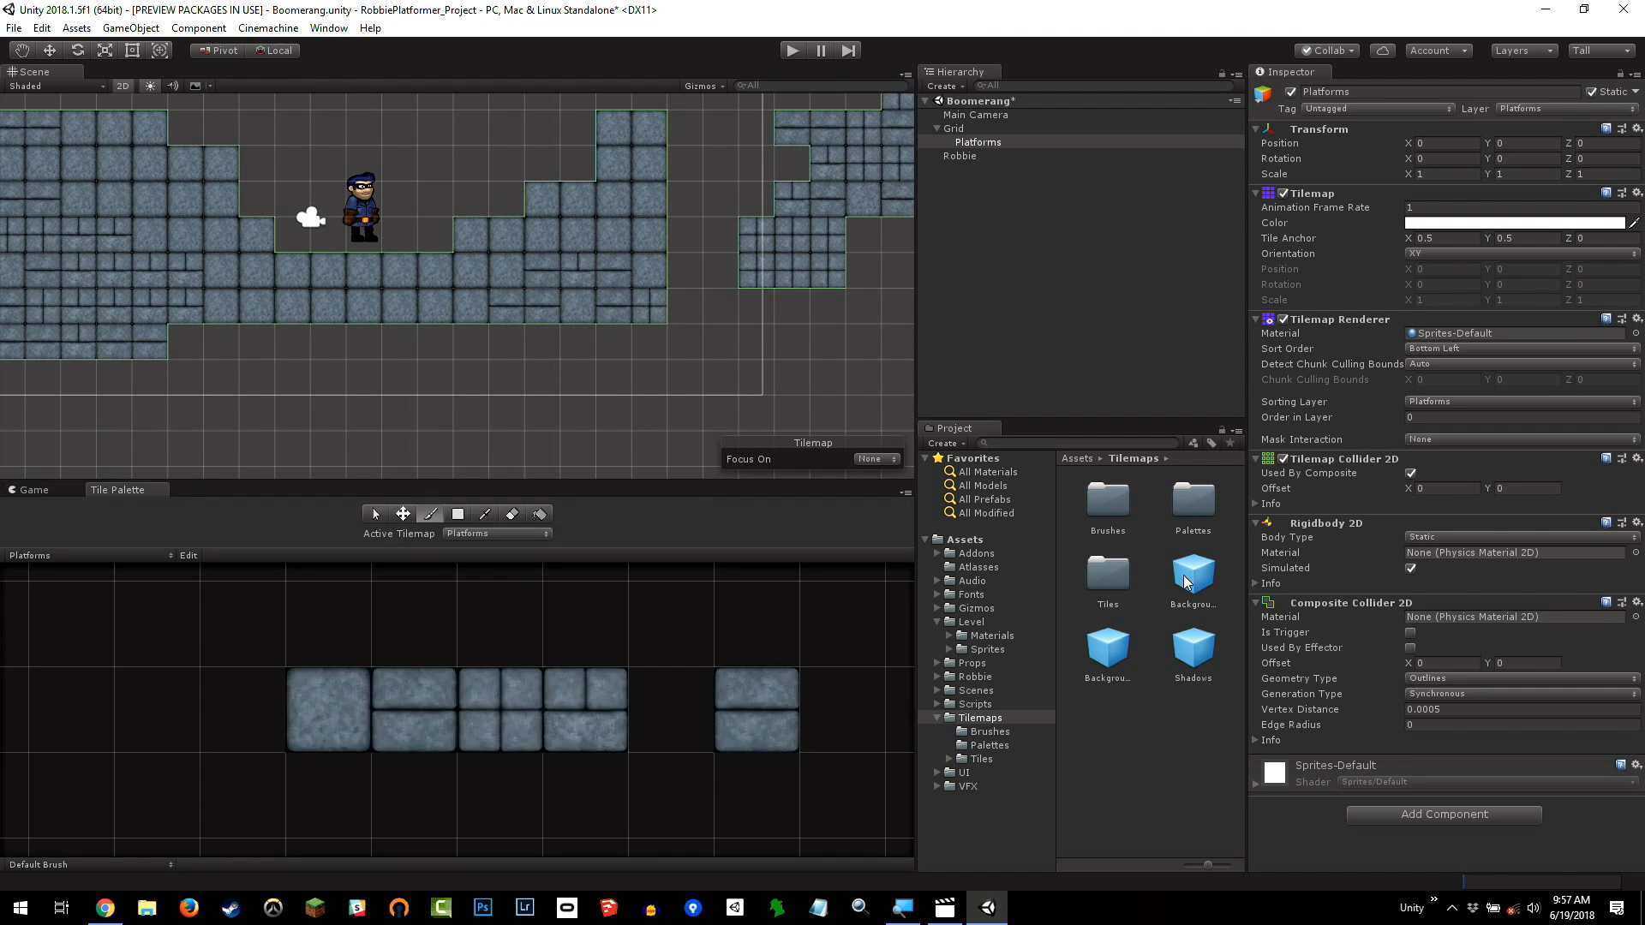
left_click(1193, 574)
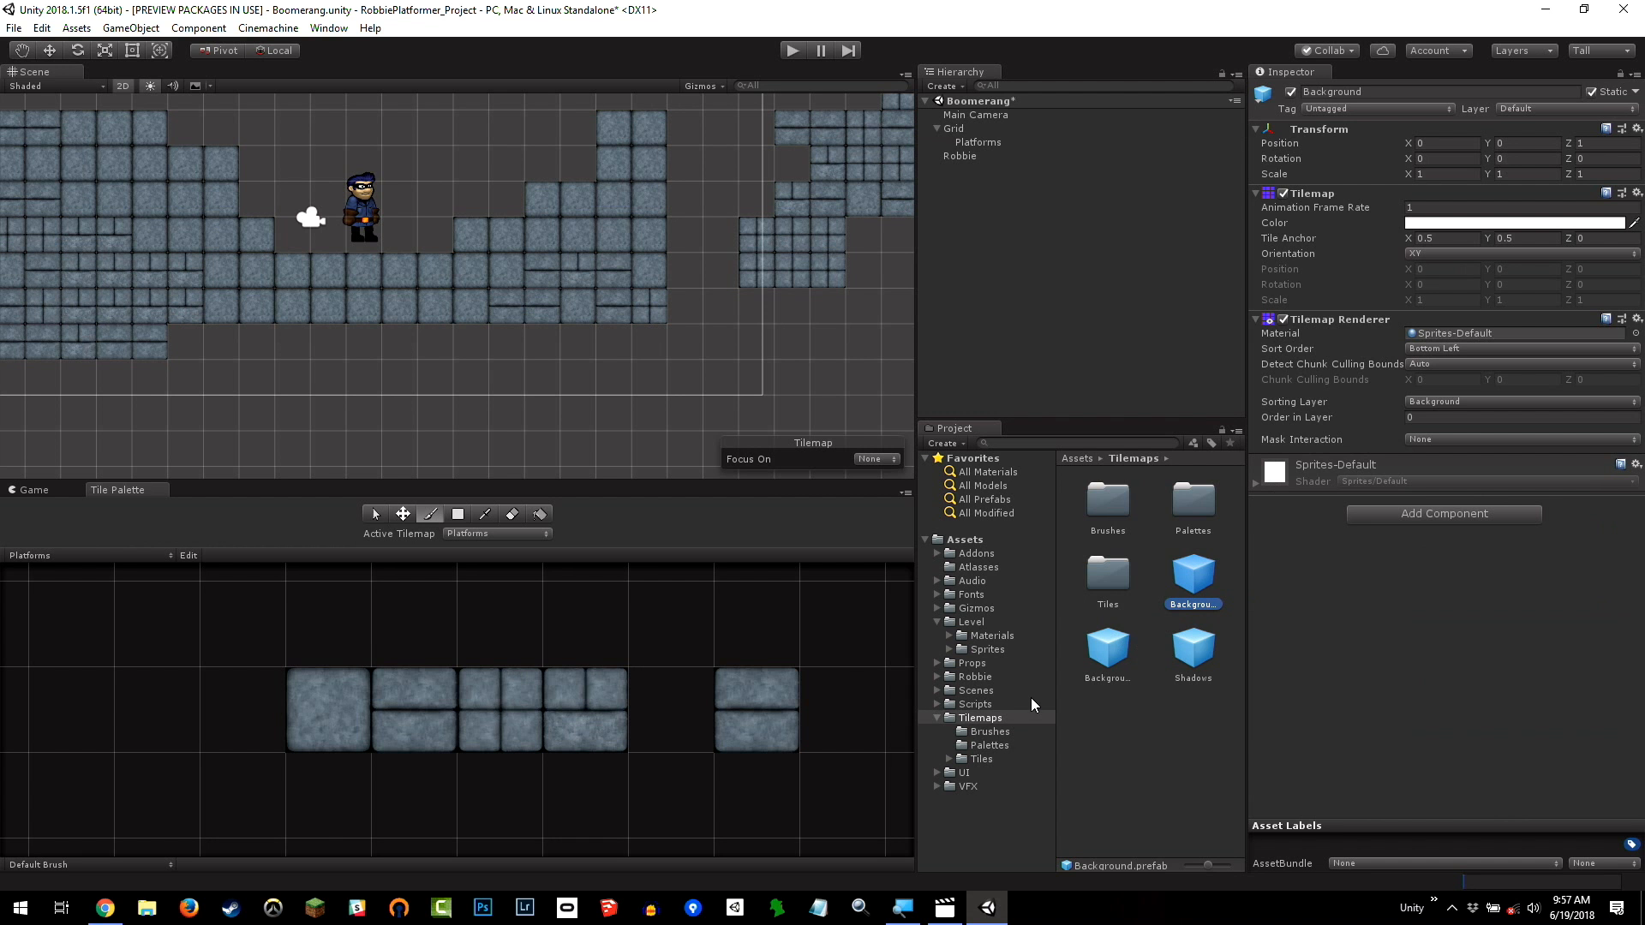
mouse_move(1193, 659)
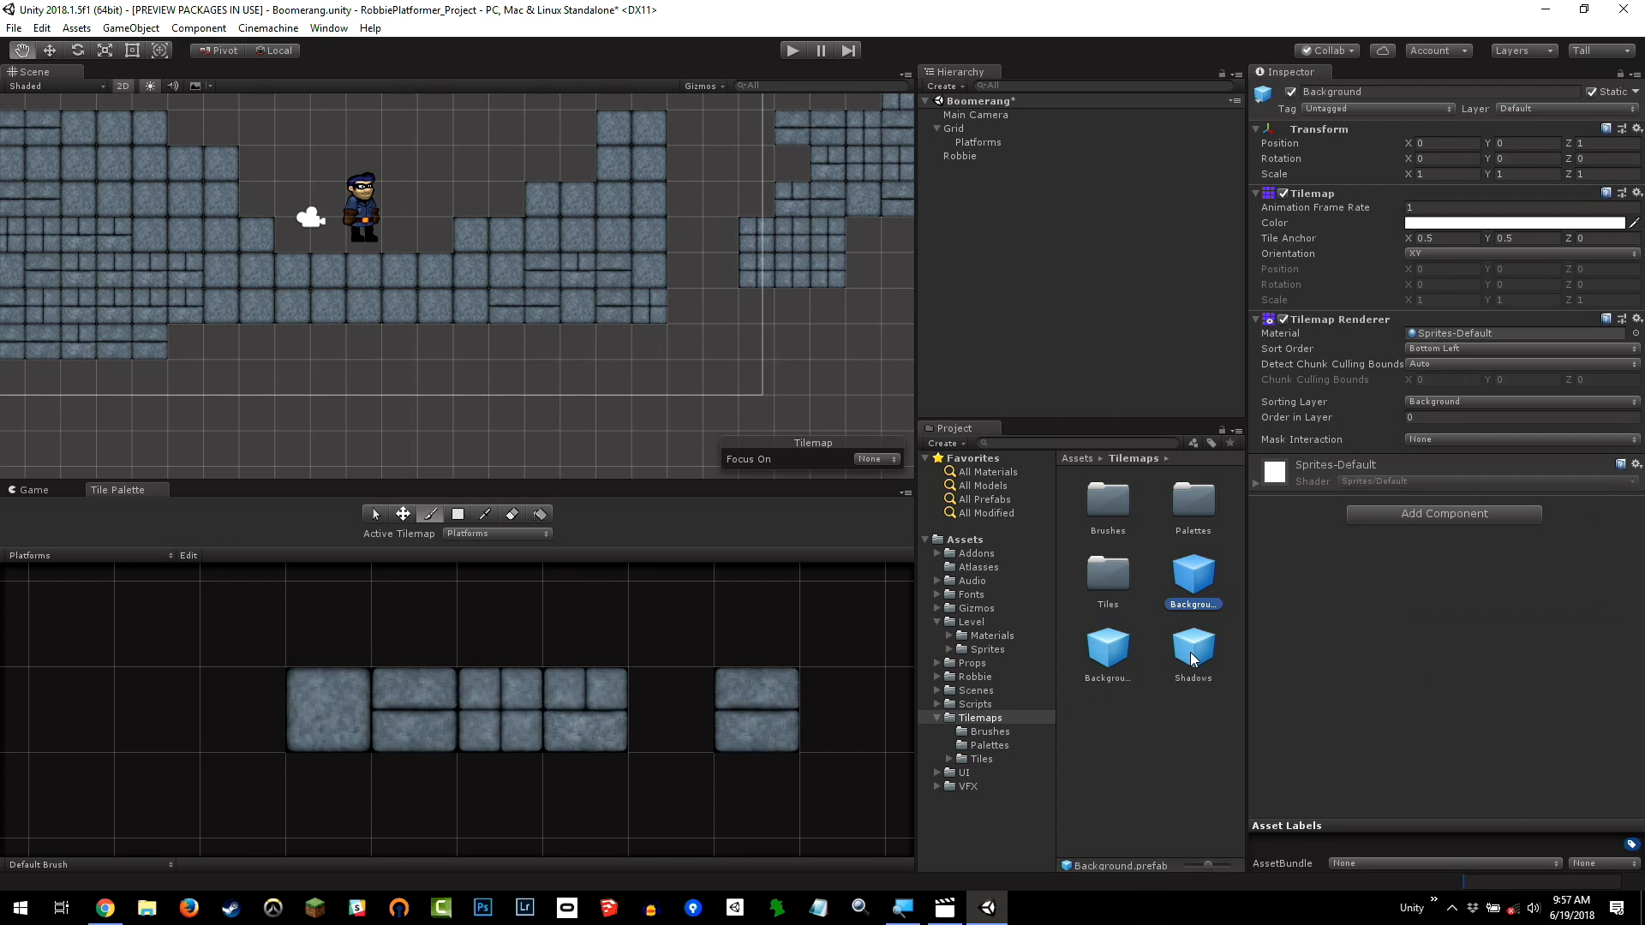
left_click(1107, 649)
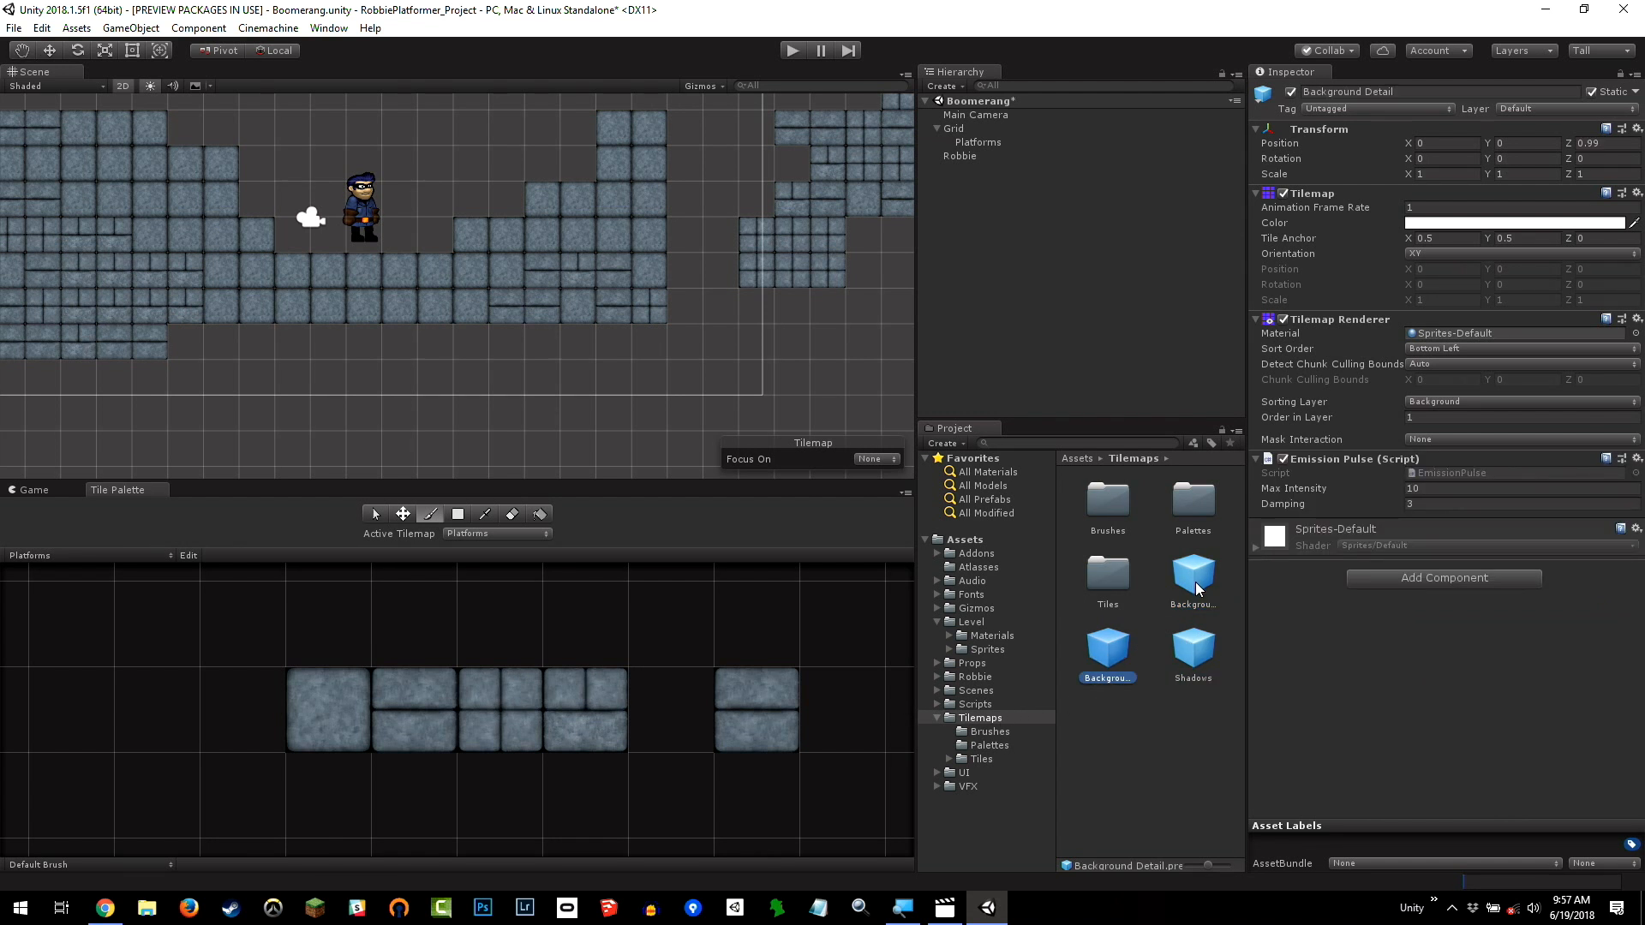
left_click(1191, 649)
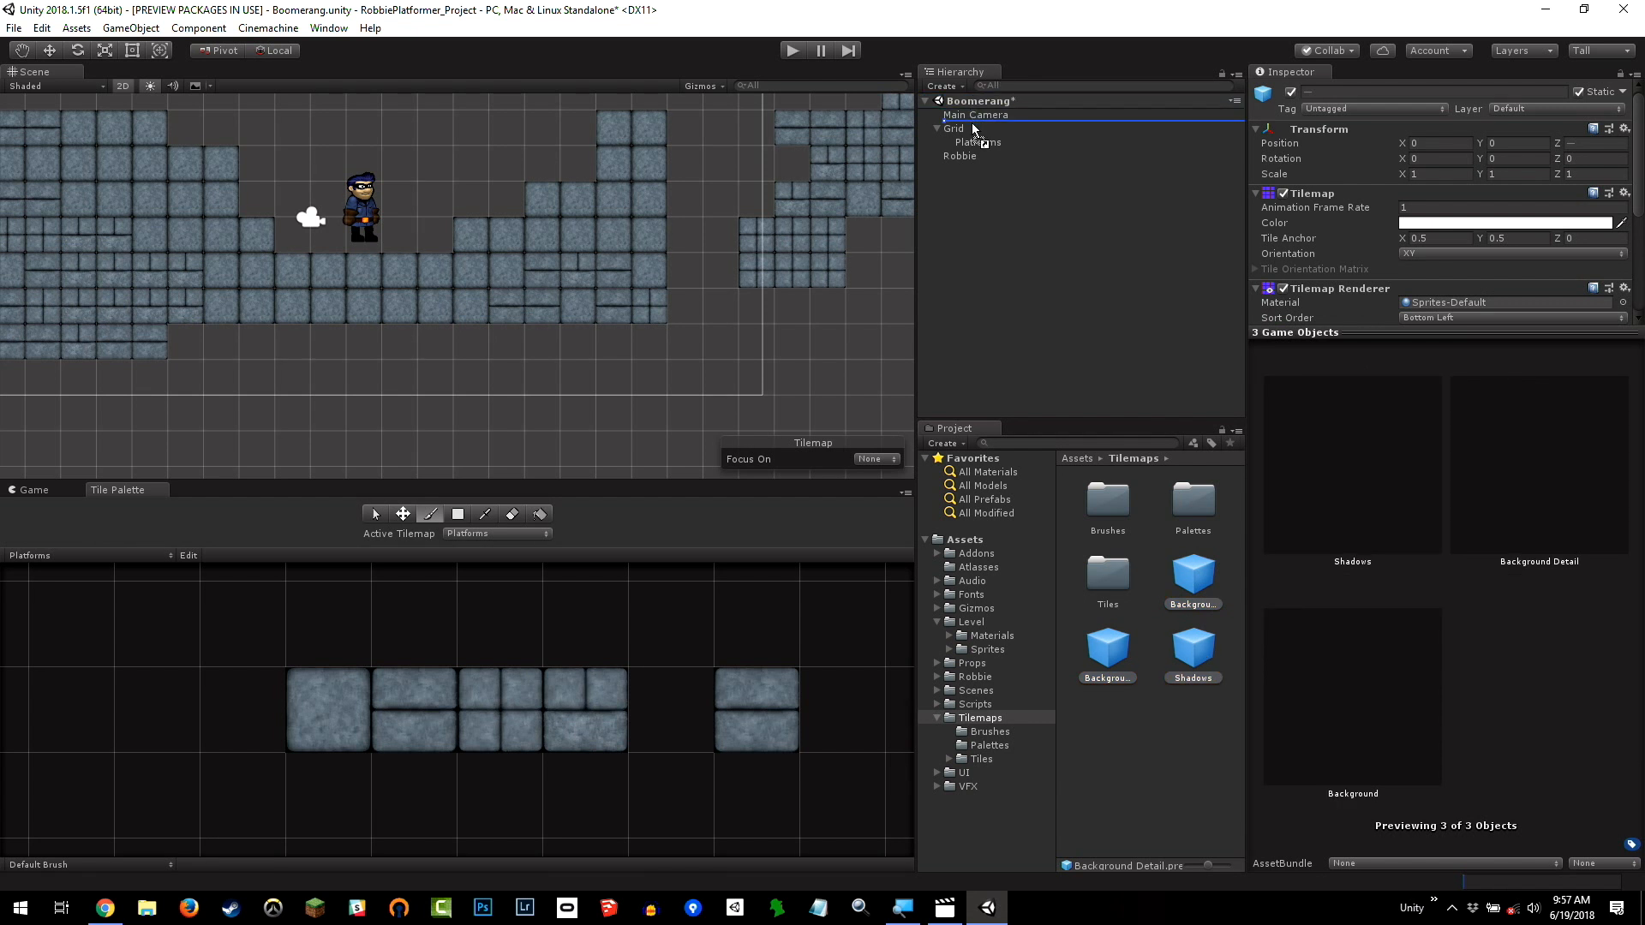
left_click(938, 128)
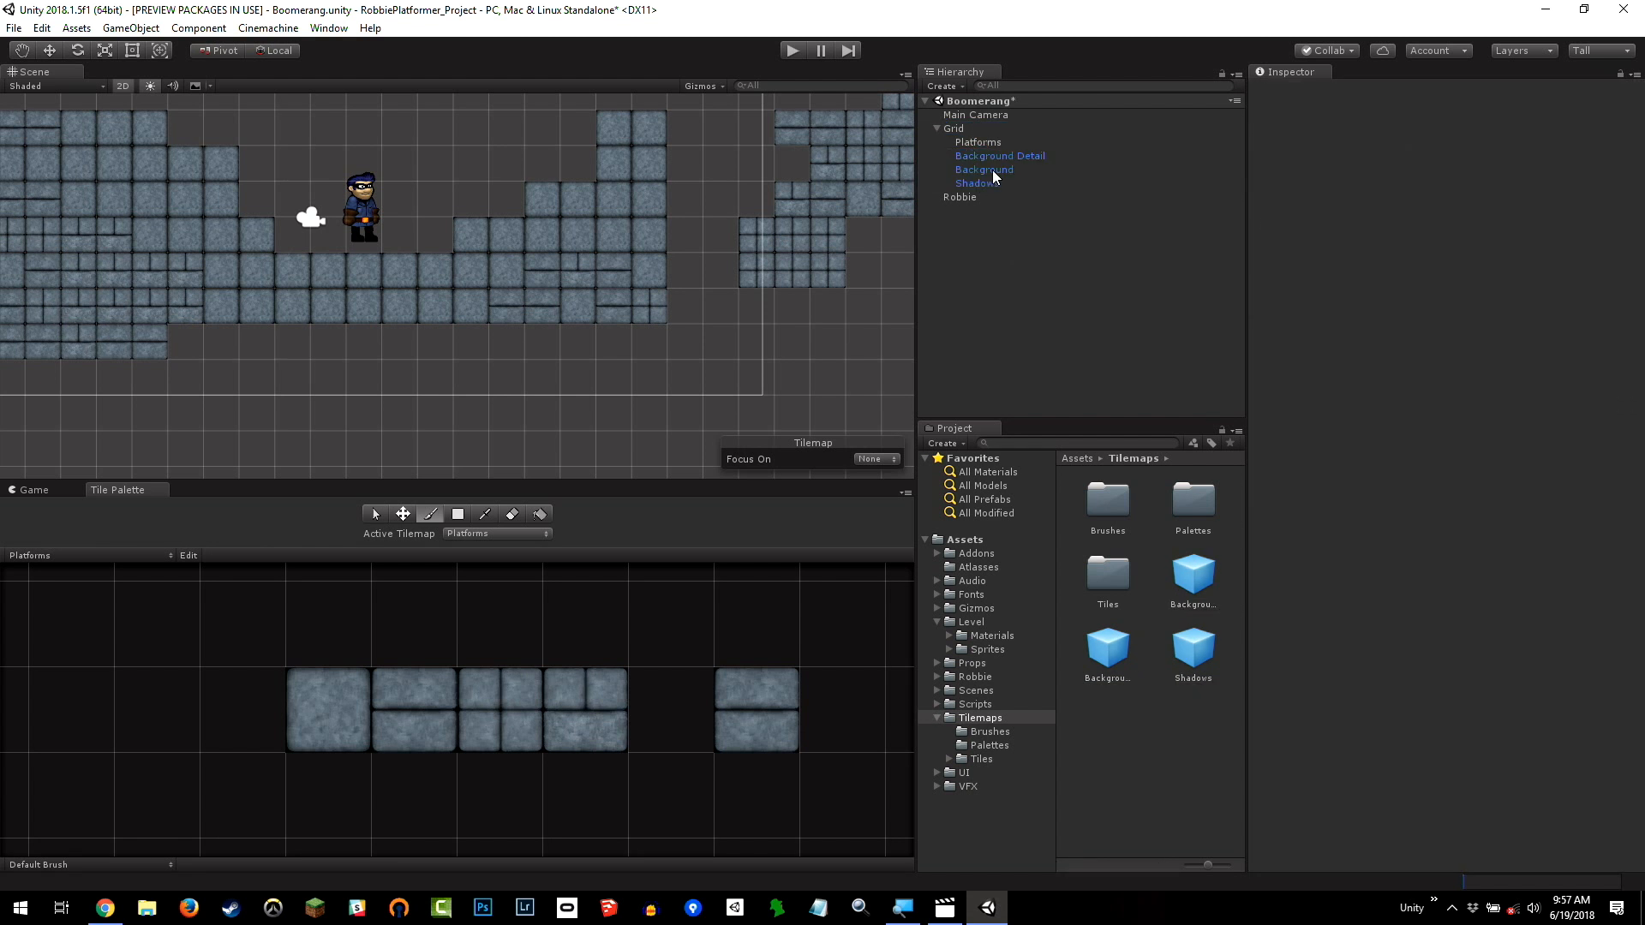
Move Background to the top of Grid's tilemaps and inspect its sorting layer
left_click(999, 168)
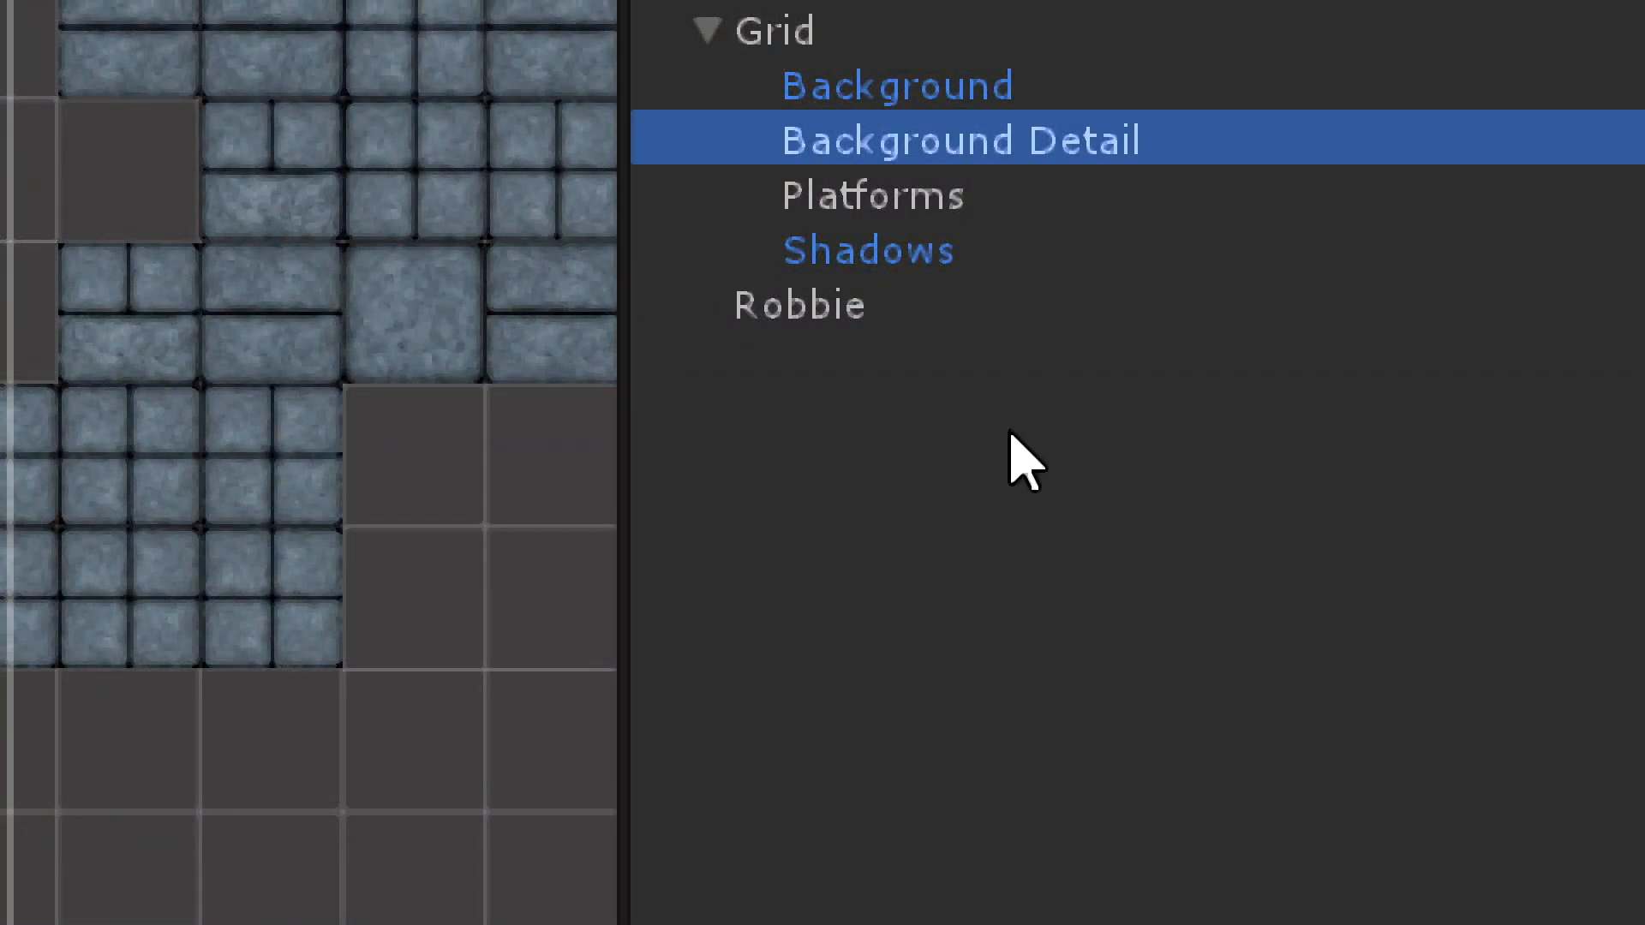
mouse_move(1132, 482)
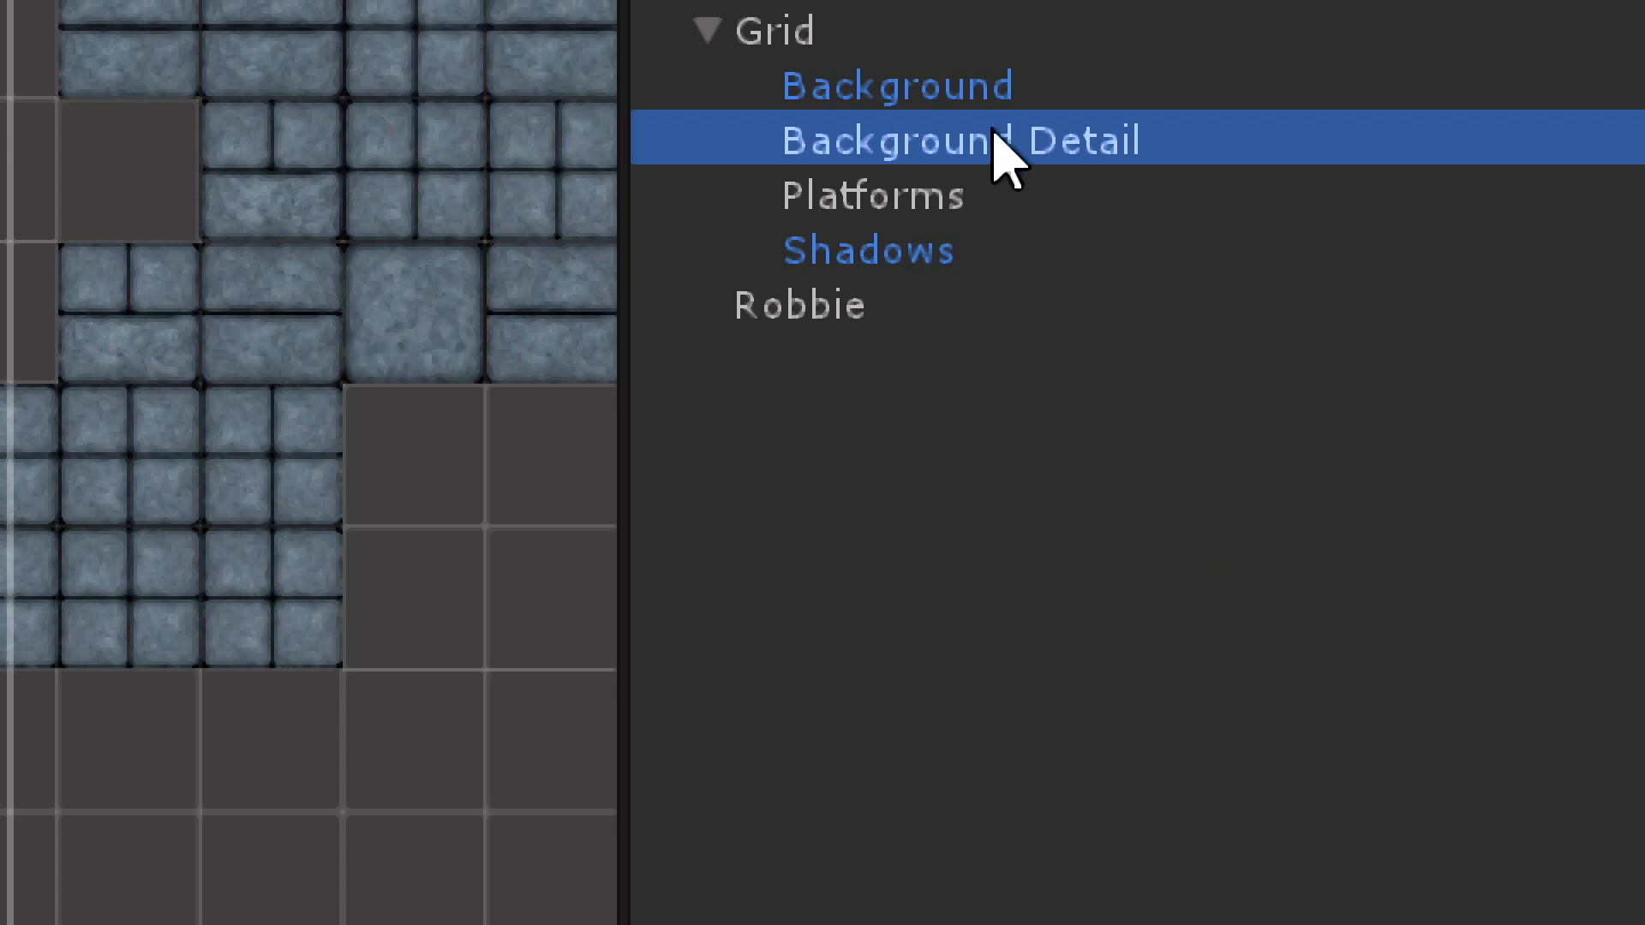
mouse_move(992, 231)
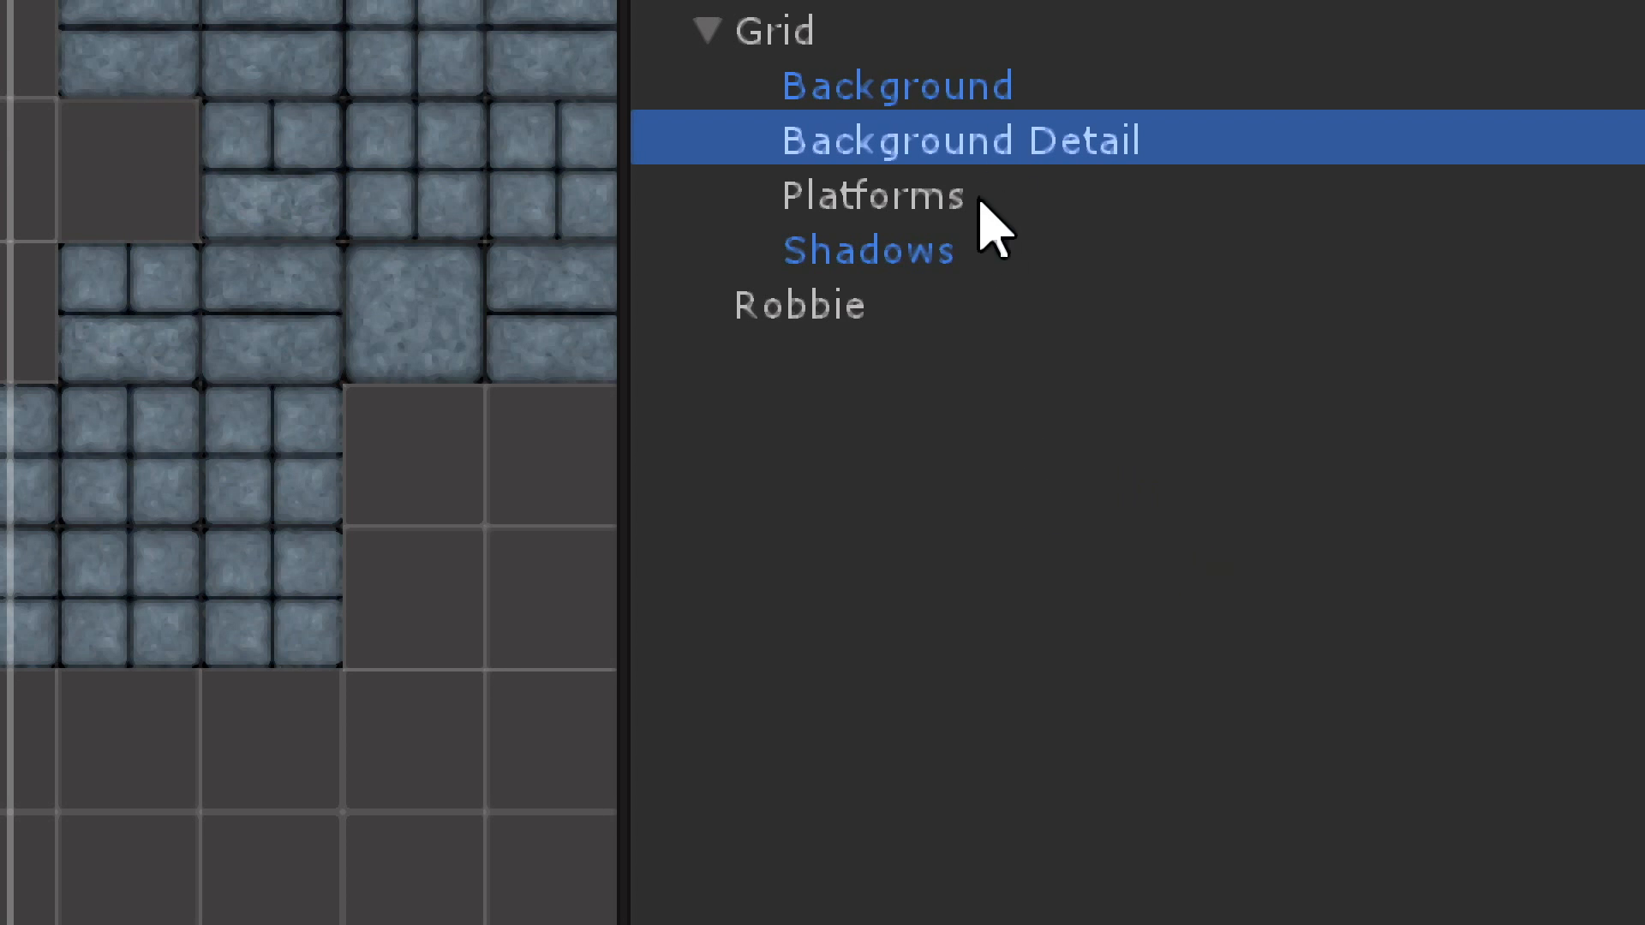
mouse_move(991, 288)
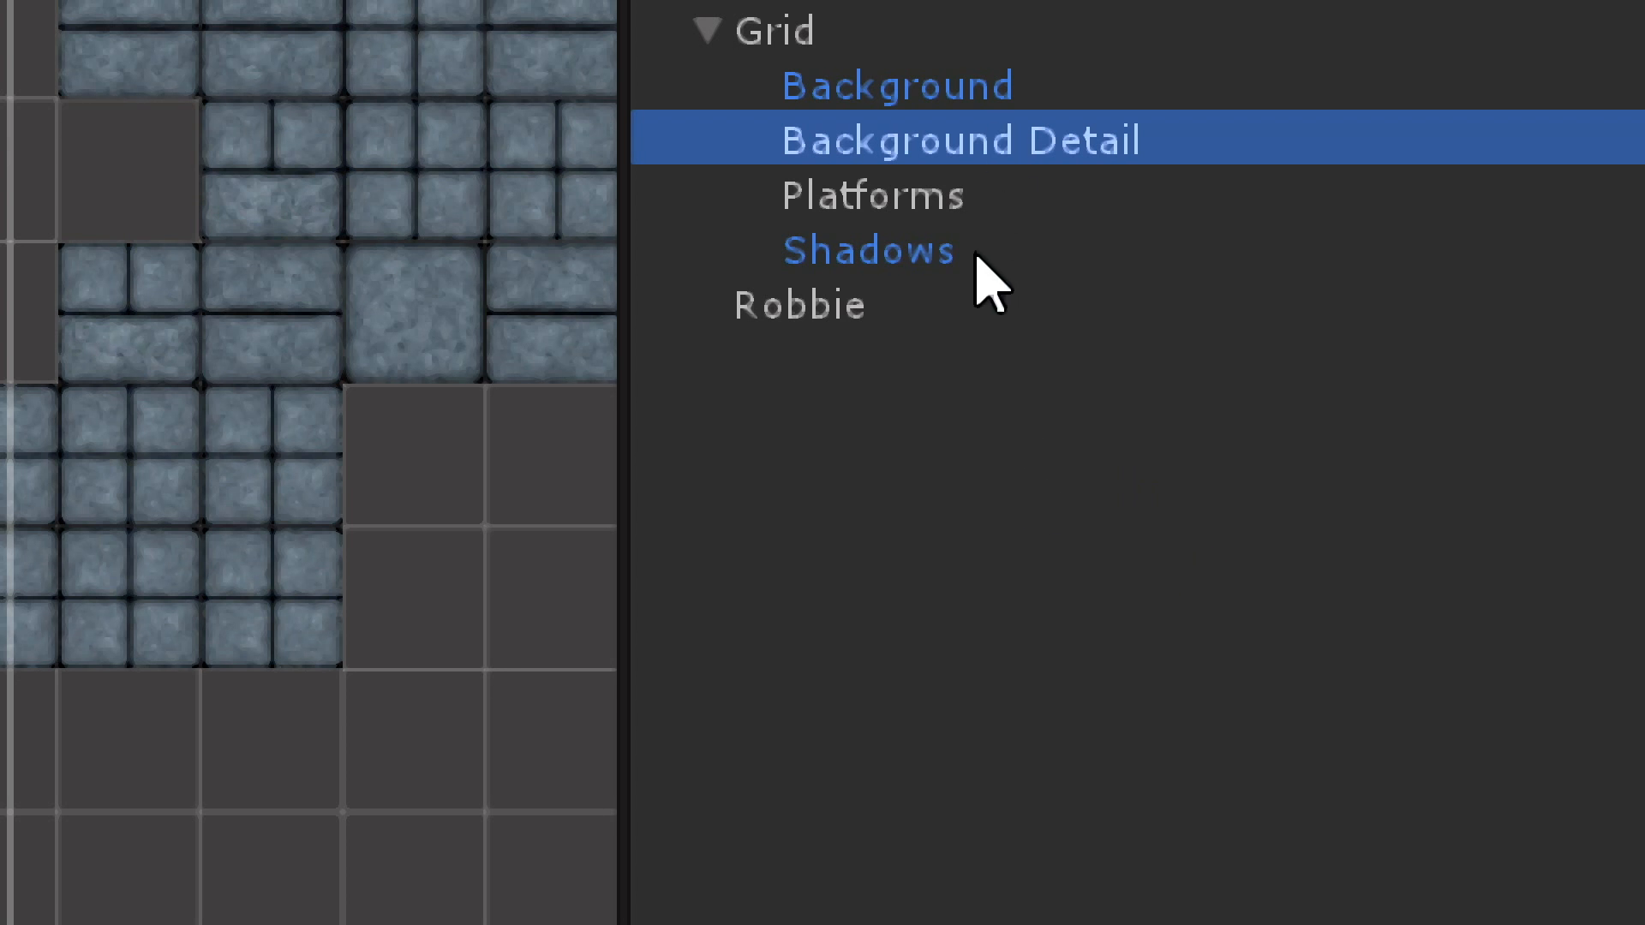
mouse_move(1039, 351)
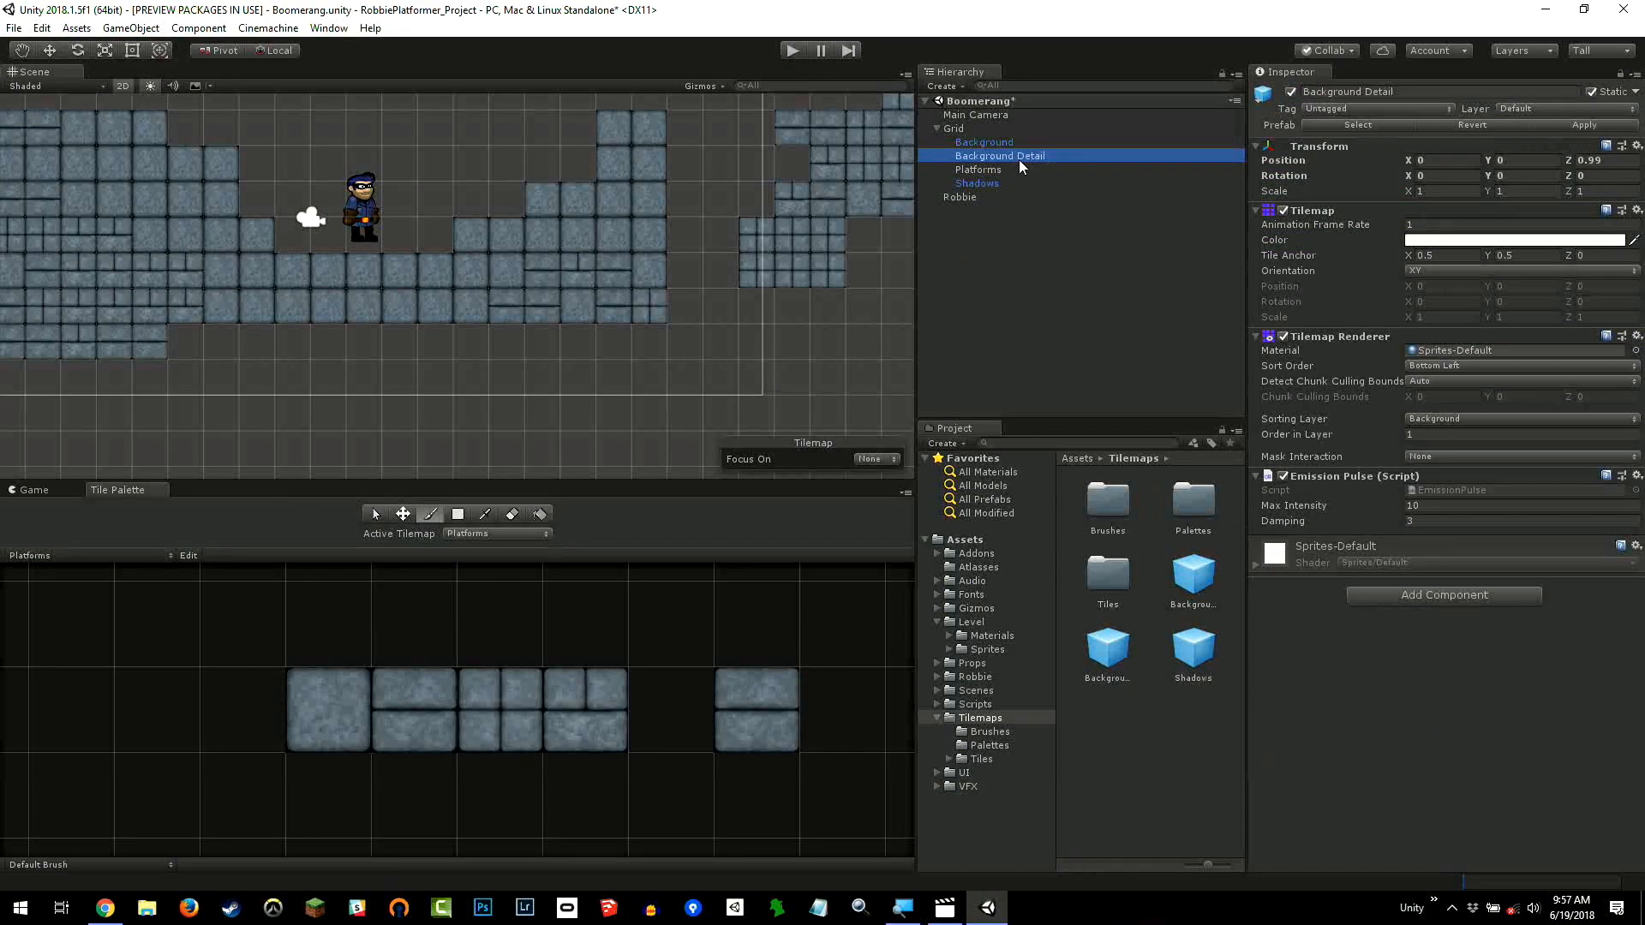
left_click(985, 141)
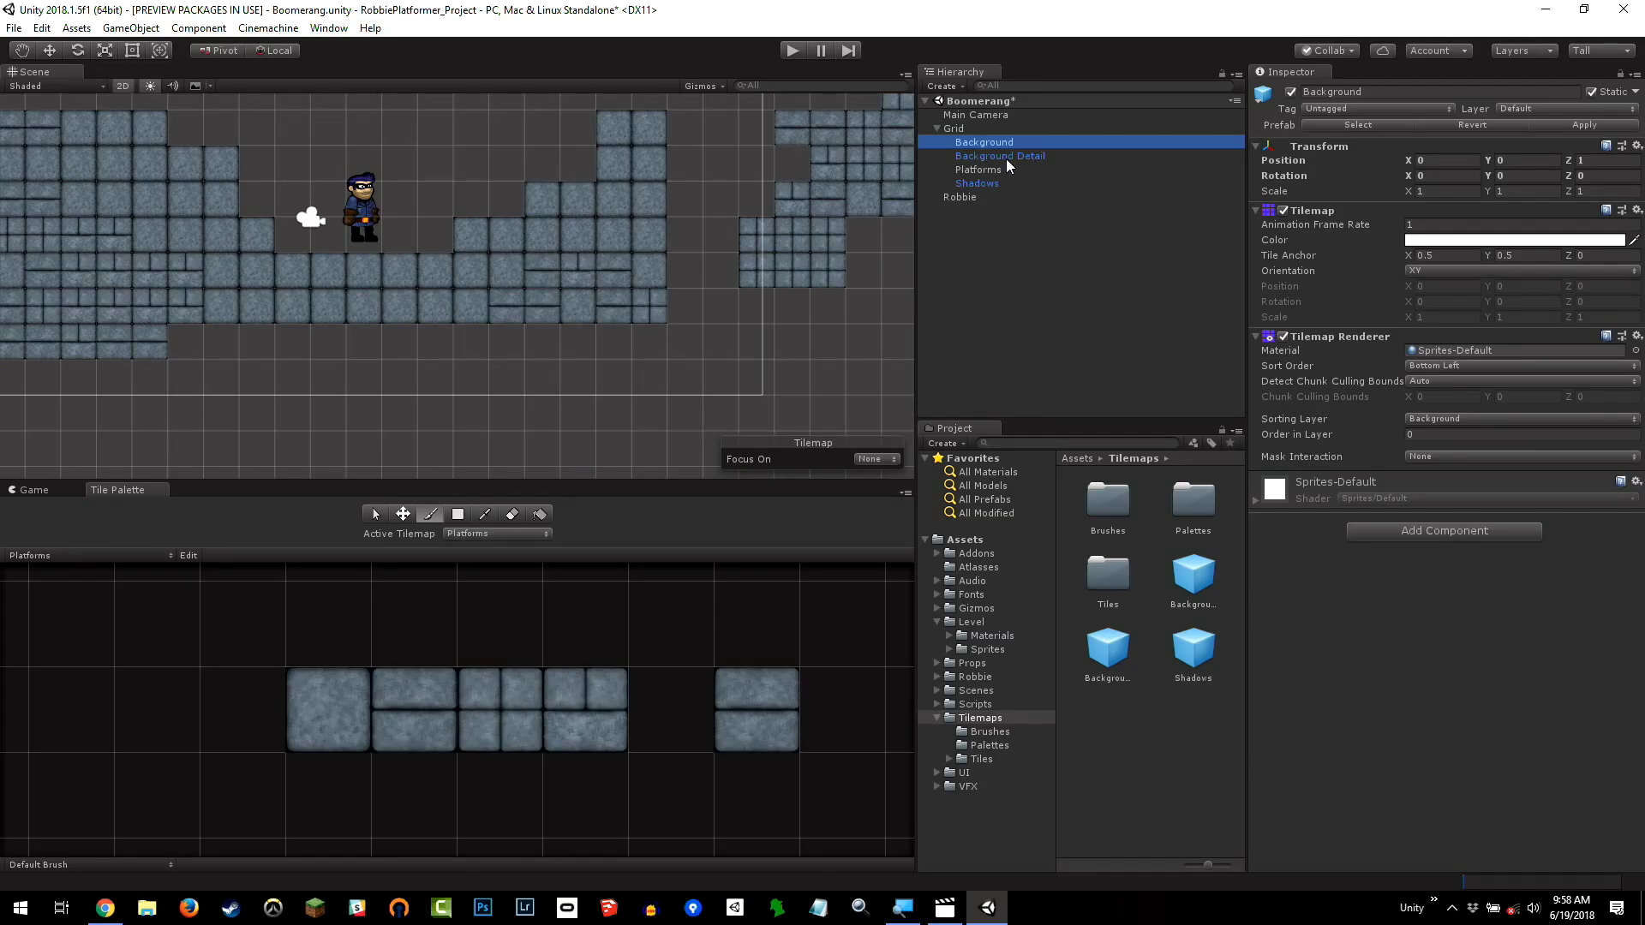
Set the Tile Palette's Active Tilemap to Background and show the Background palette
left_click(1000, 155)
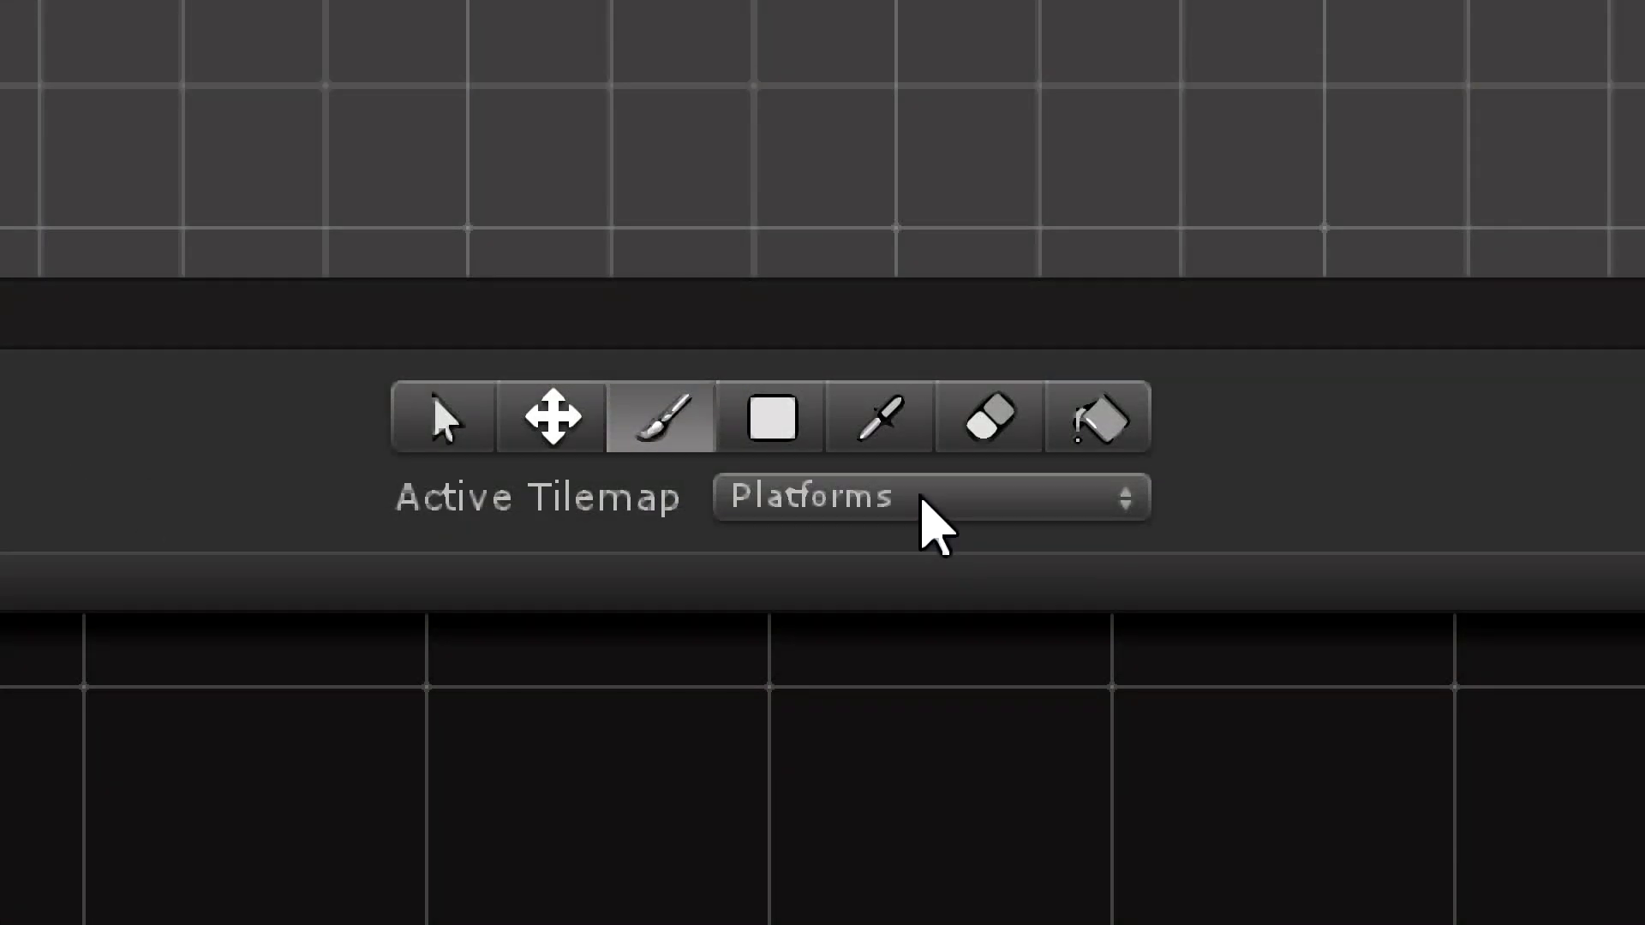
left_click(927, 496)
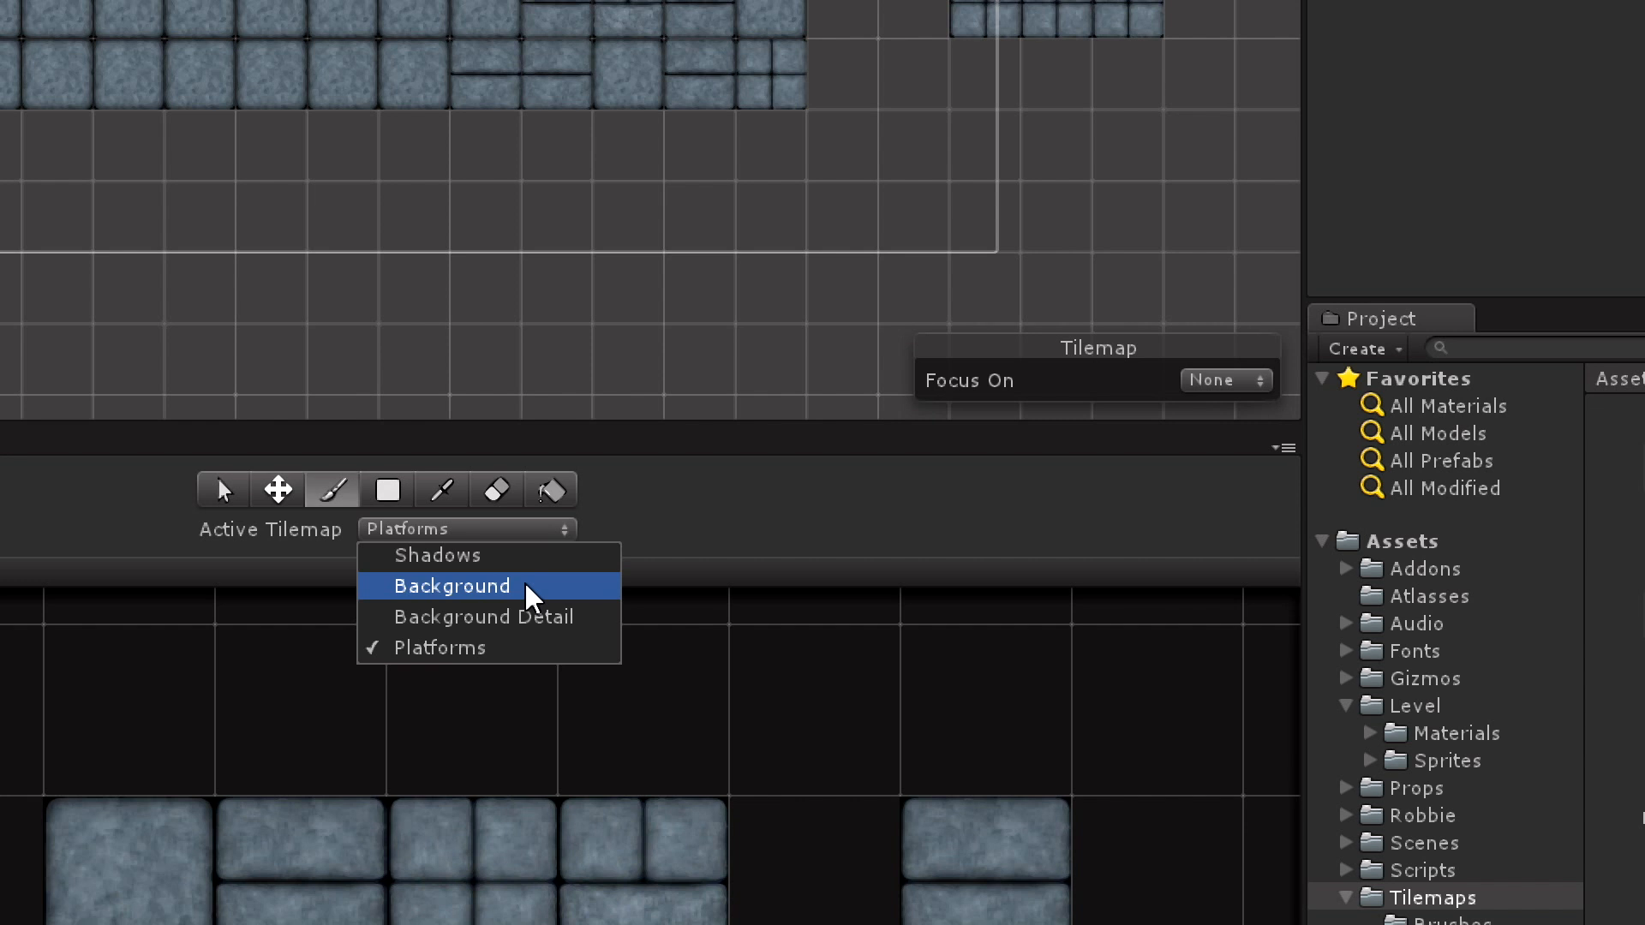
left_click(453, 585)
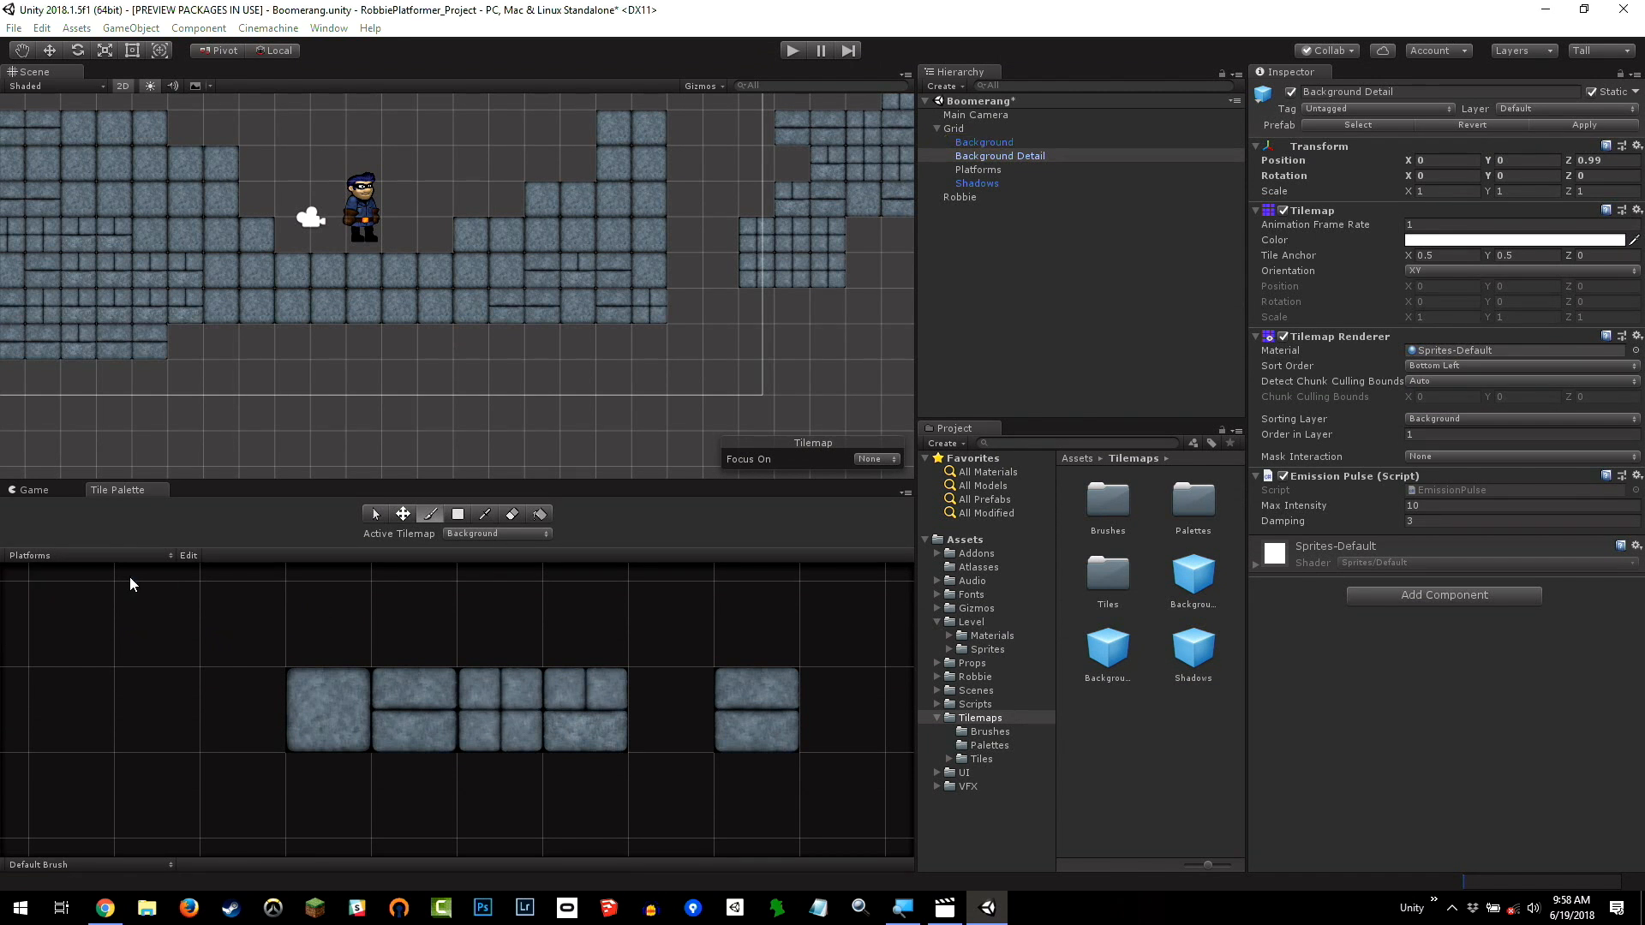
left_click(89, 555)
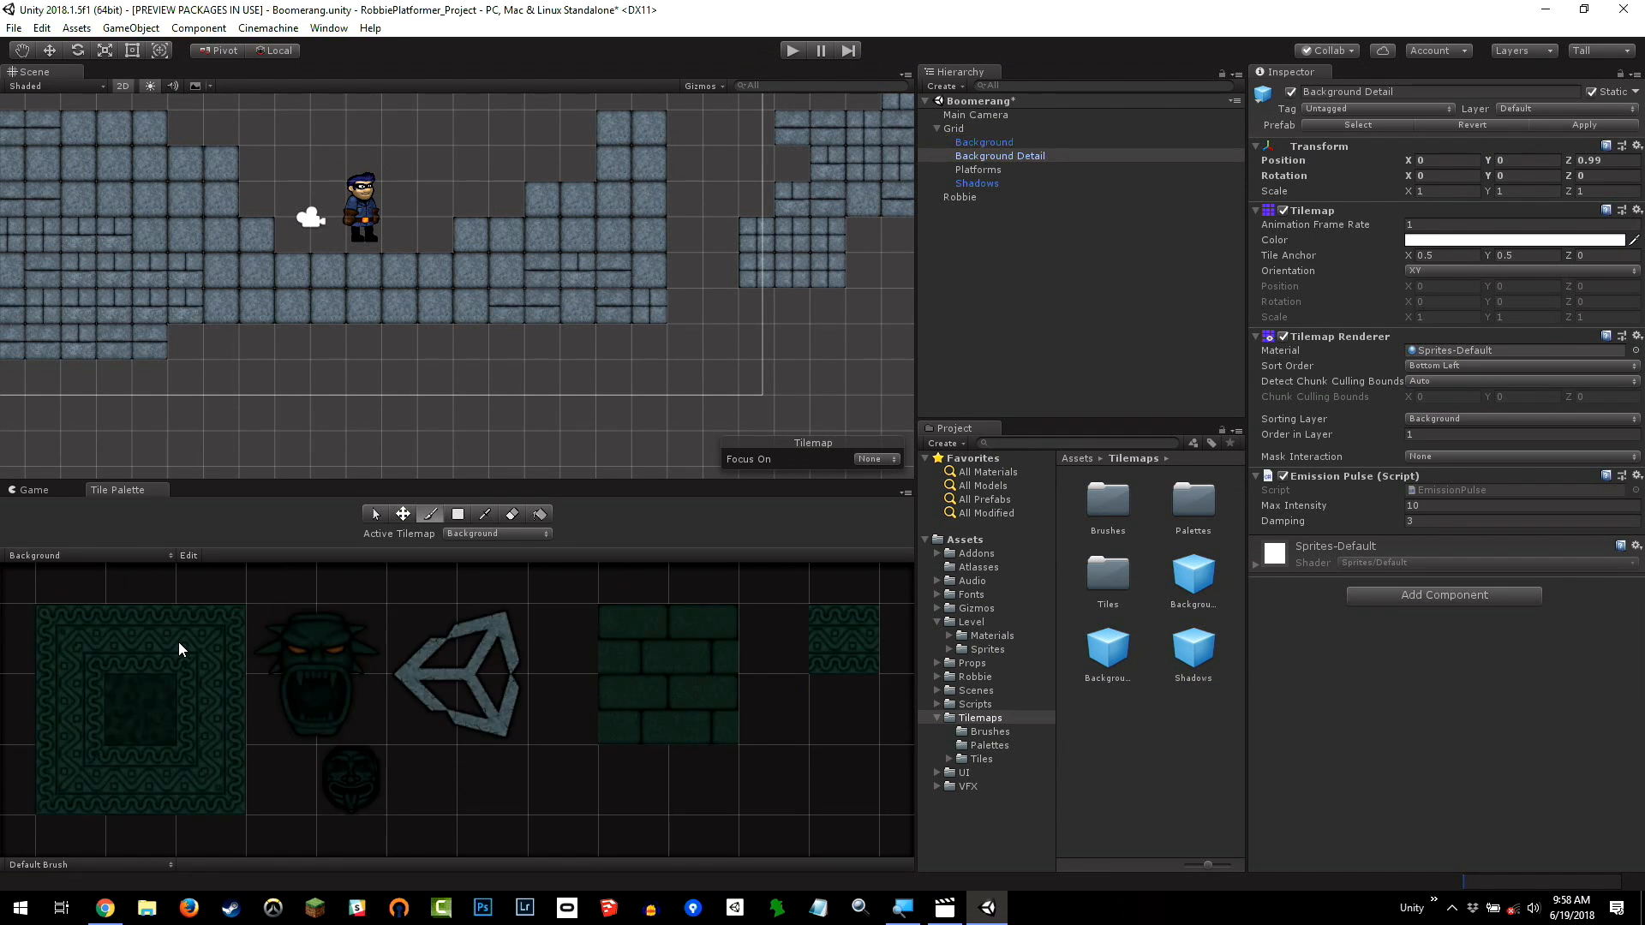
mouse_move(230, 663)
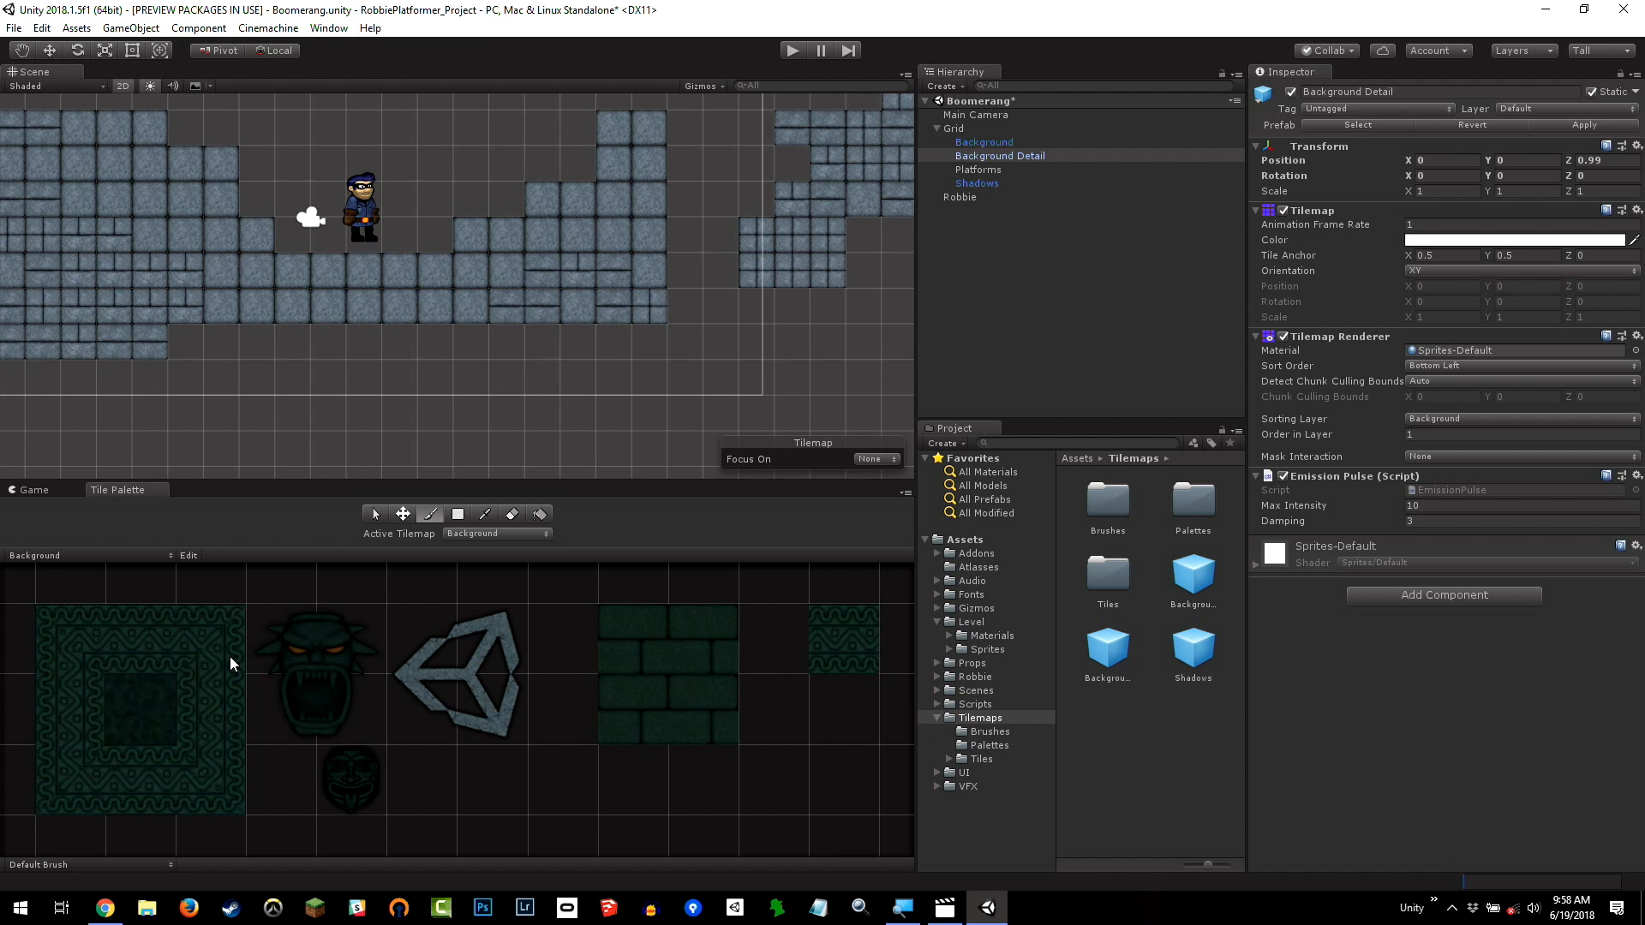
Box-fill the level area with the dark green brick tile on the Background tilemap
left_click(632, 639)
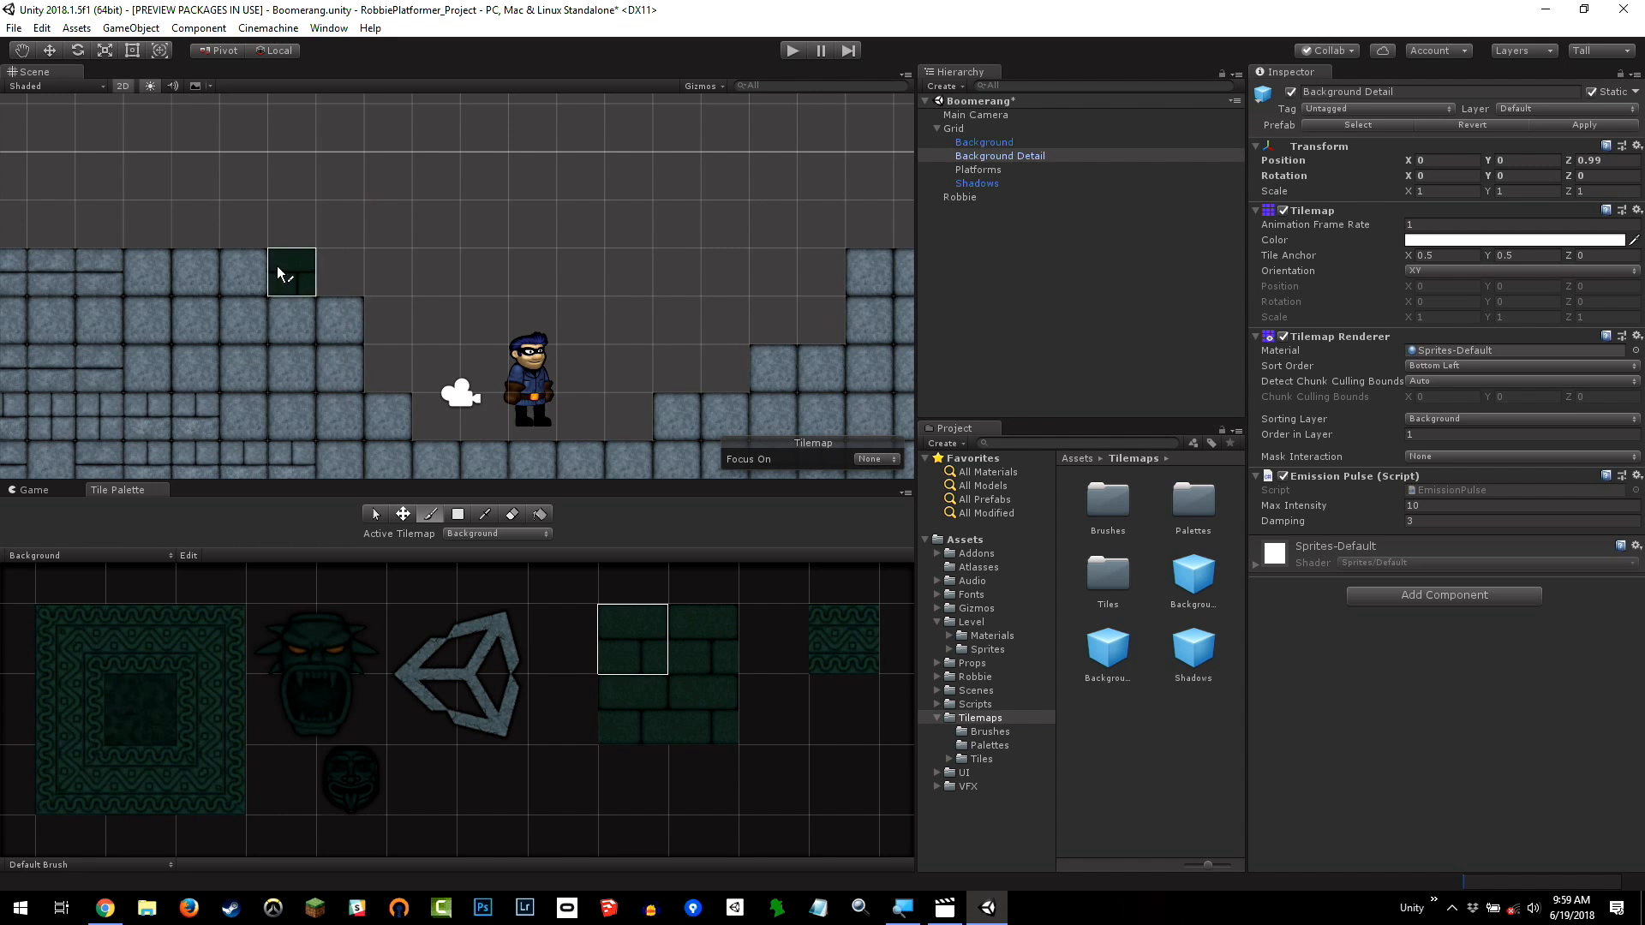
left_click(985, 141)
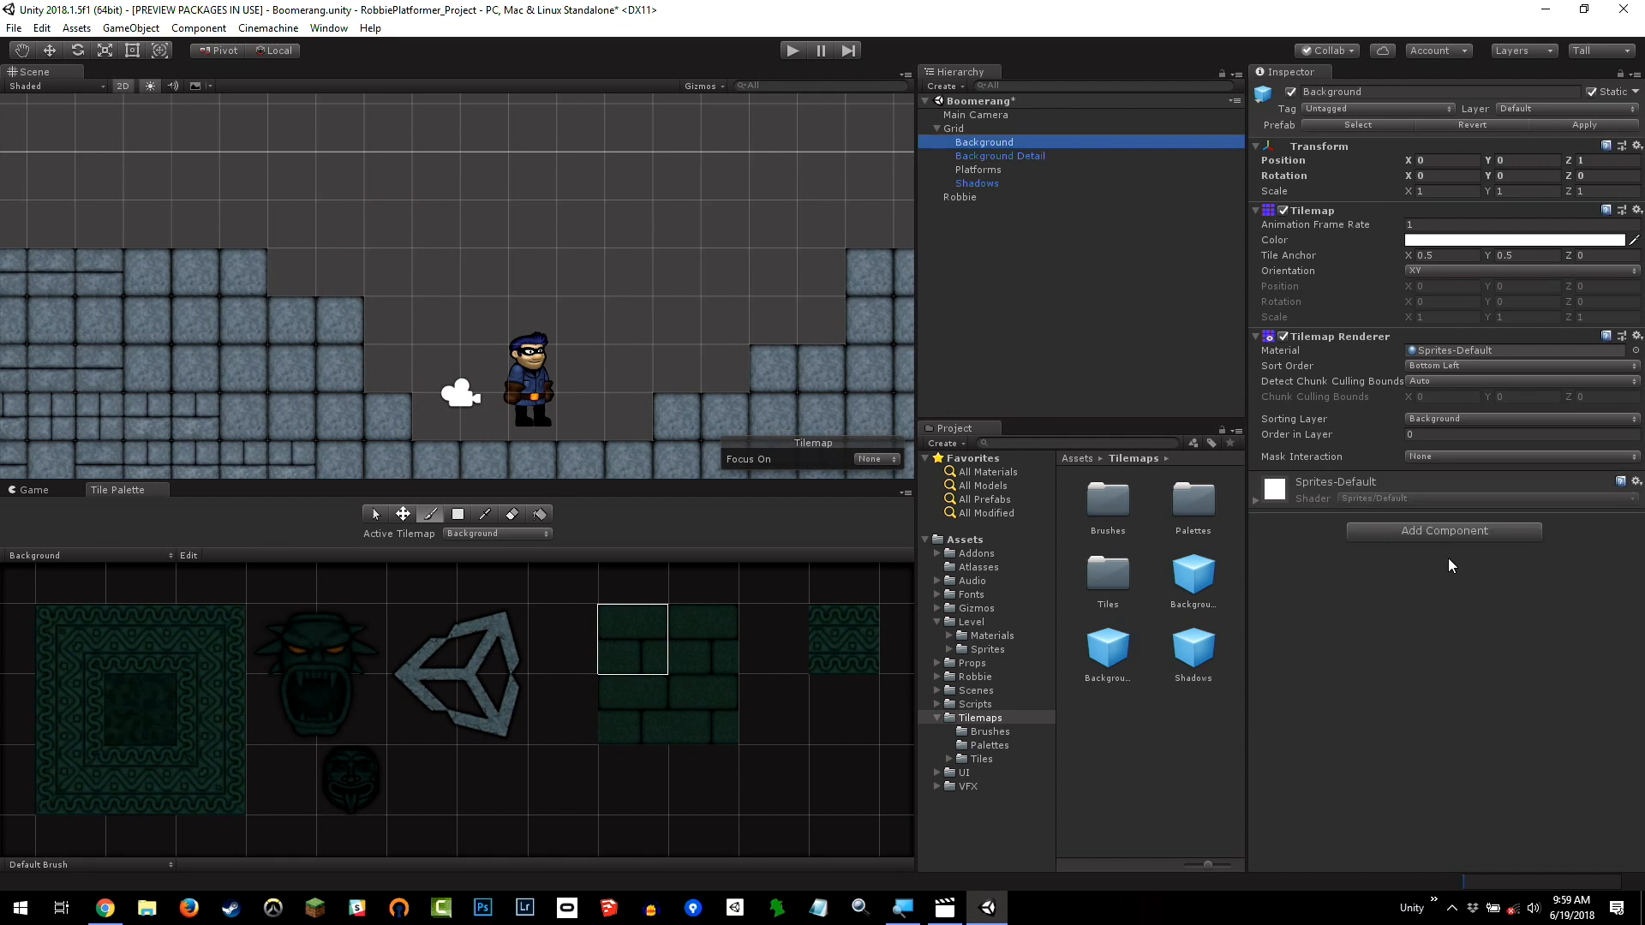
left_click(1520, 419)
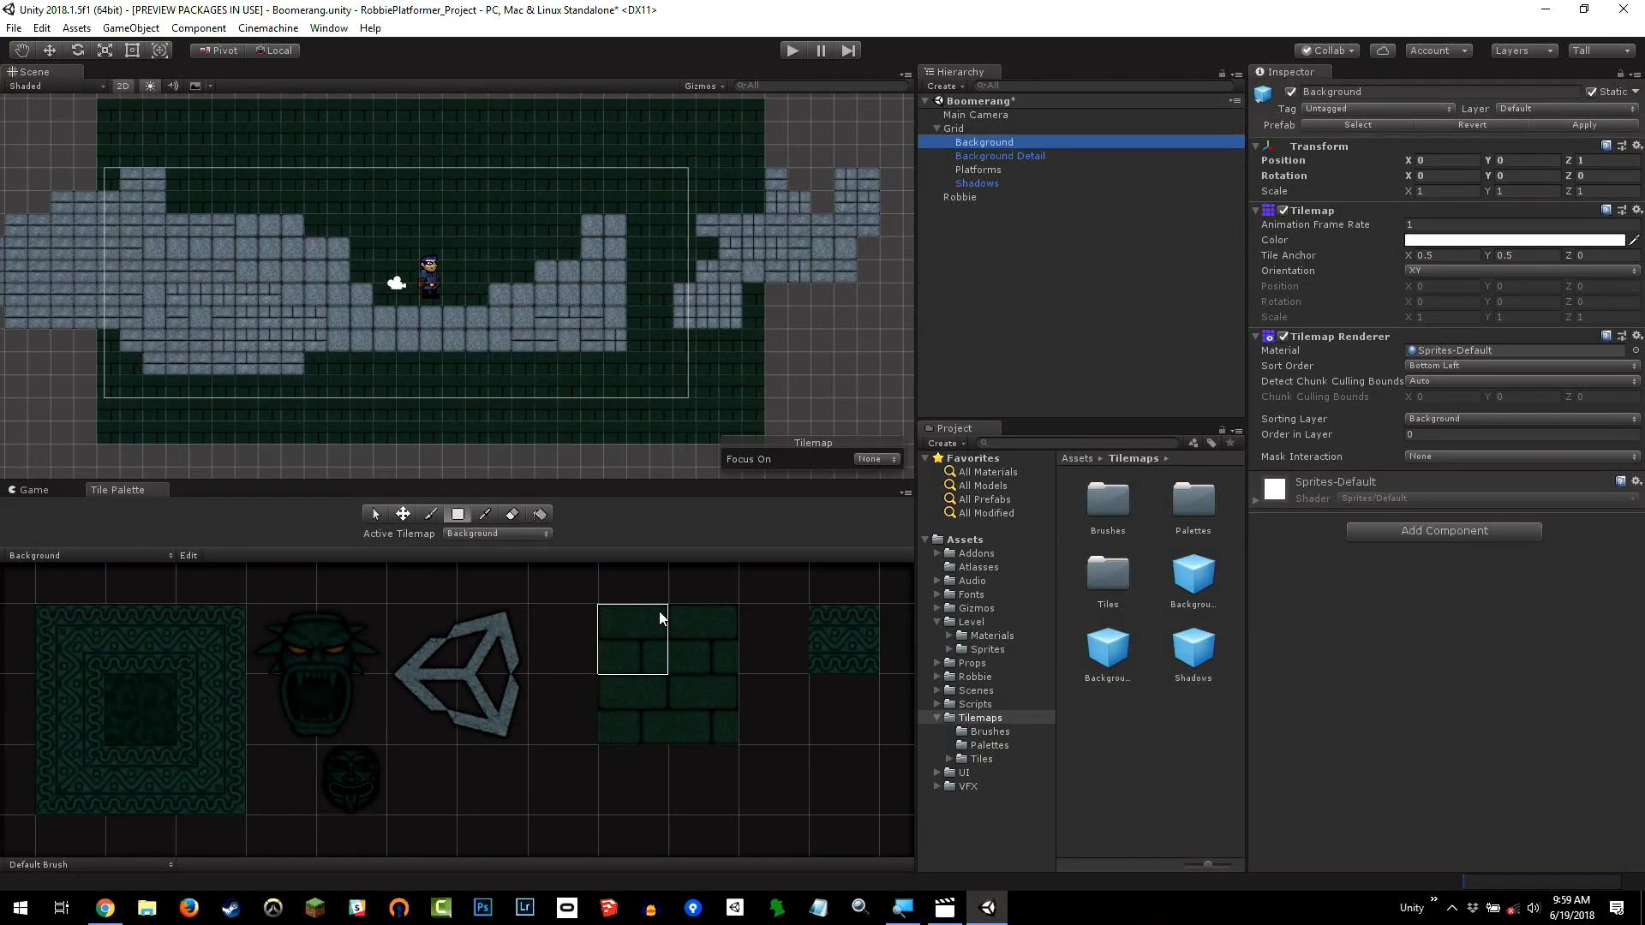
mouse_move(827, 660)
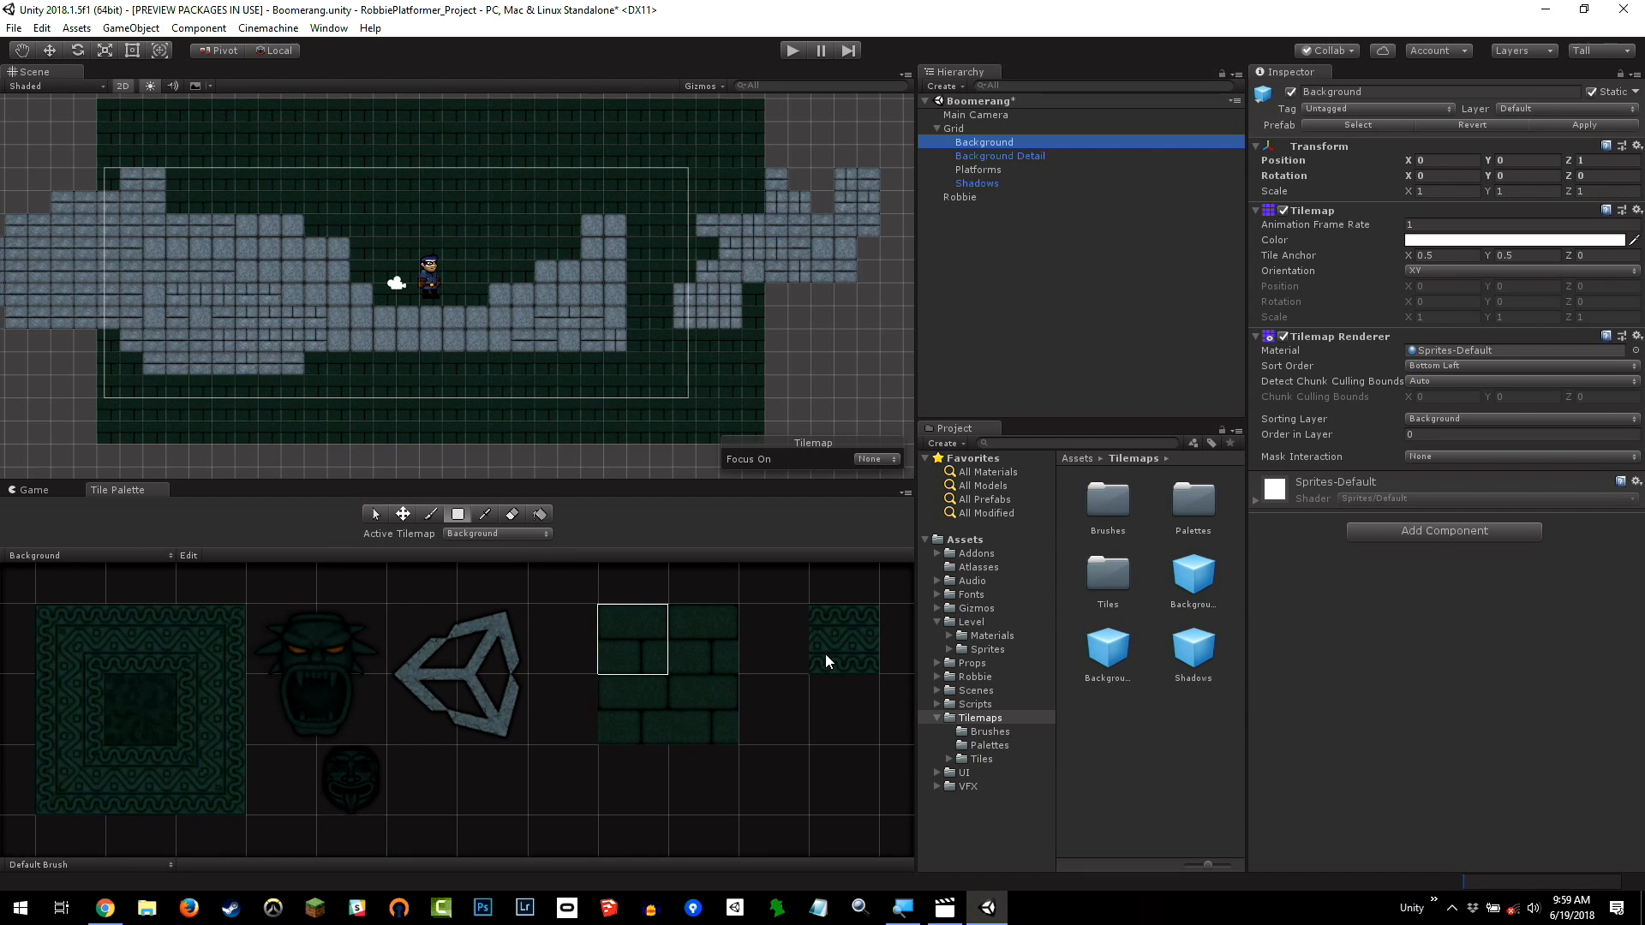
left_click(843, 640)
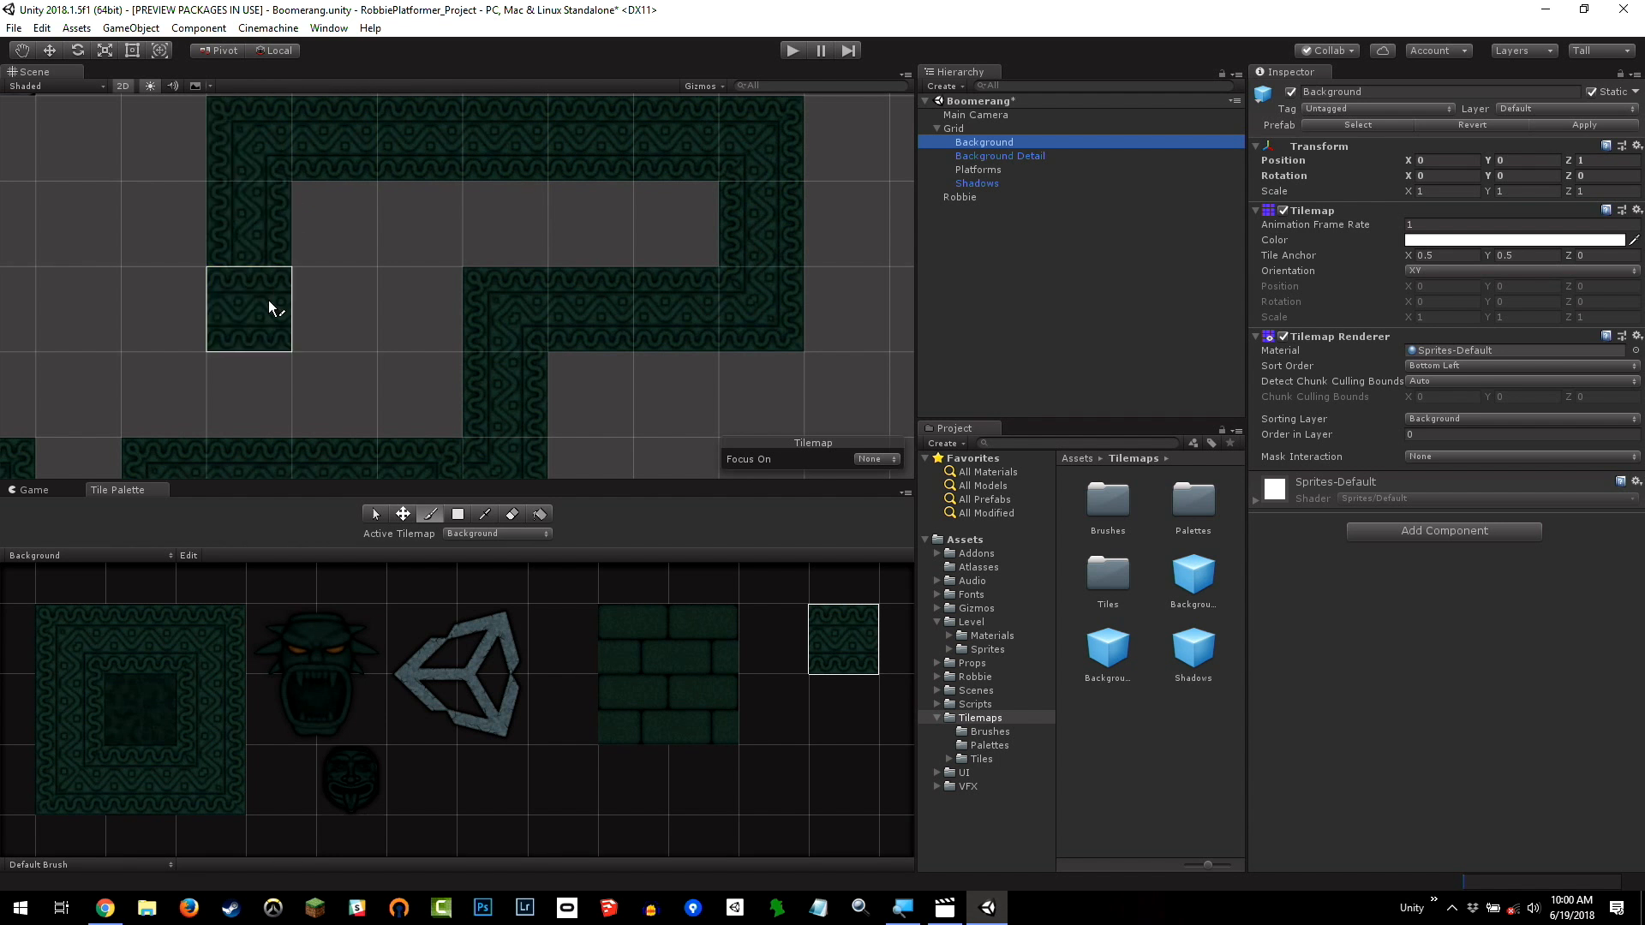
Paint patterned green tile panels over the brick fill behind Robbie and the platforms
left_click(333, 309)
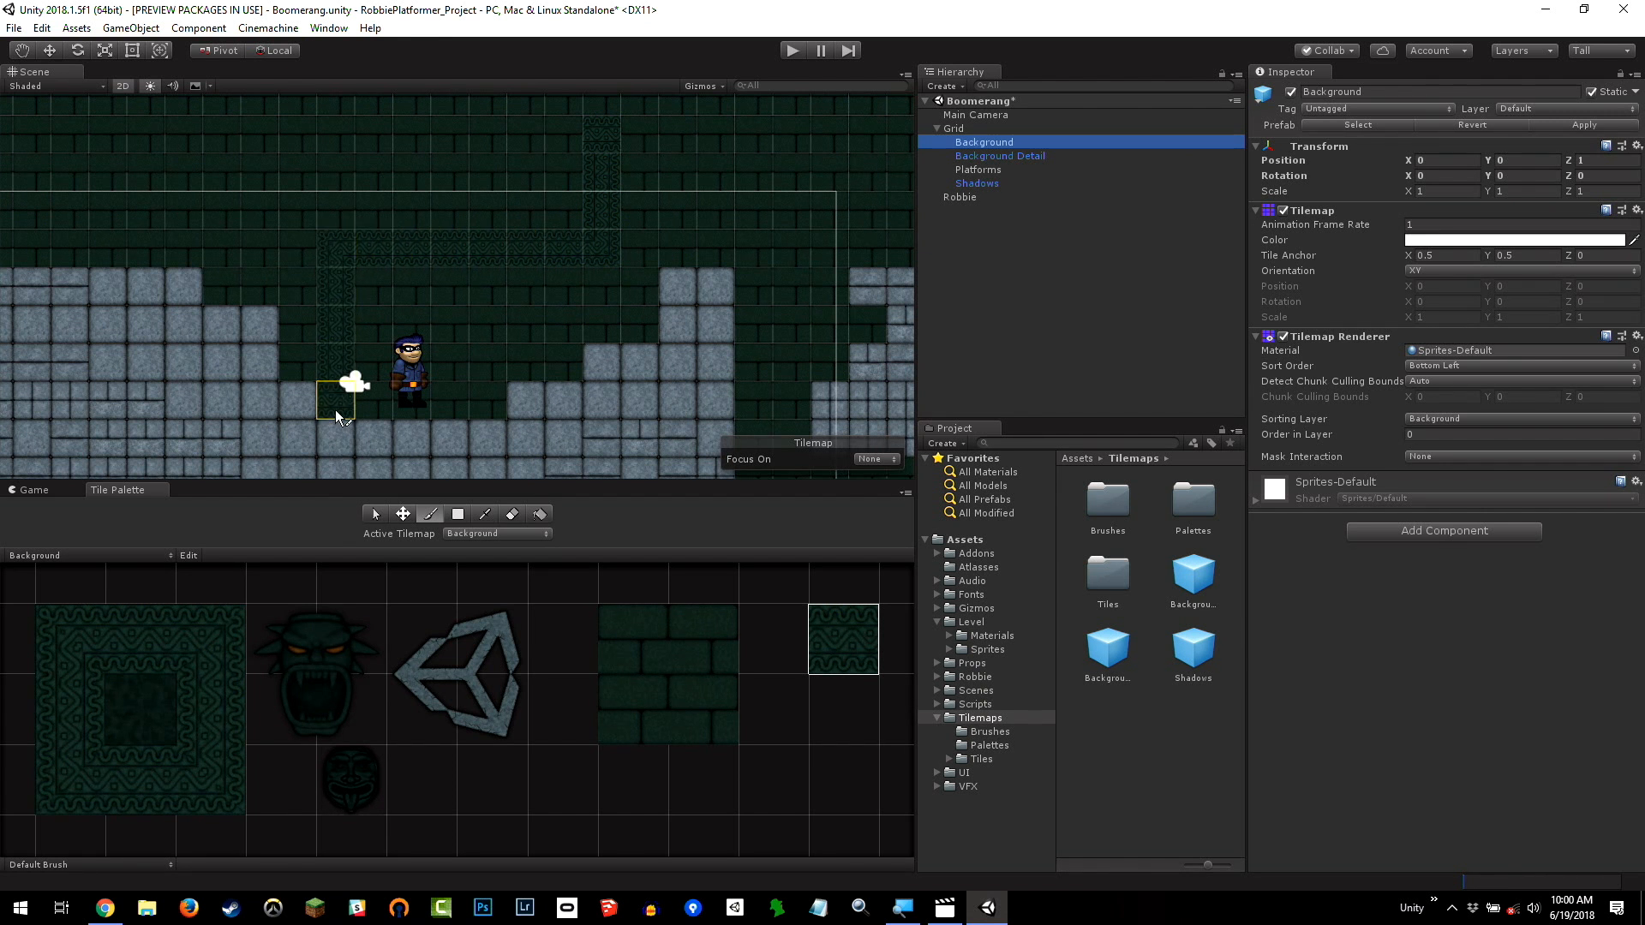
mouse_move(451, 170)
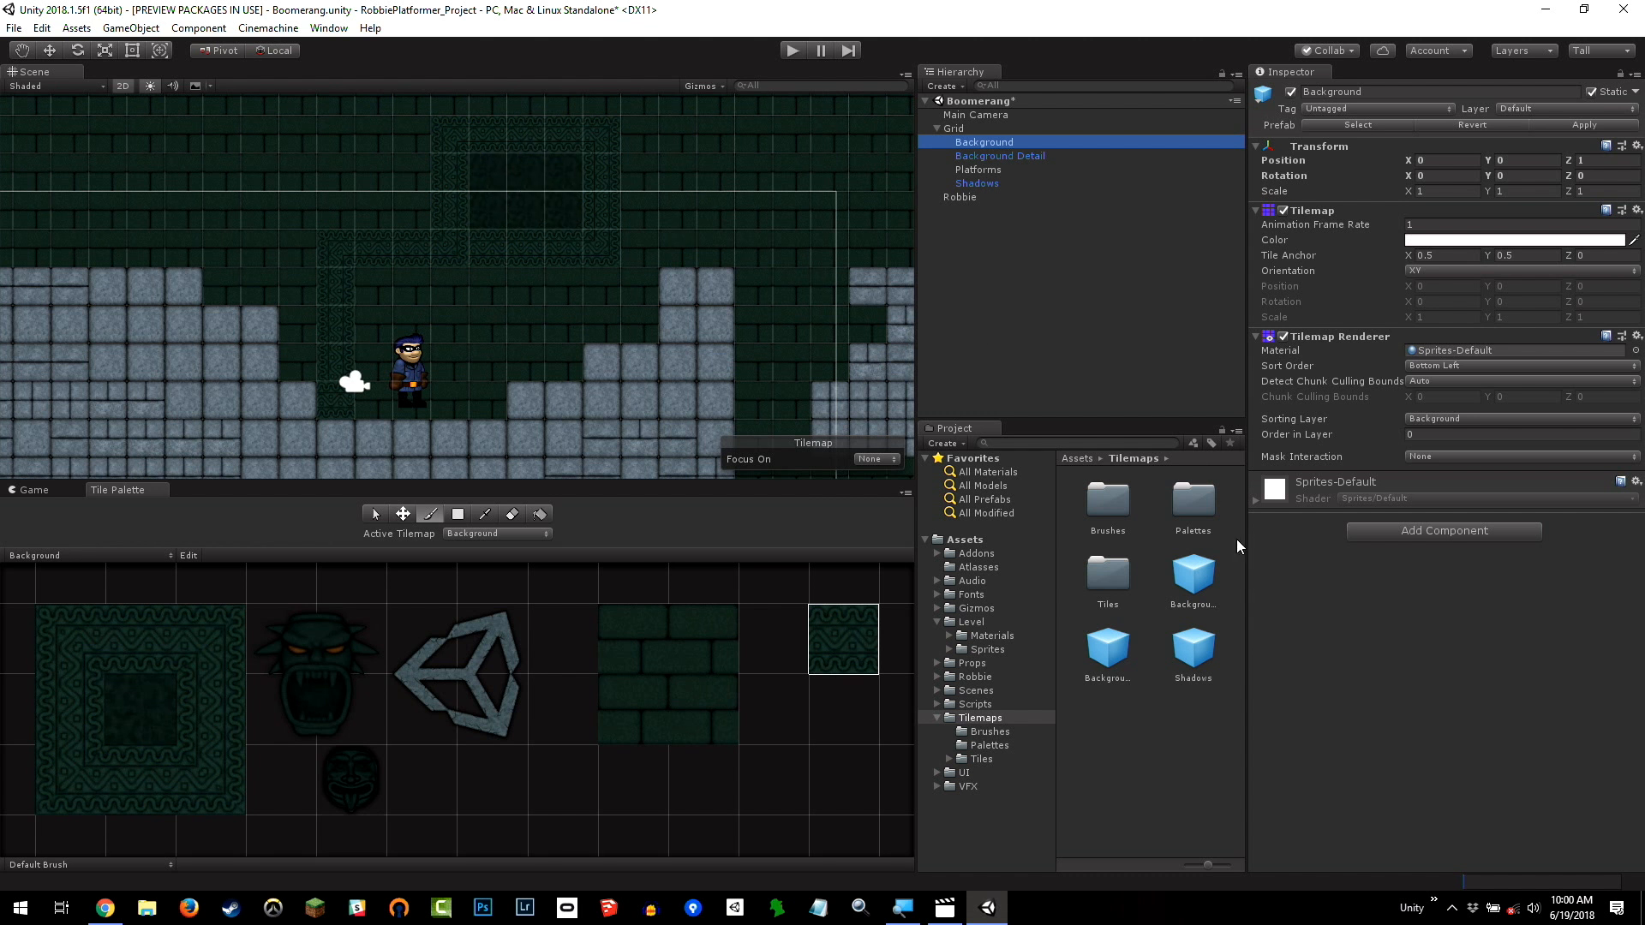
left_click(281, 640)
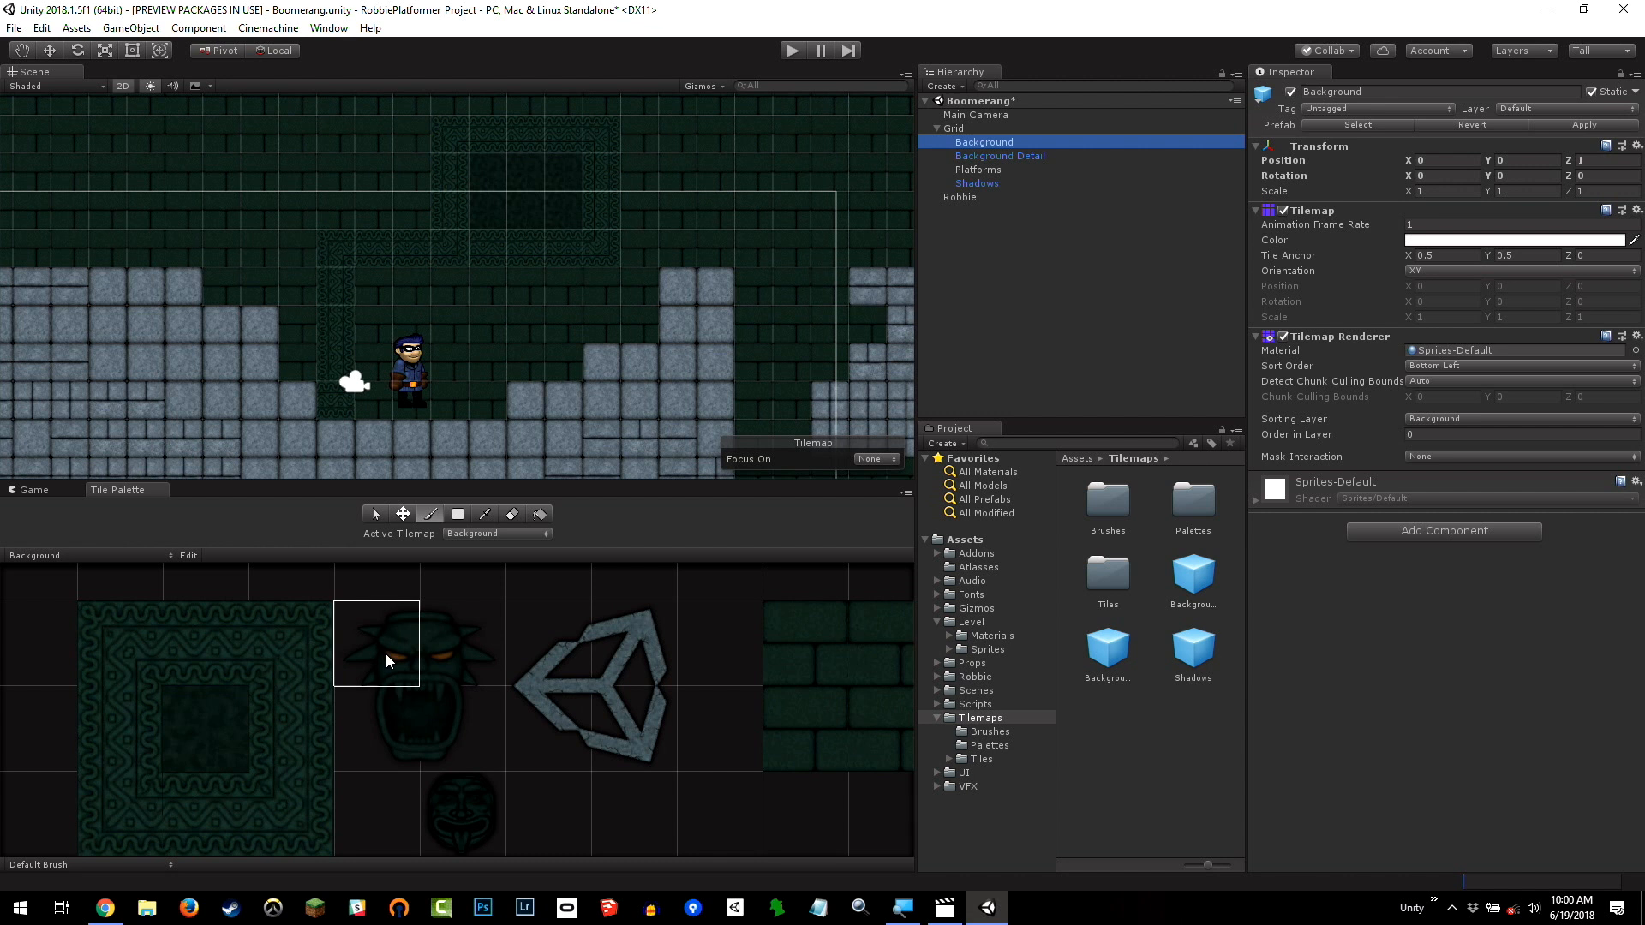
mouse_move(398, 442)
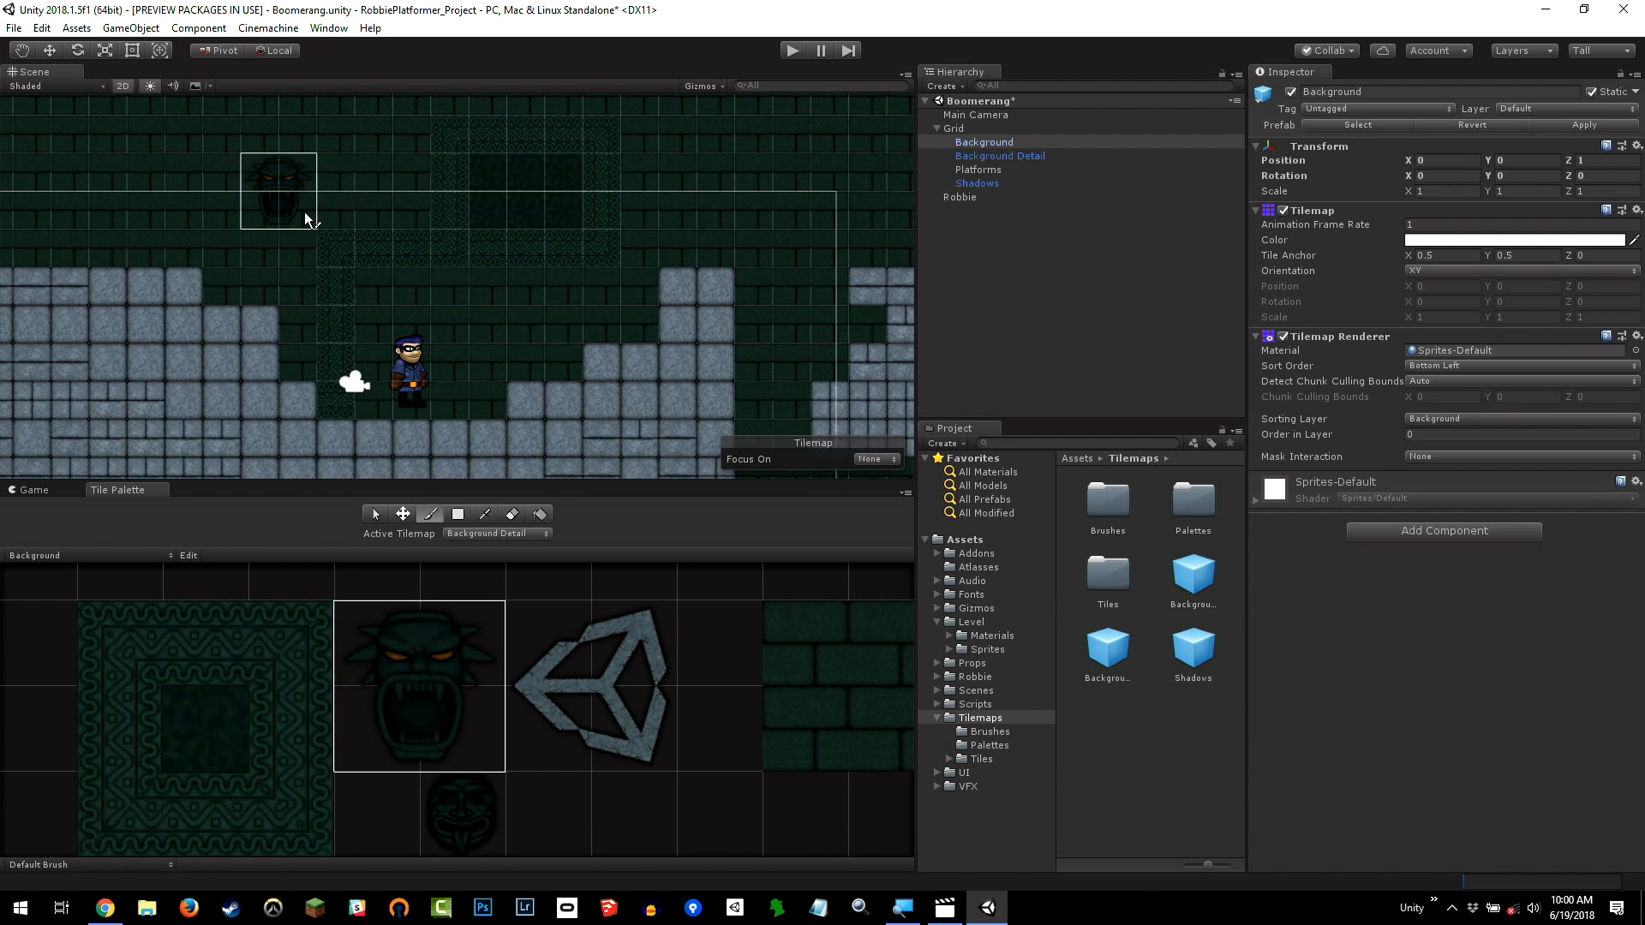
mouse_move(239, 205)
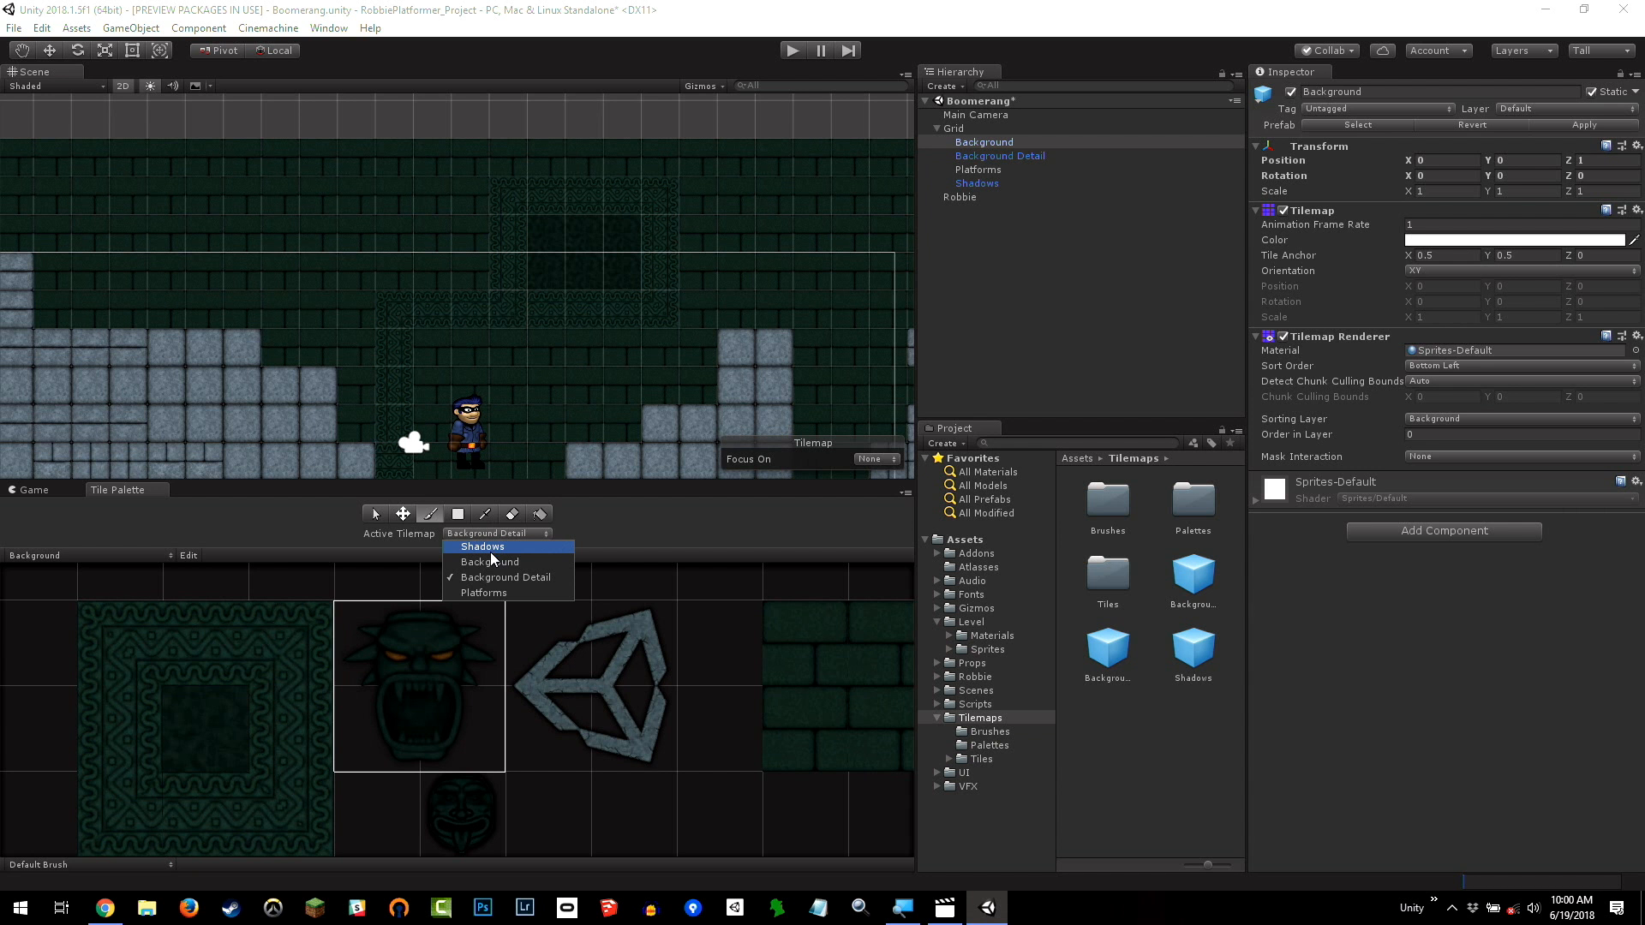
Keep Background Detail as the active tilemap for painting the demon face tile
left_click(489, 561)
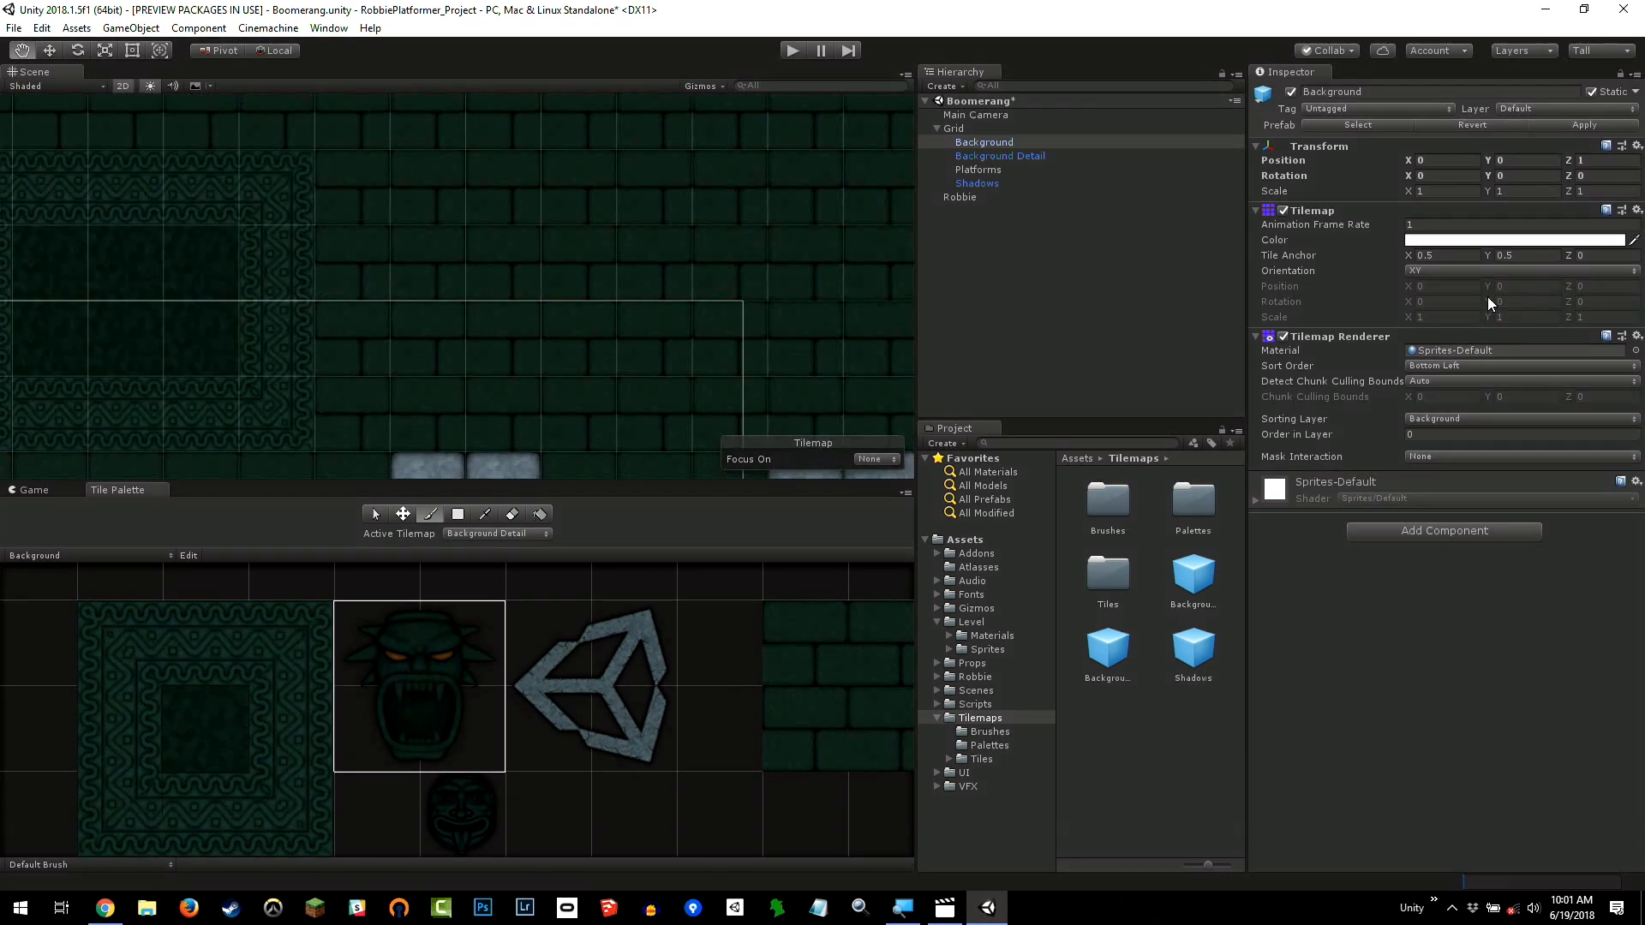
Switch the Tile Palette from Background to the Shadows palette
left_click(782, 320)
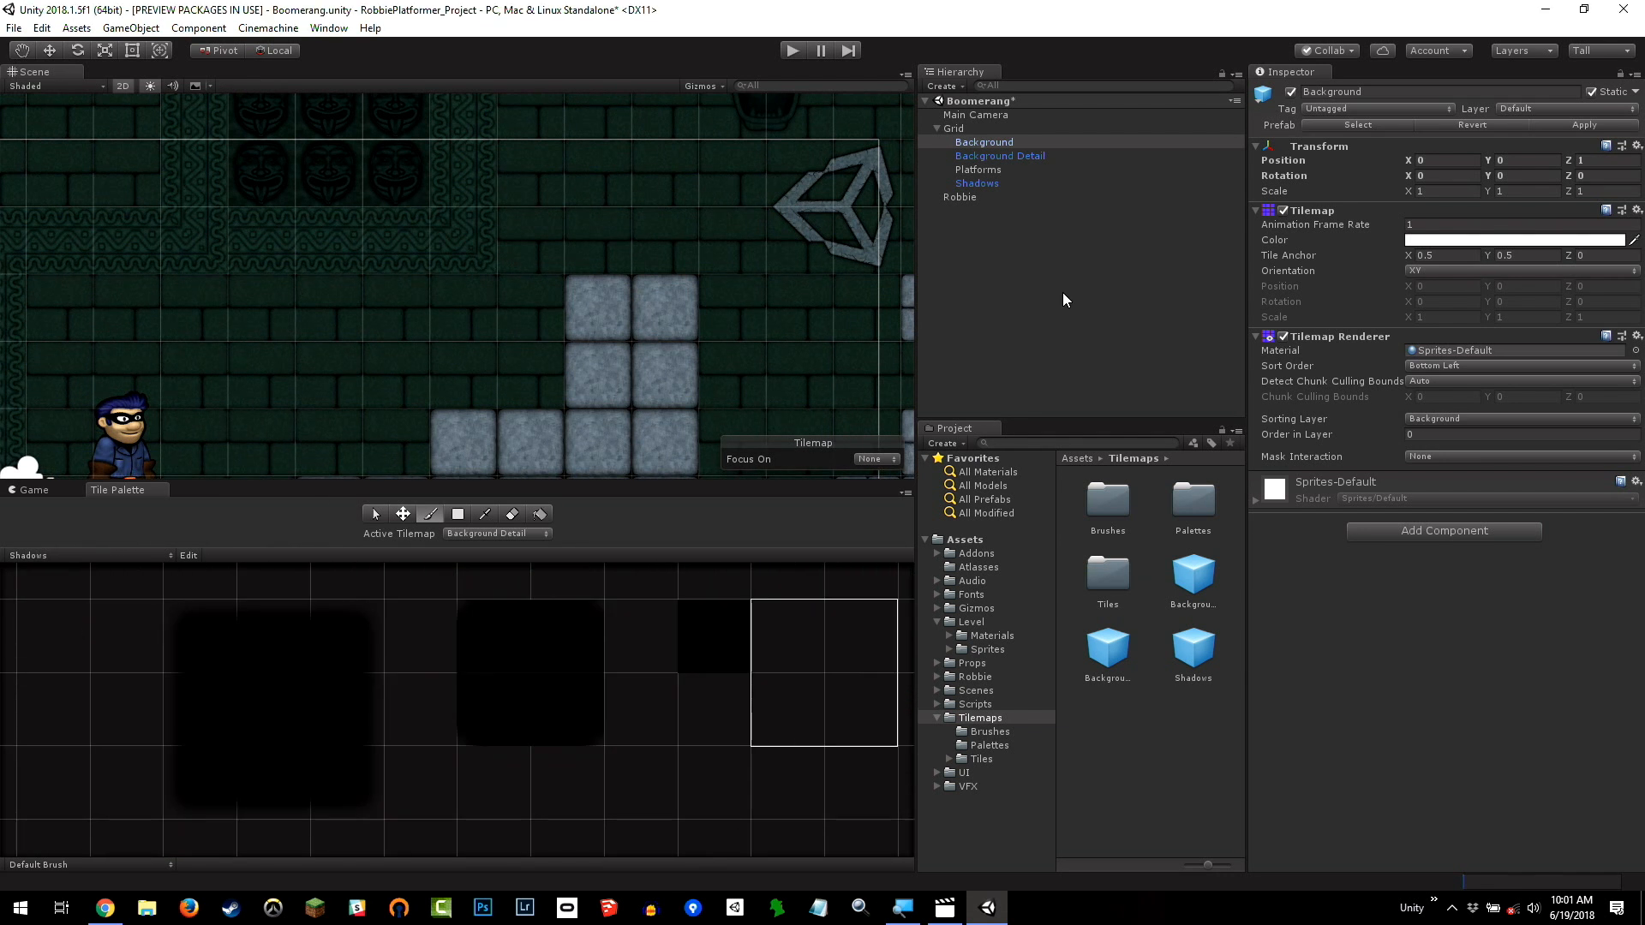
Set the Active Tilemap to Shadows
left_click(496, 533)
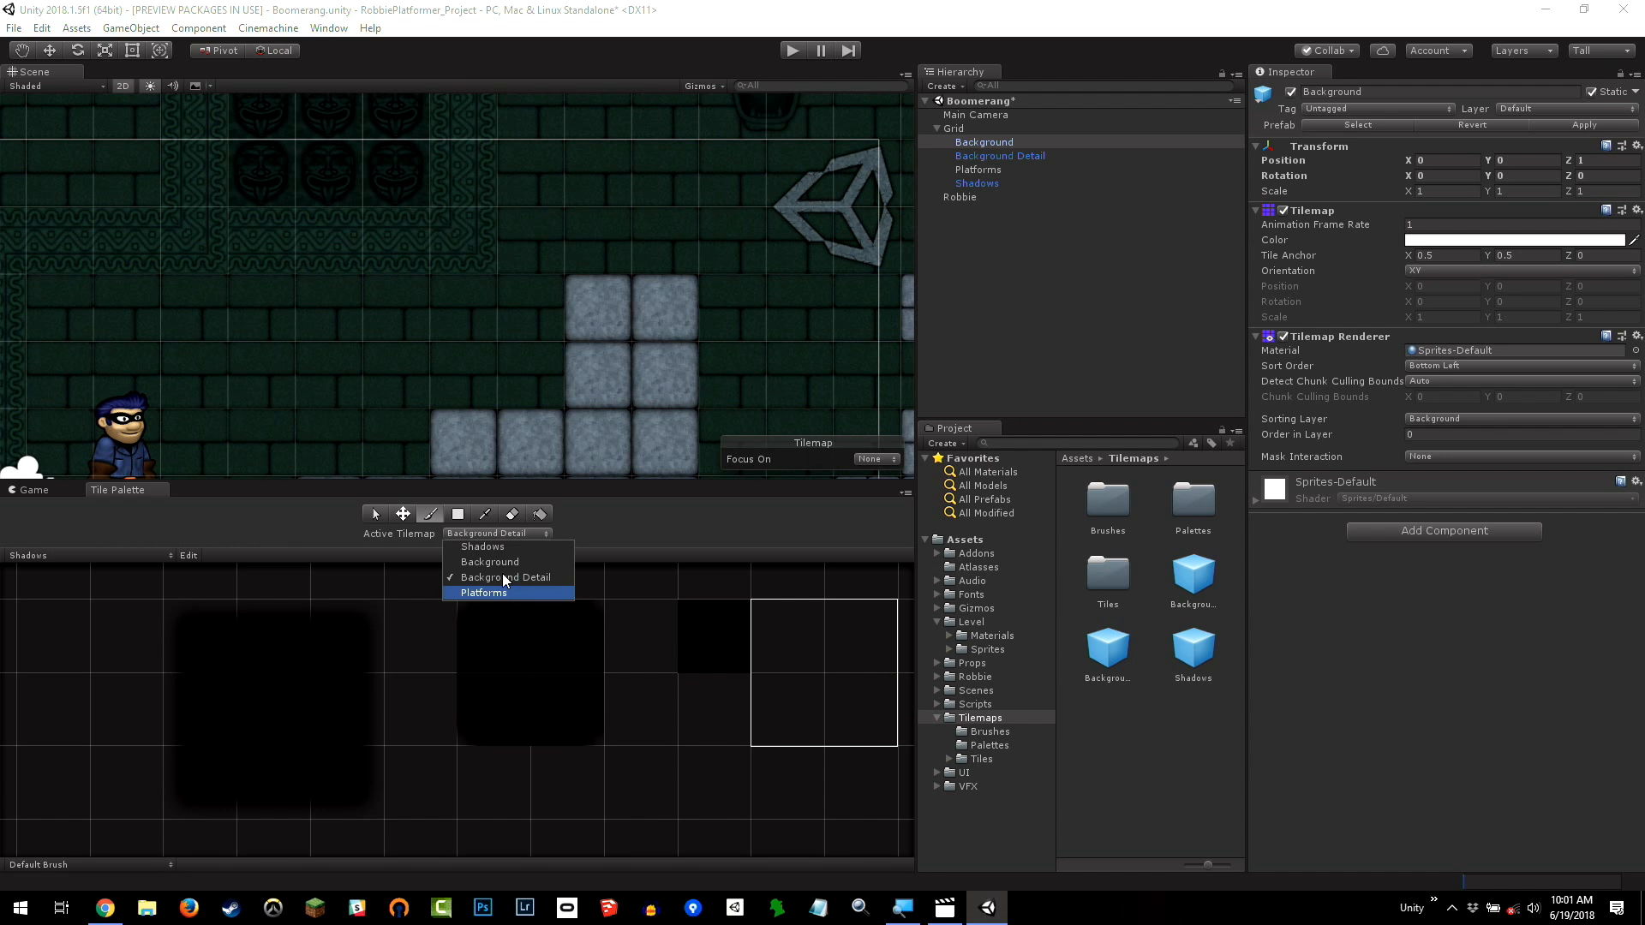
left_click(482, 593)
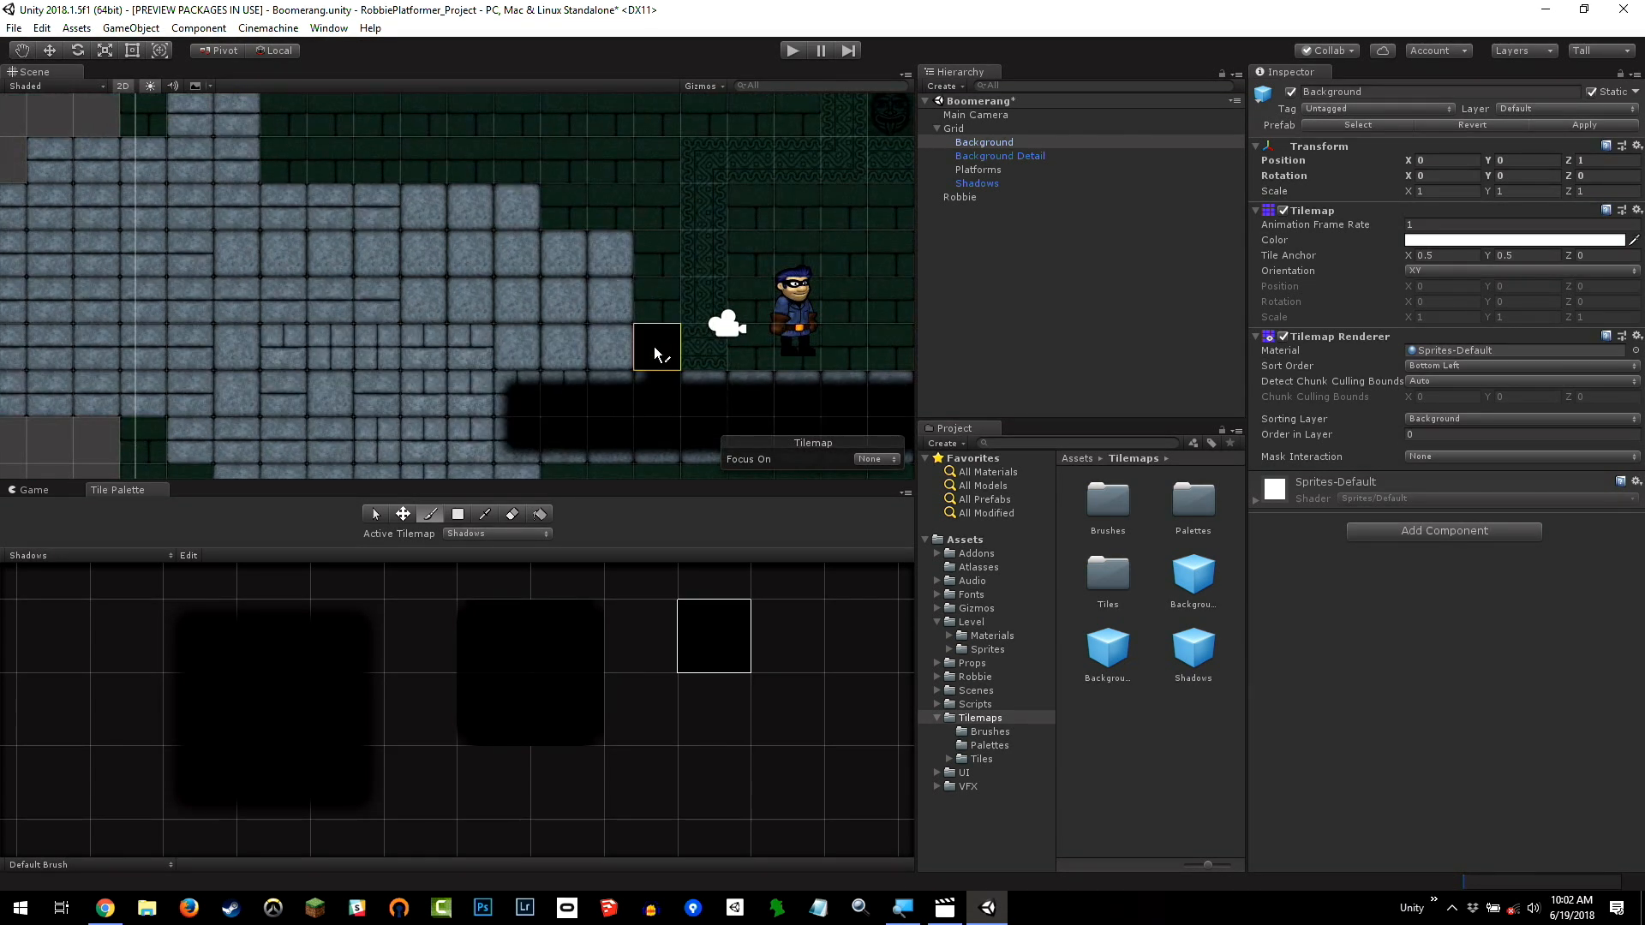
Paint a large shadow region over the stone wall left of Robbie
left_click_drag(656, 351, 514, 204)
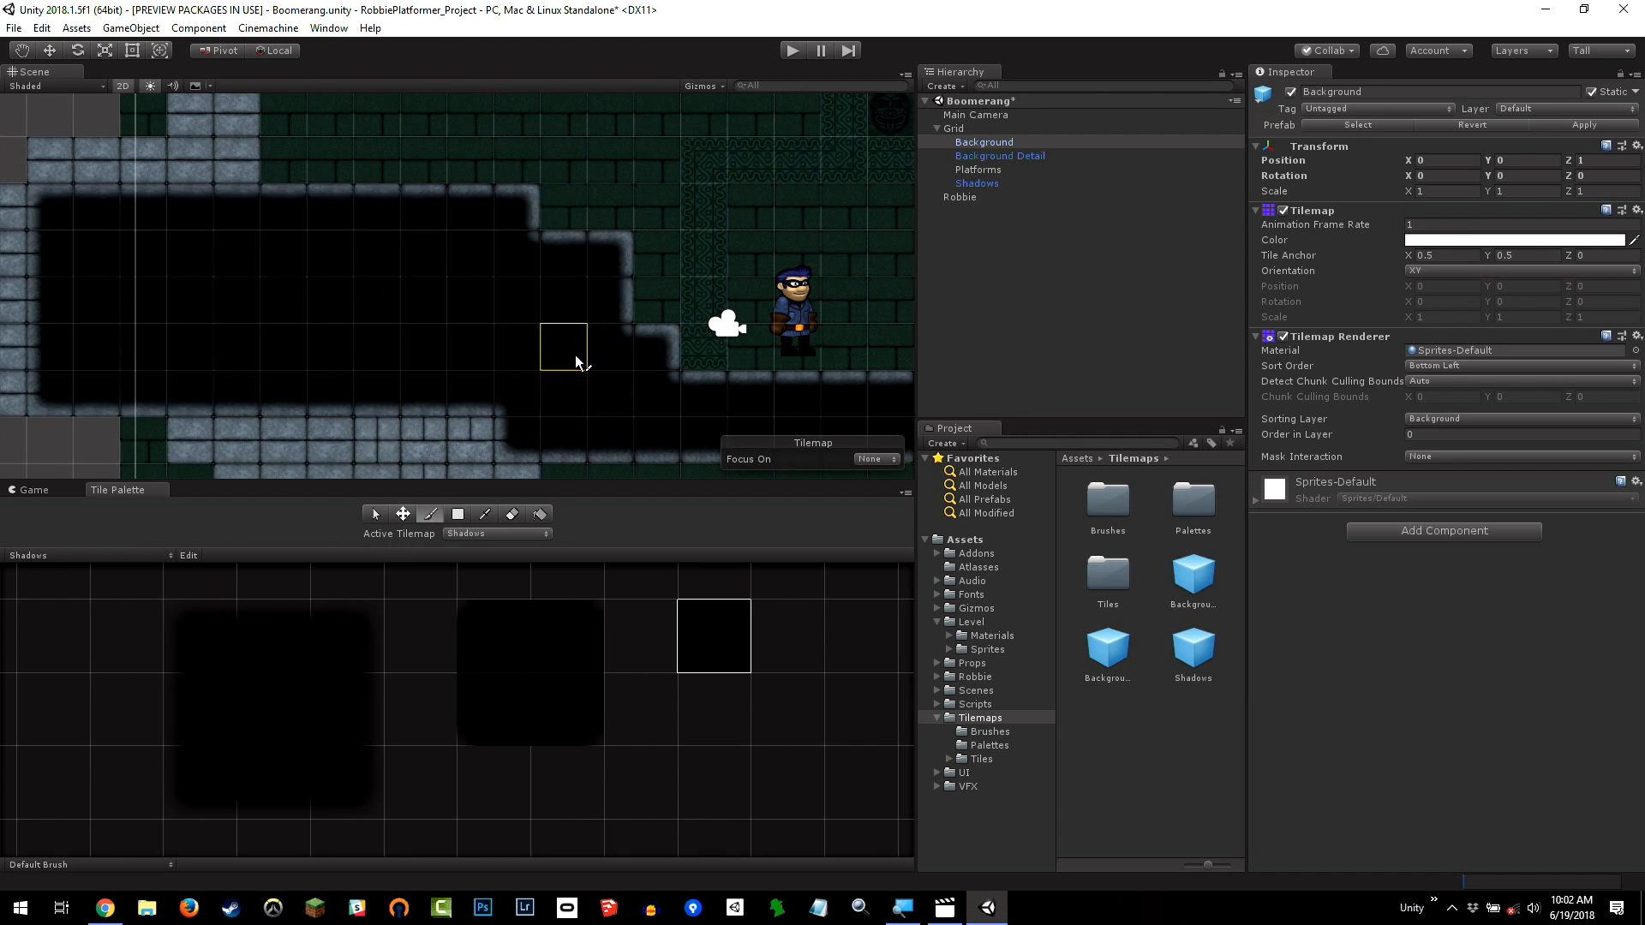
mouse_move(210, 383)
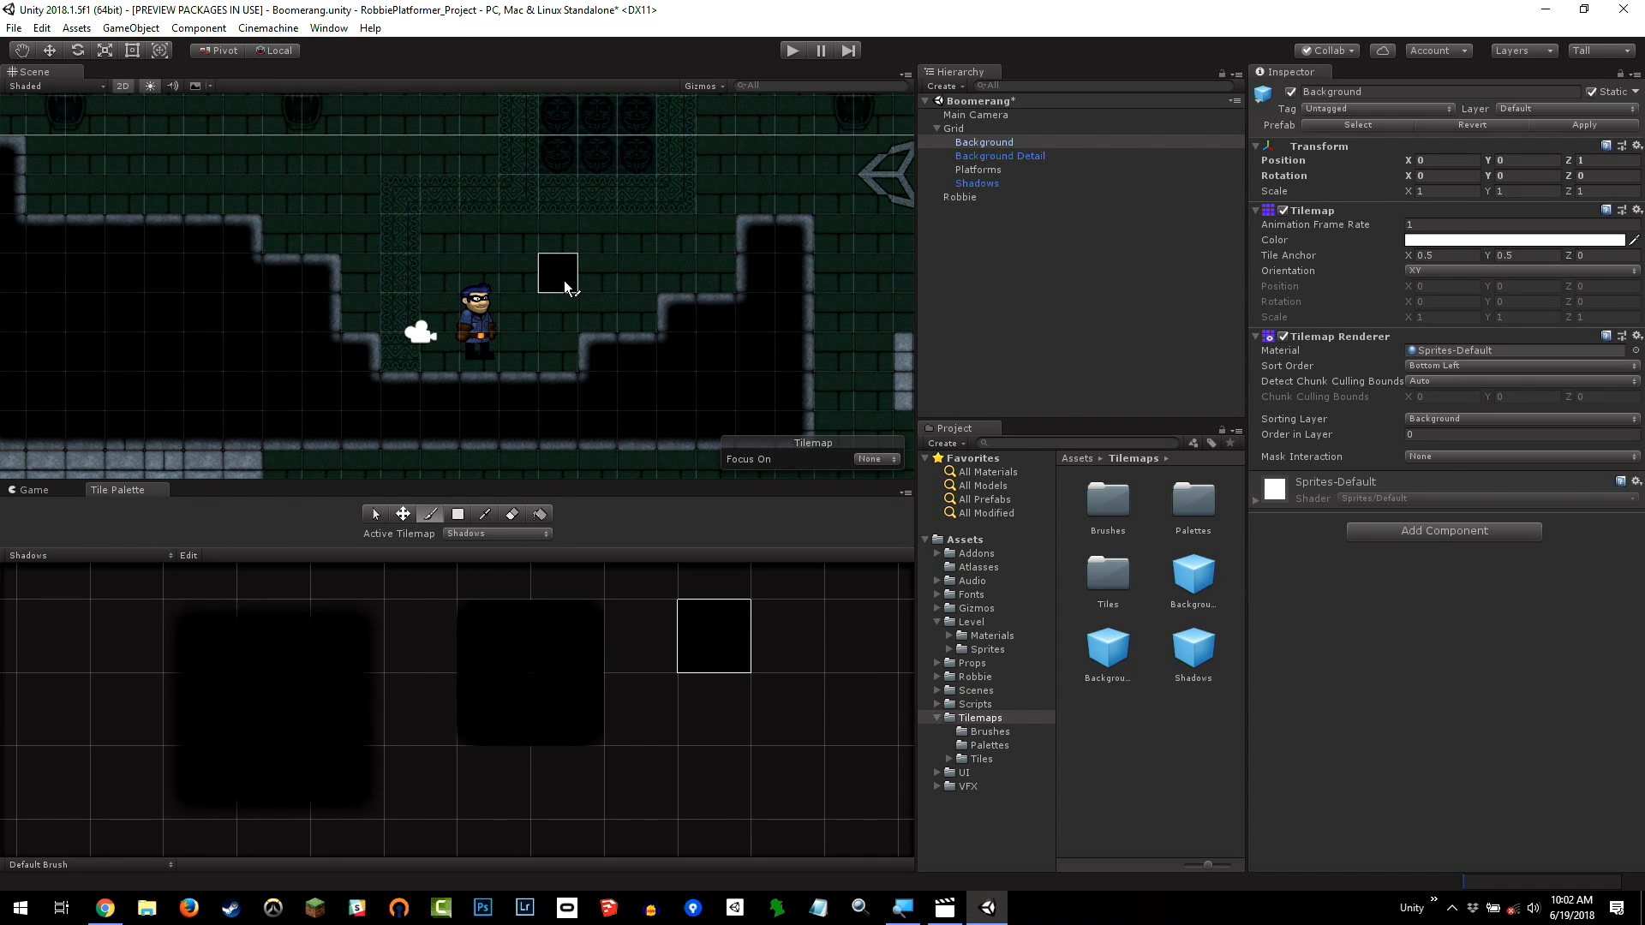
mouse_move(400, 390)
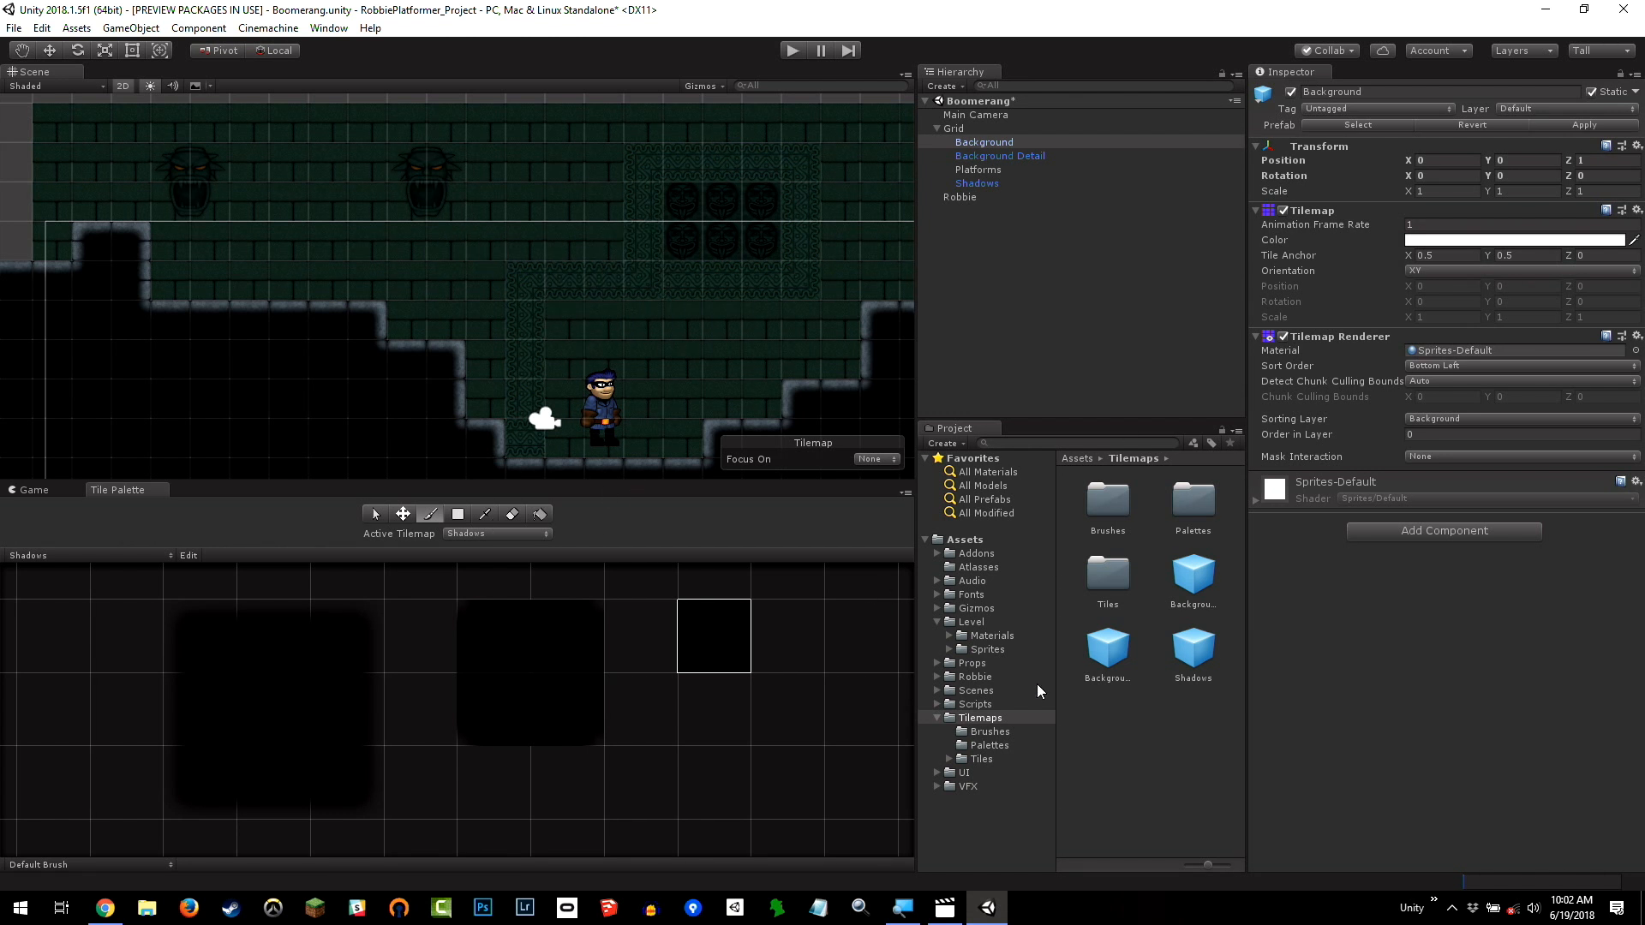
mouse_move(1006, 308)
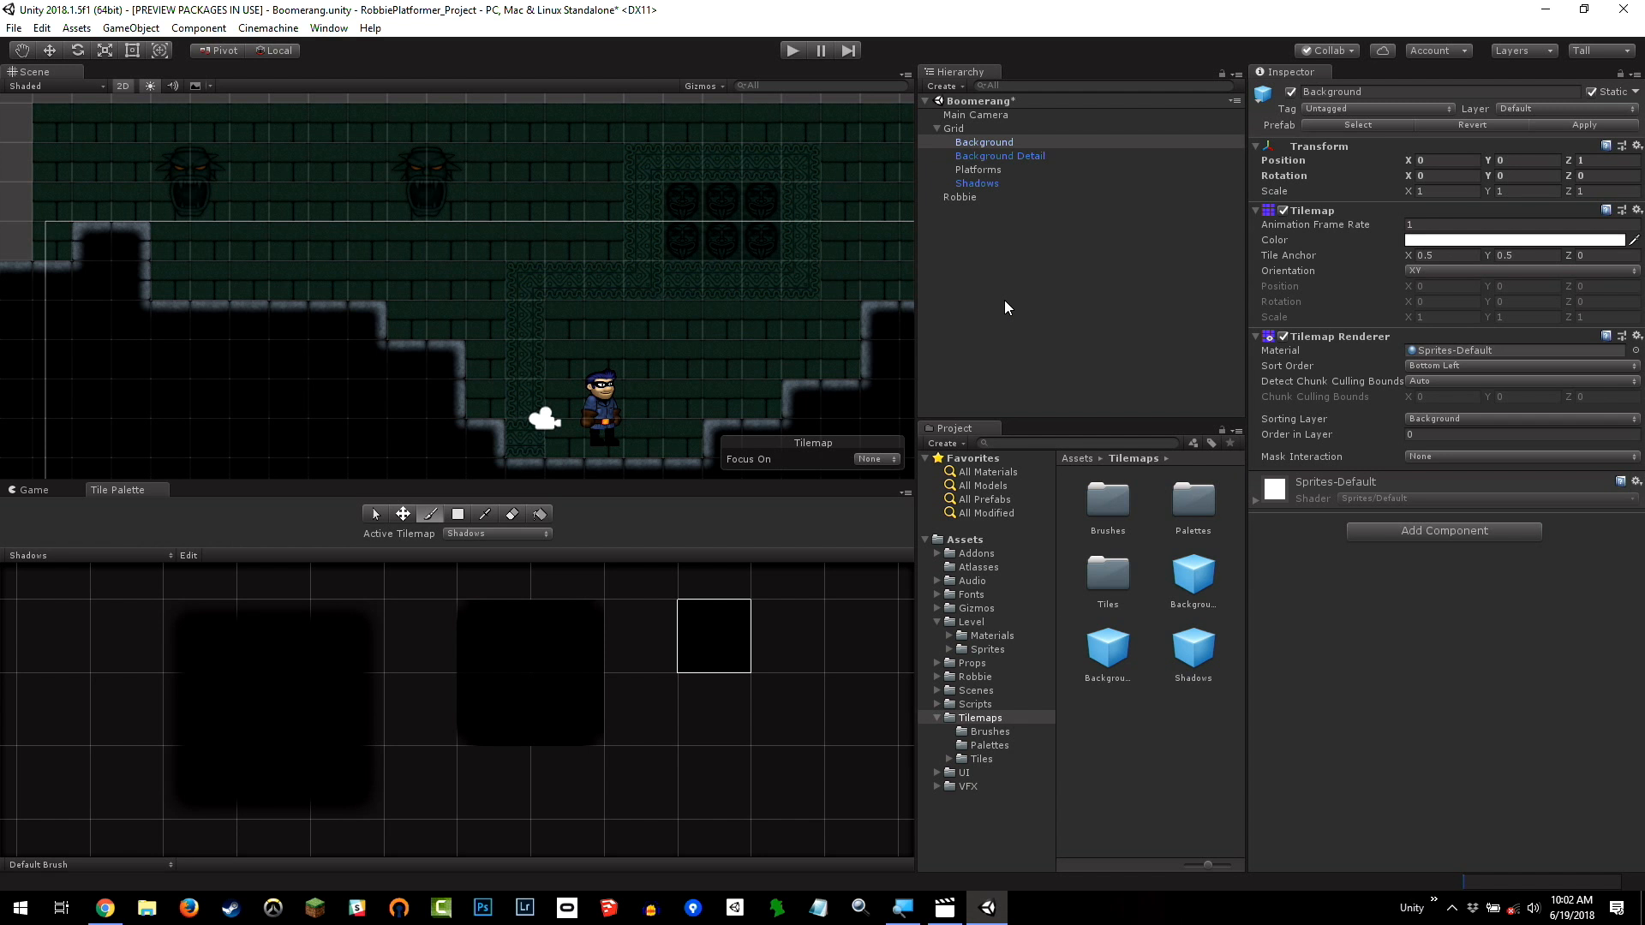
Select Platforms and view its Tilemap Collider 2D, Rigidbody 2D and Composite Collider 2D
left_click(977, 169)
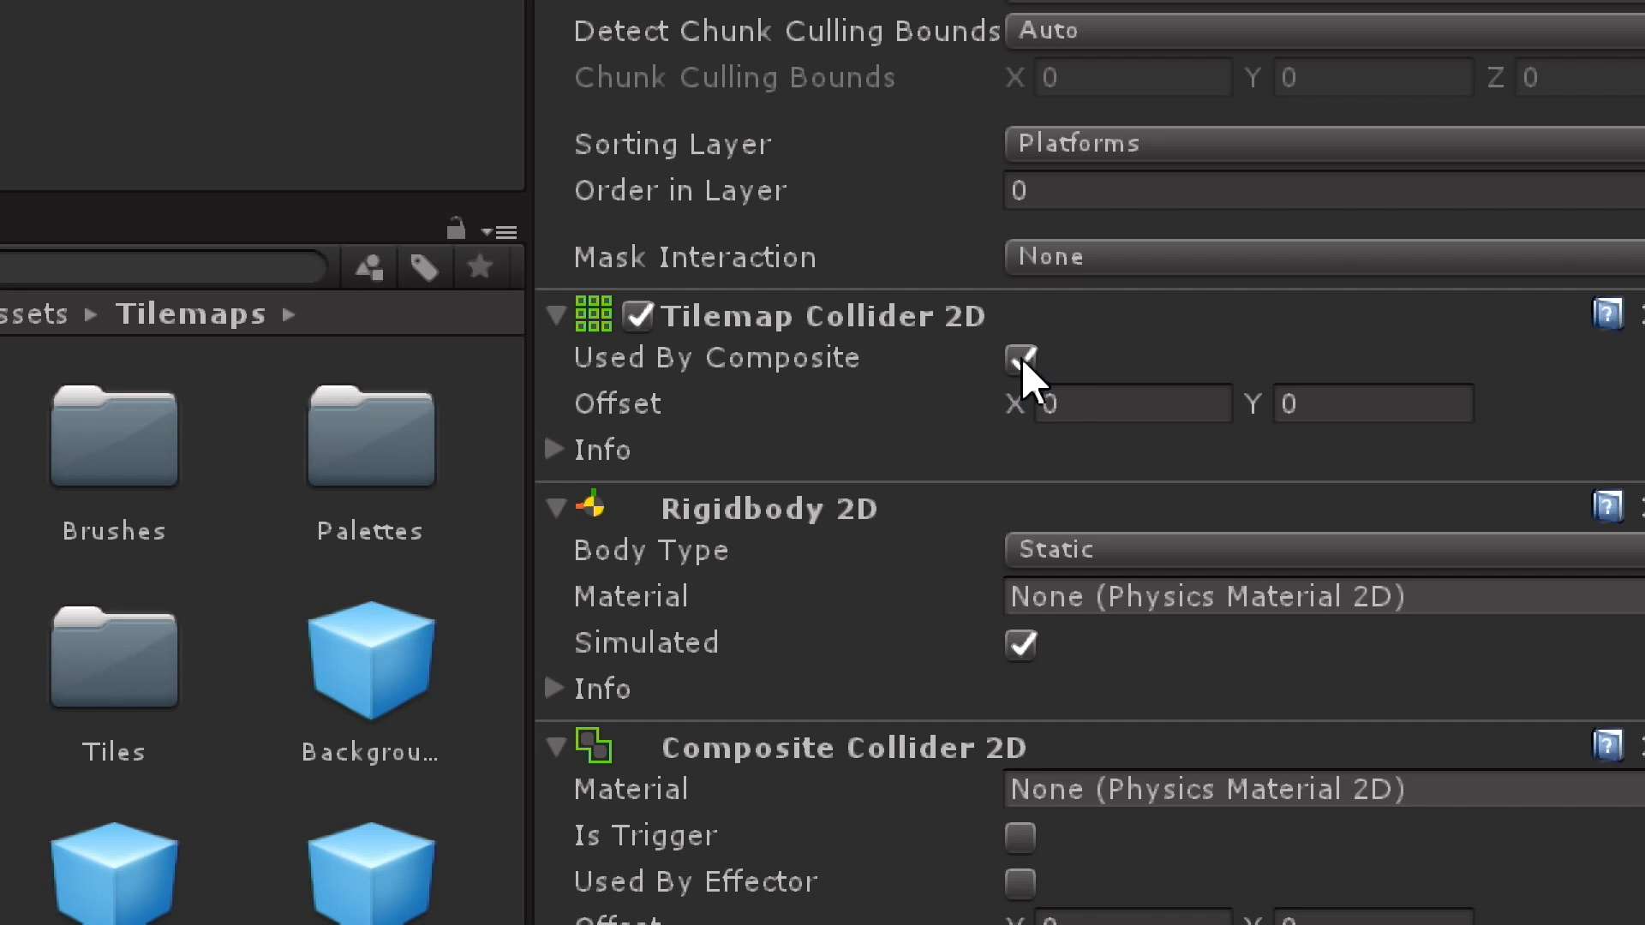
scroll("down", 3)
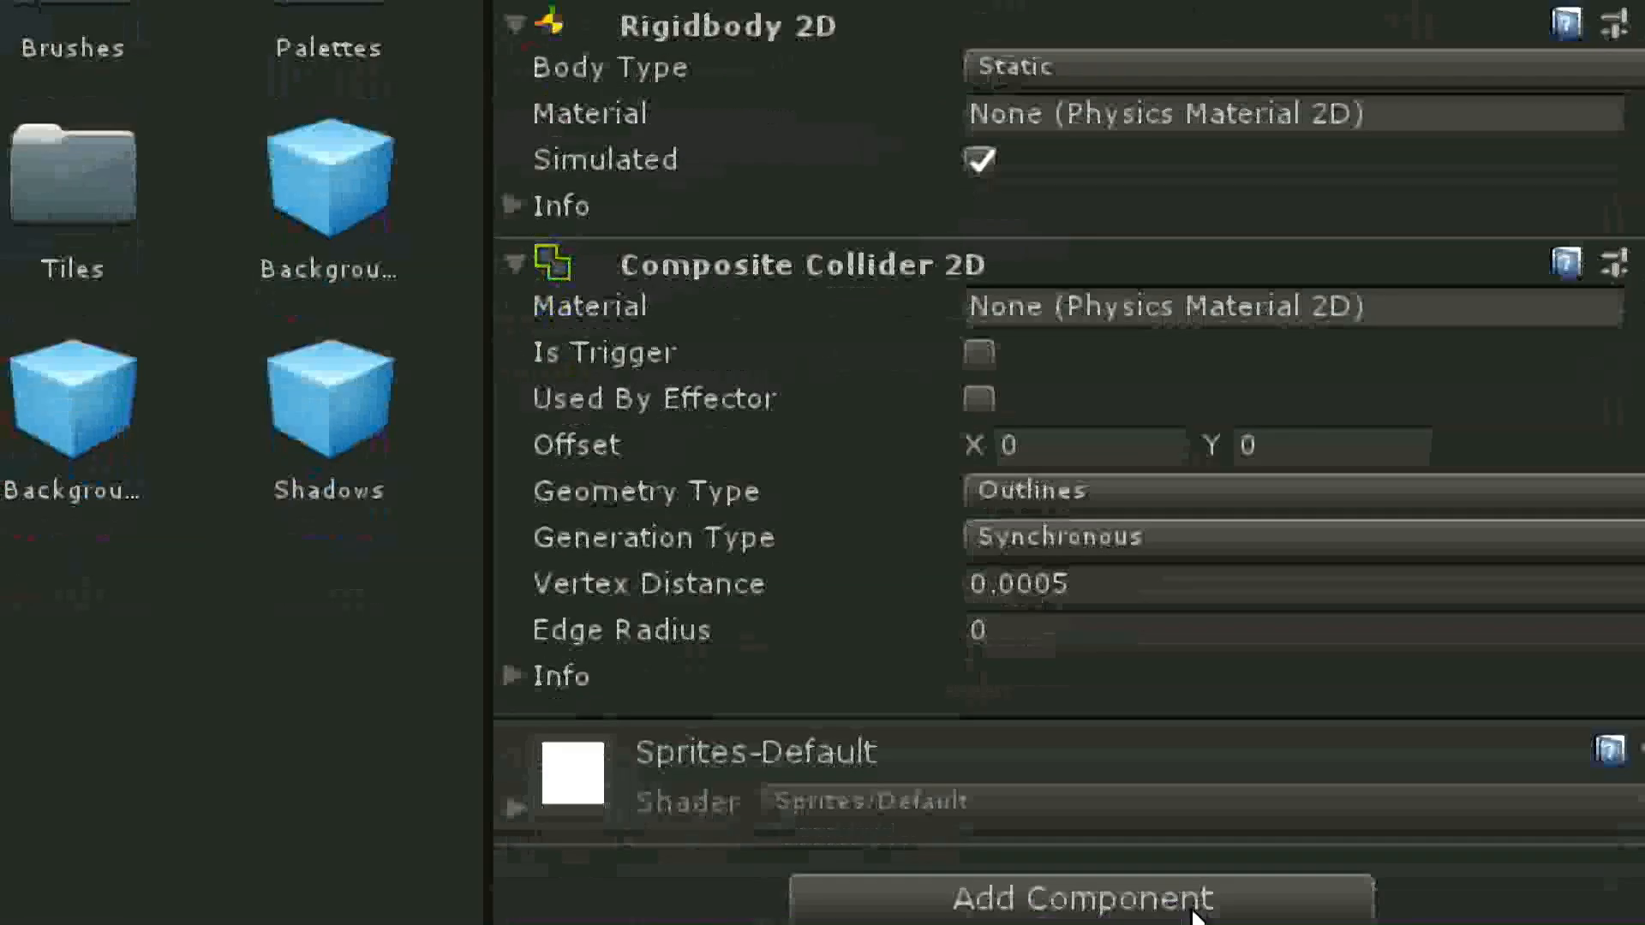
scroll("down", 3)
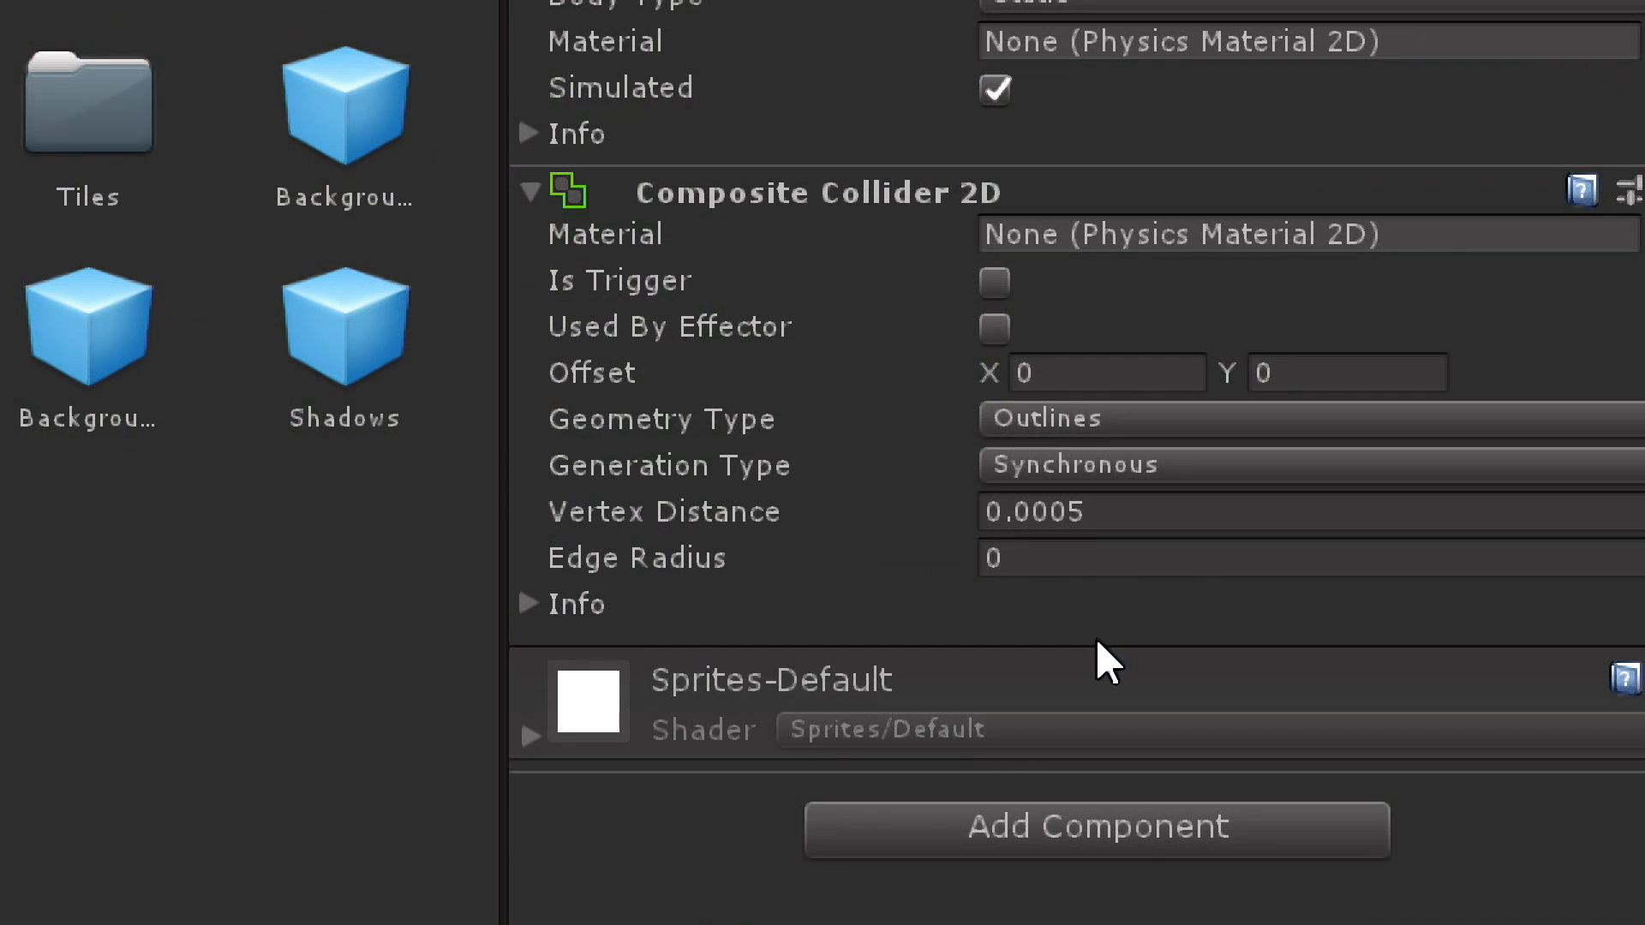
mouse_move(1044, 275)
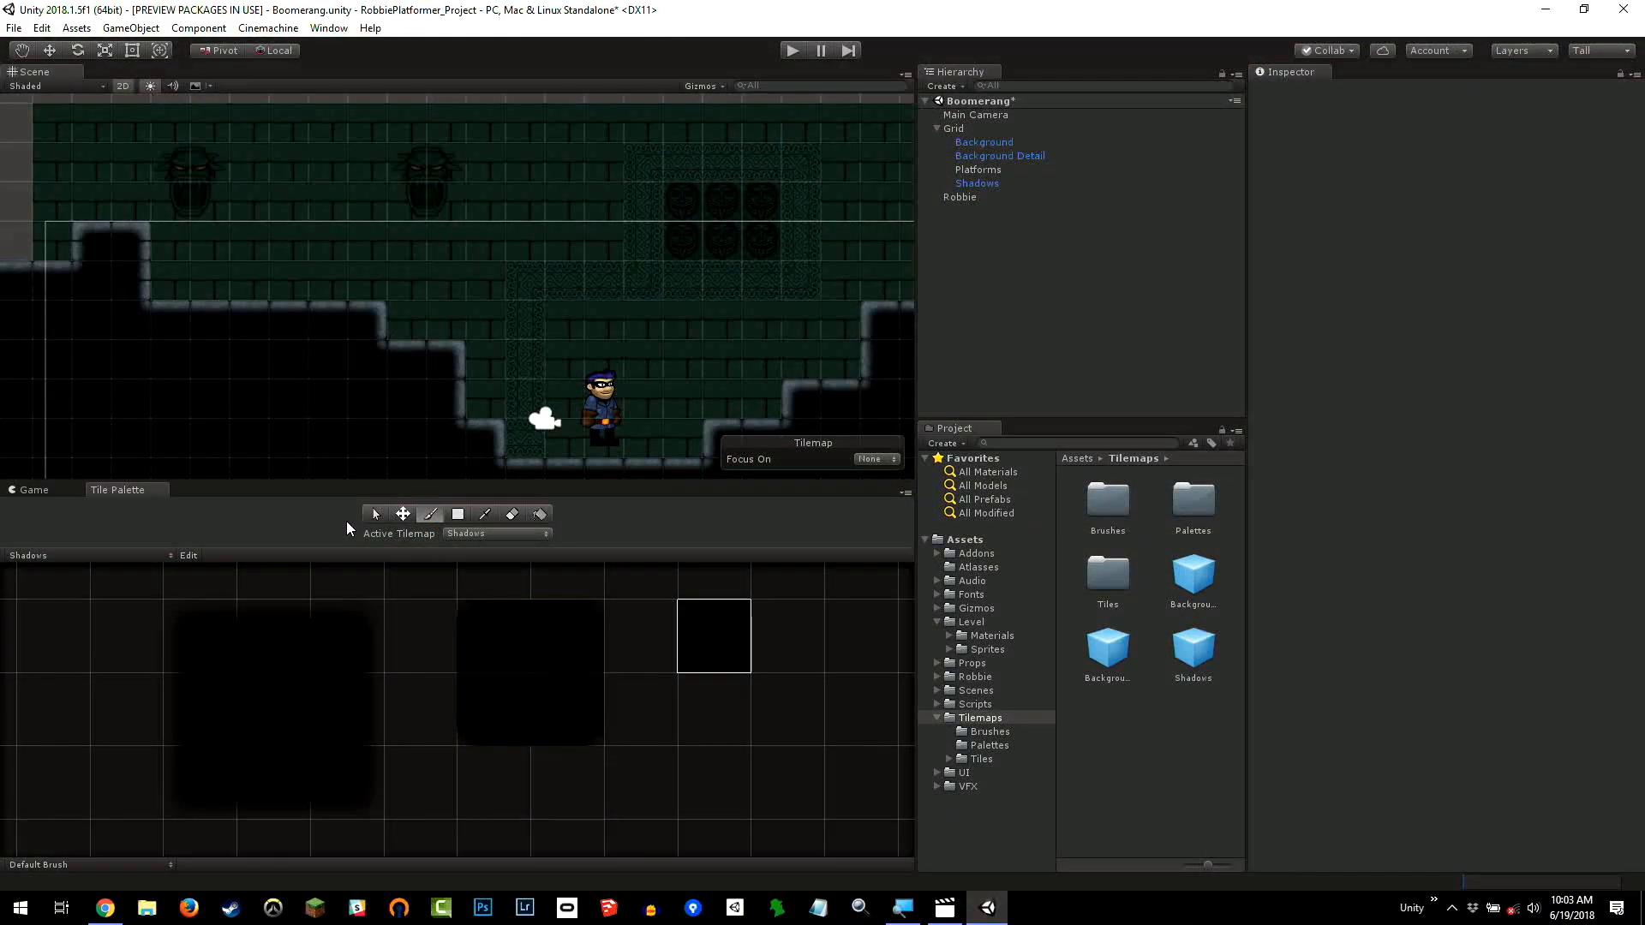
Show the Background tile palette again while Shadows stays the active tilemap
left_click(494, 509)
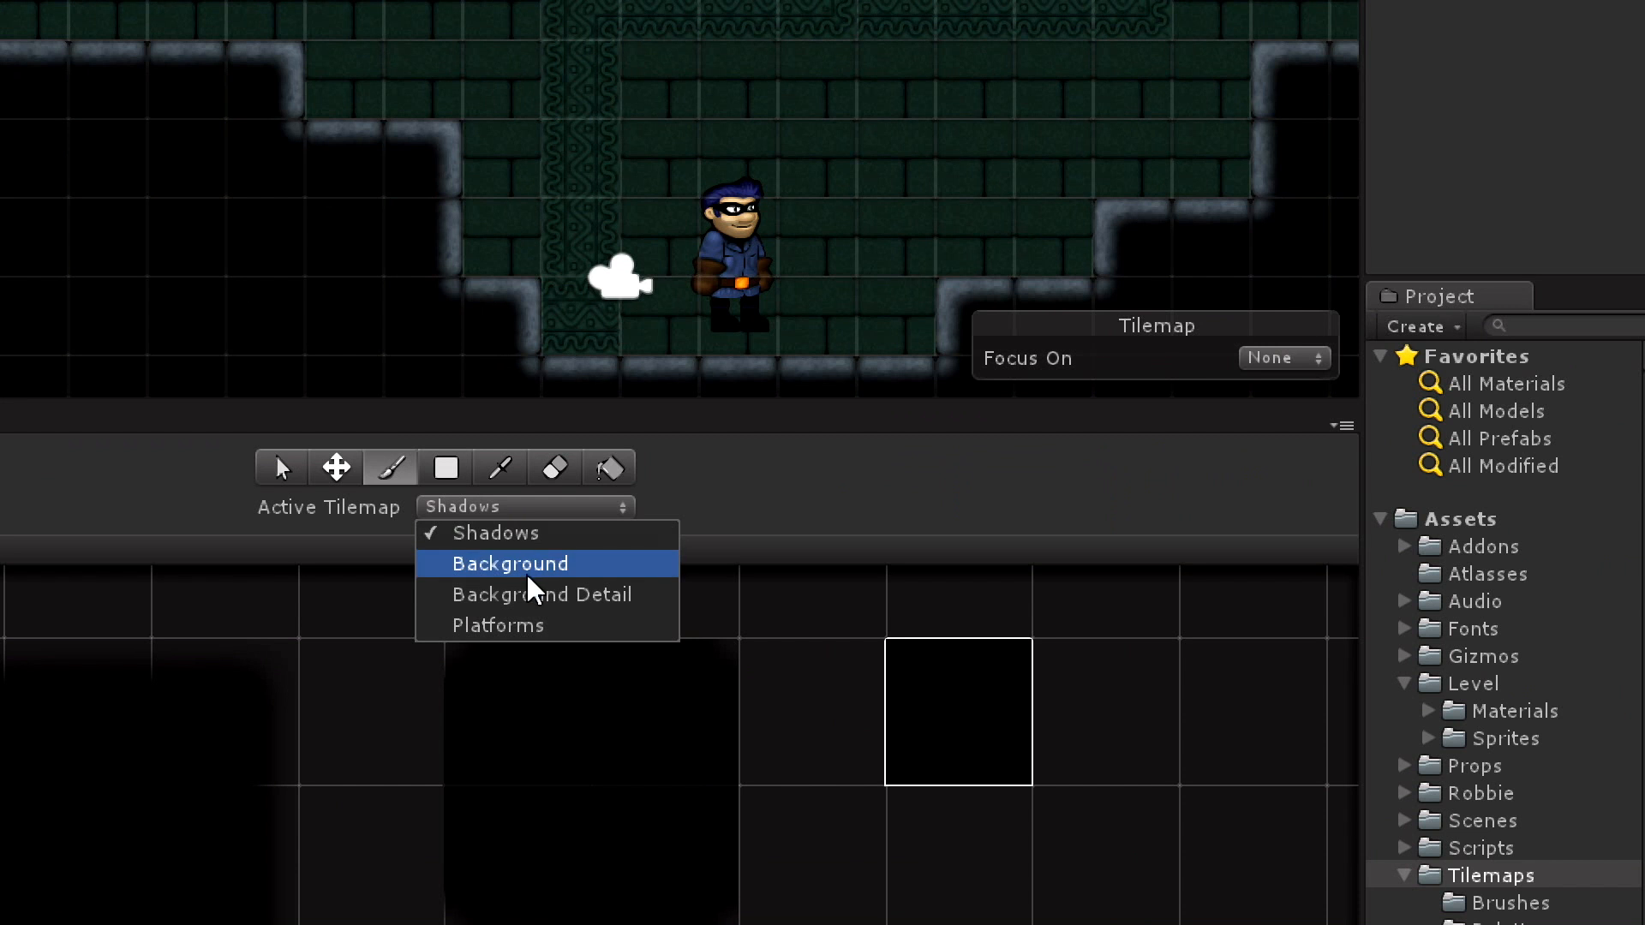
mouse_move(515, 533)
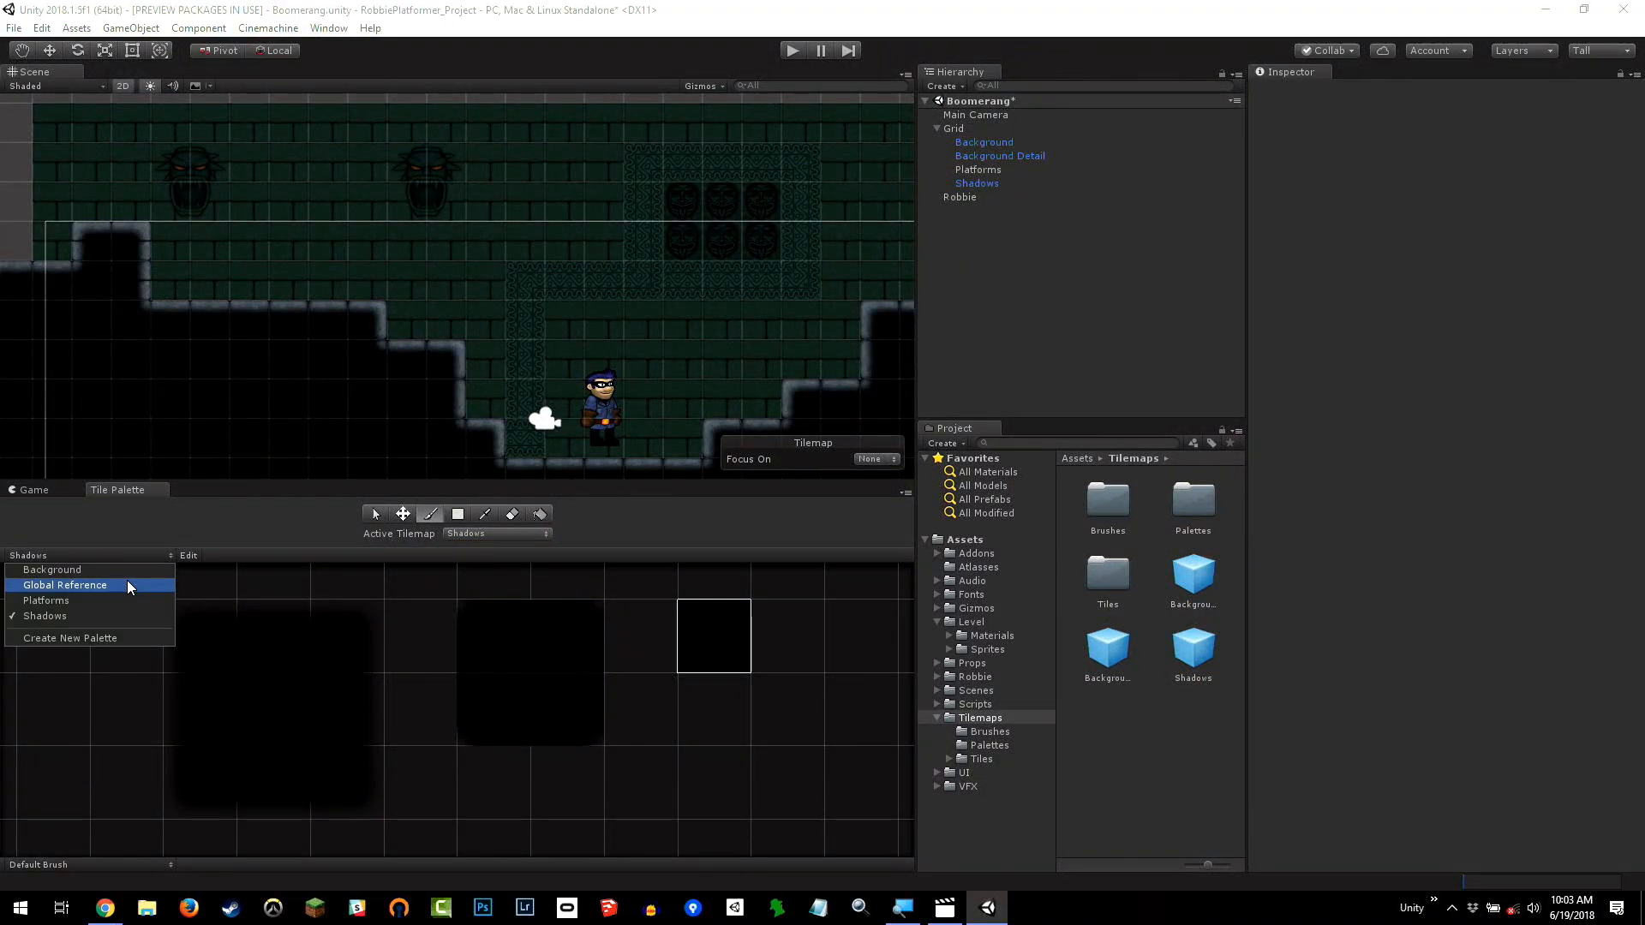
left_click(51, 569)
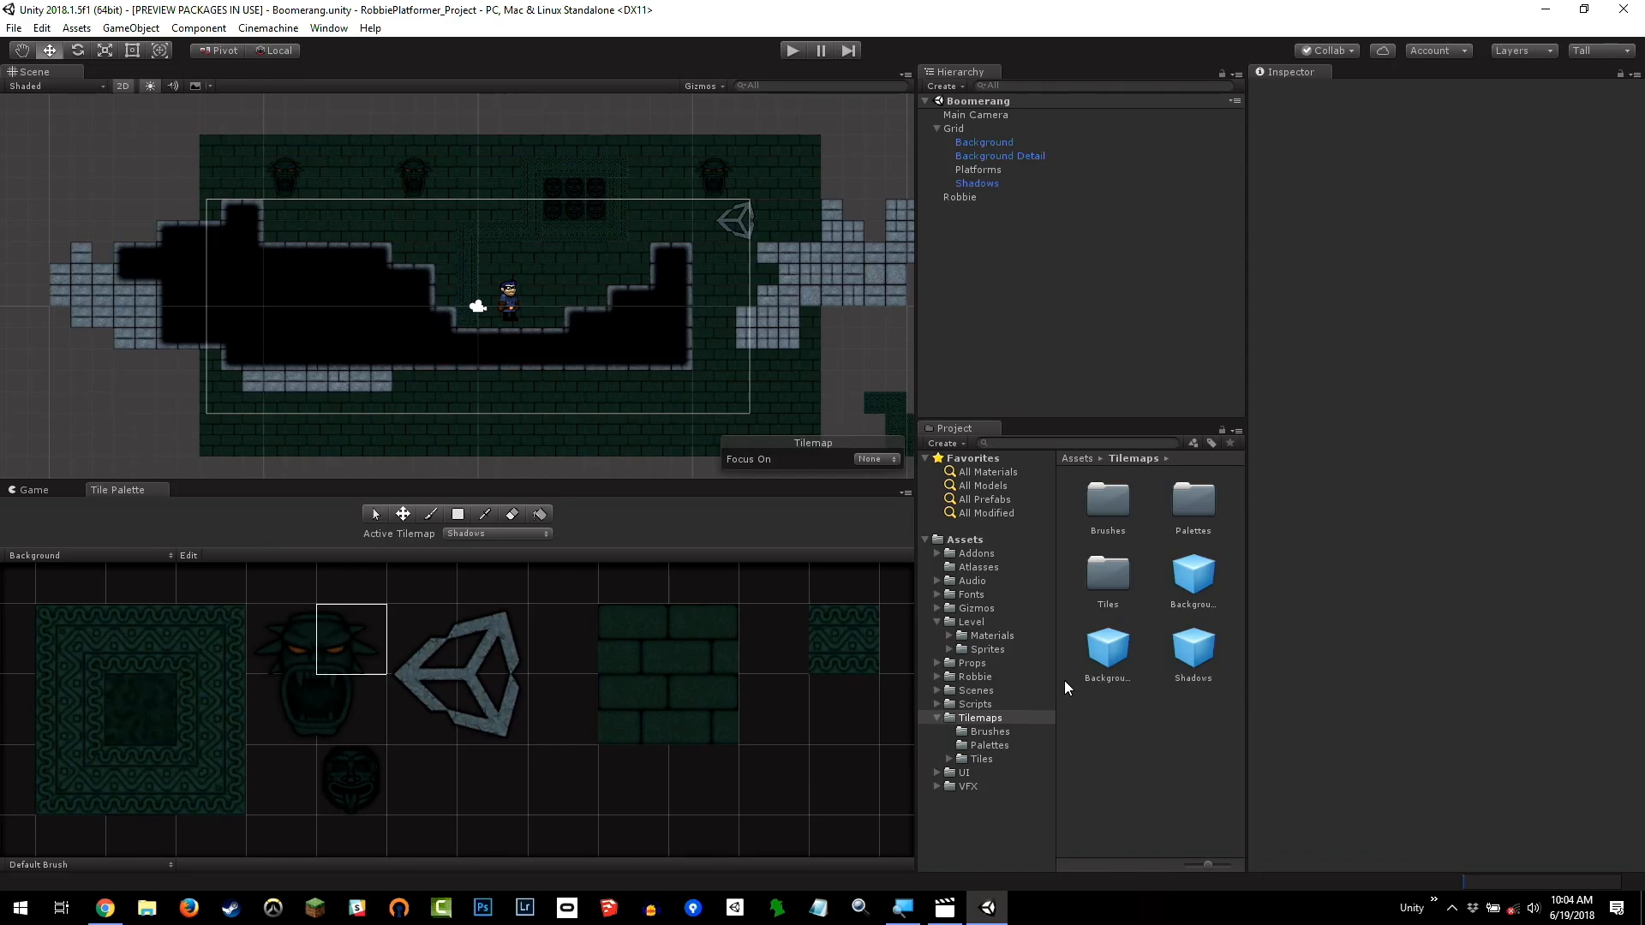
Open the Level Reference scene from the Assets > Scenes folder
left_click(976, 691)
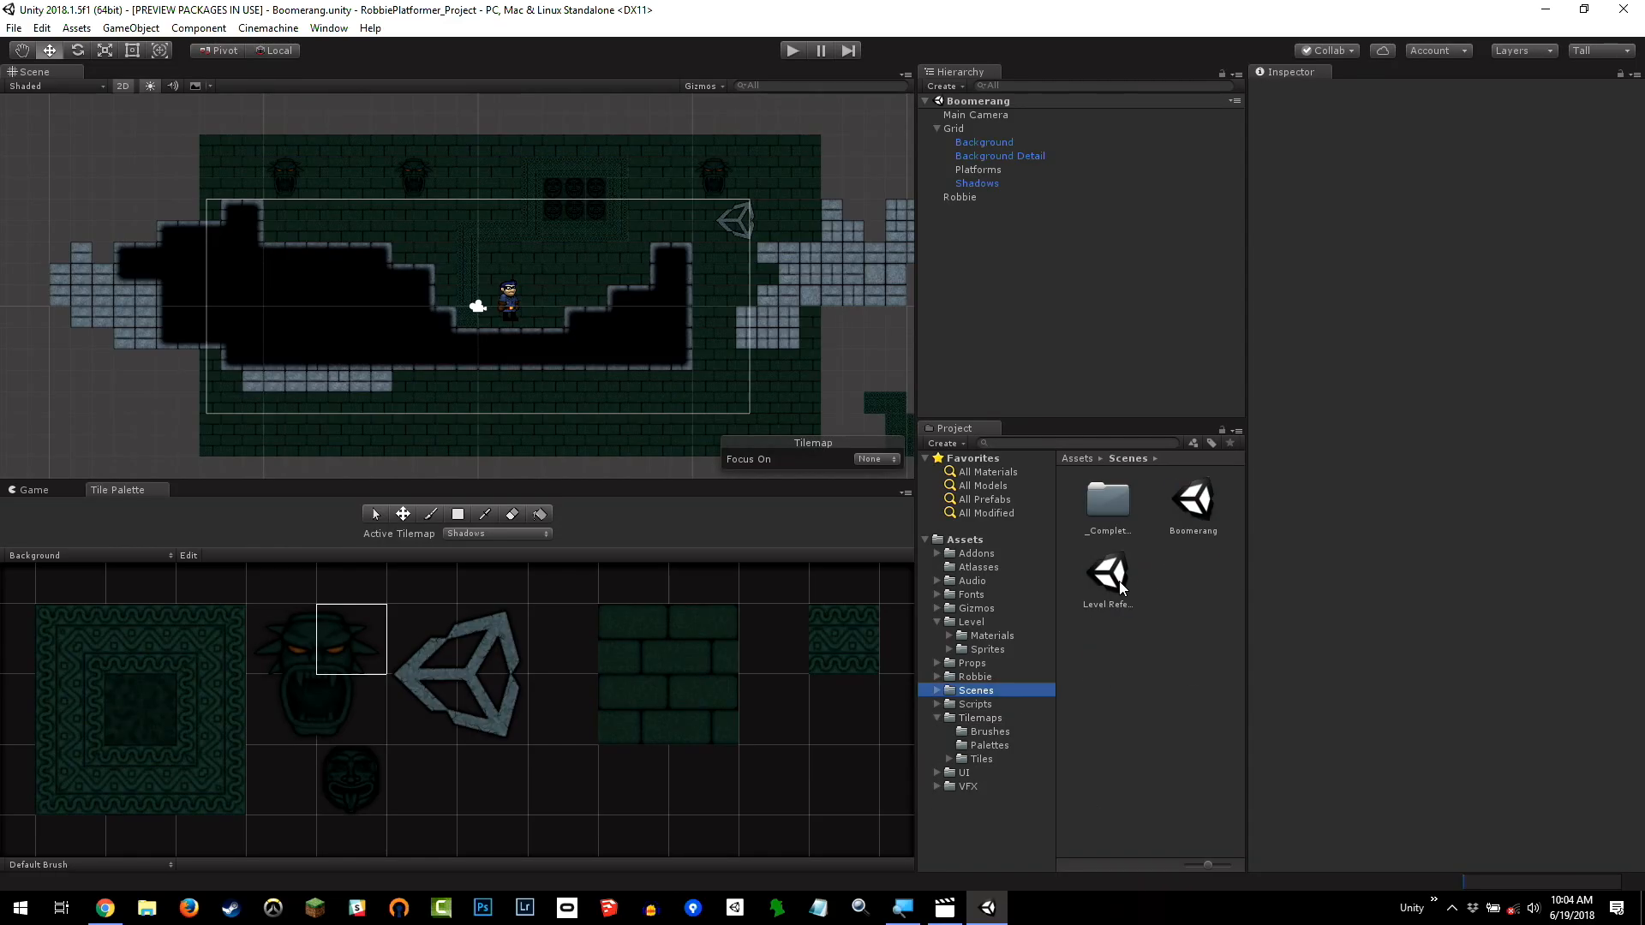
left_click(1106, 572)
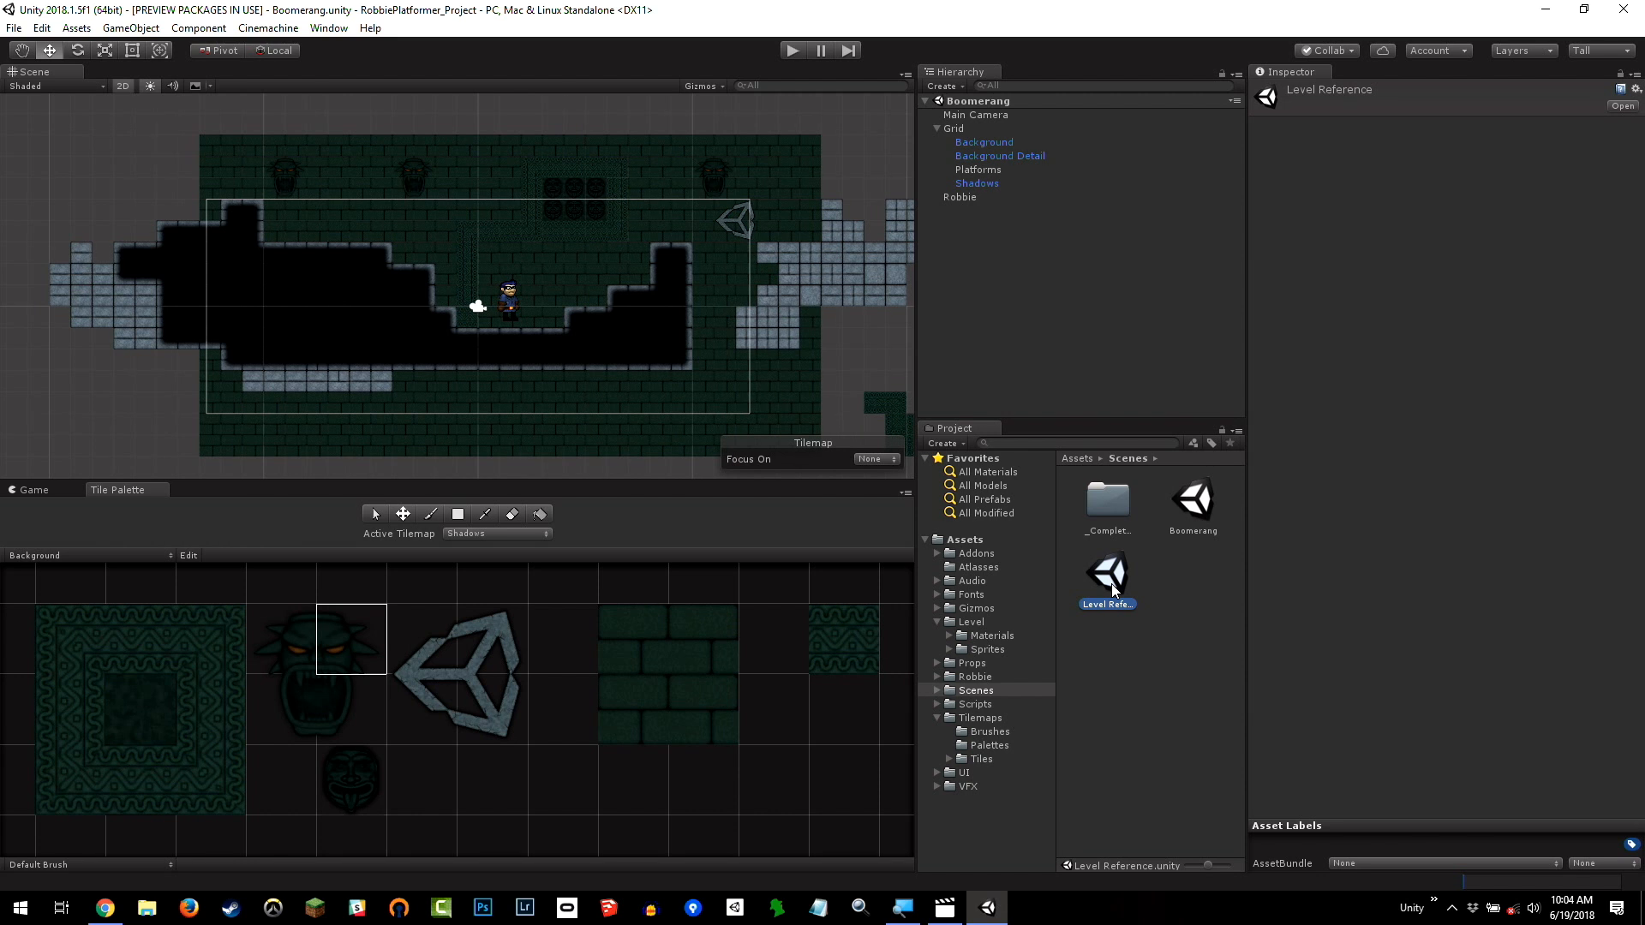
double_click(1106, 575)
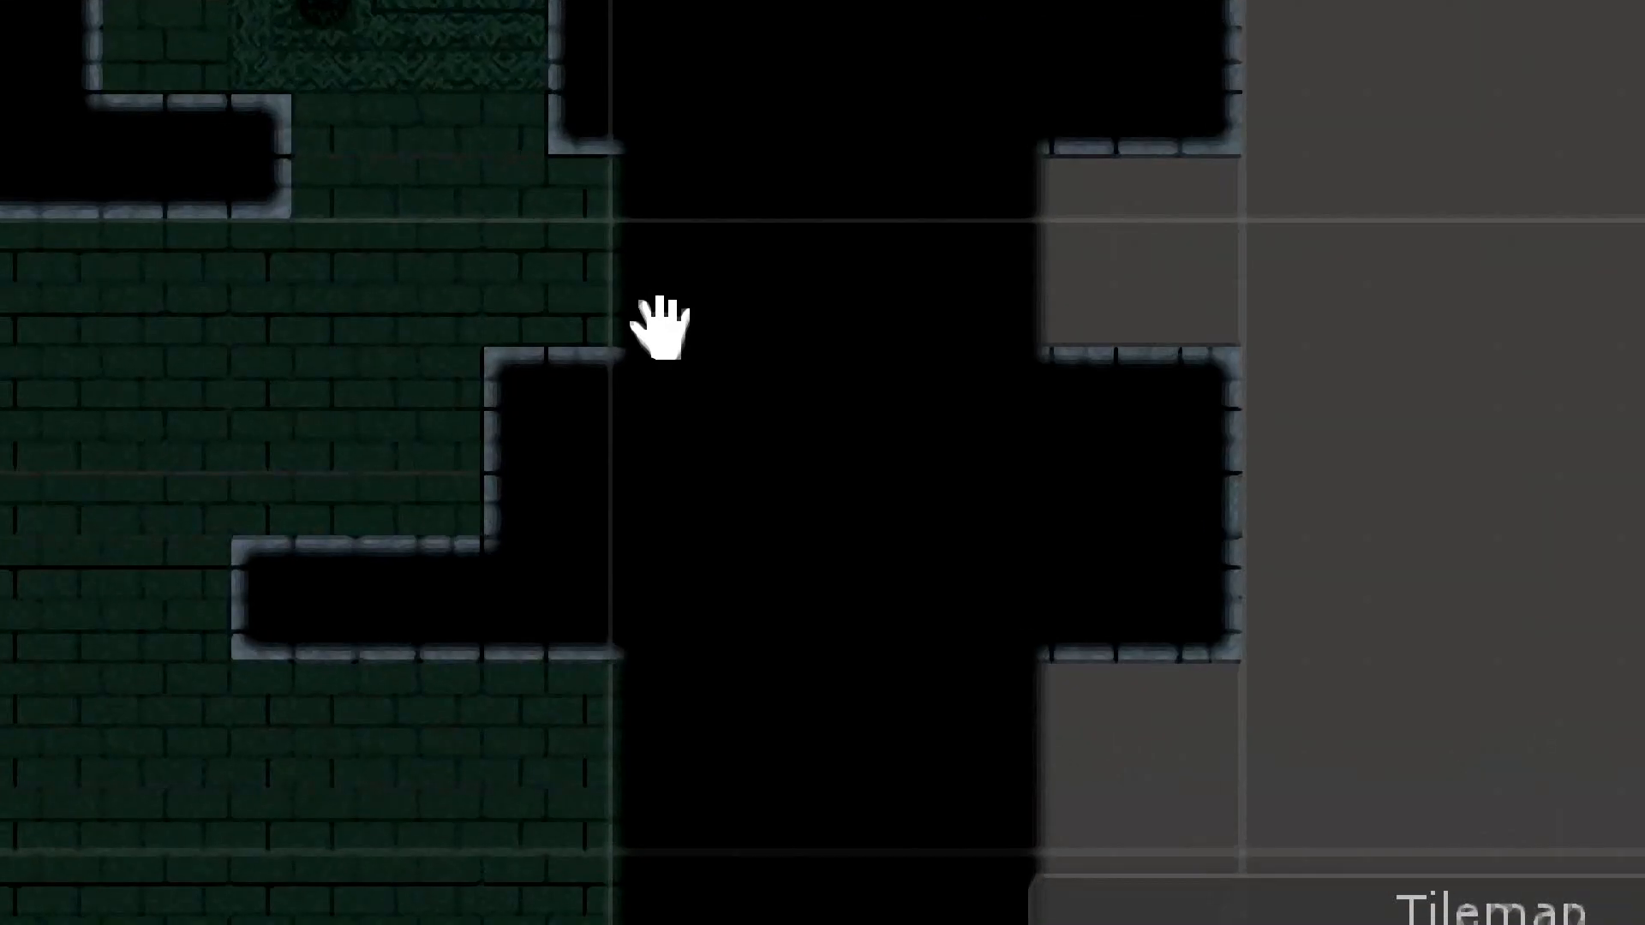
mouse_move(588, 231)
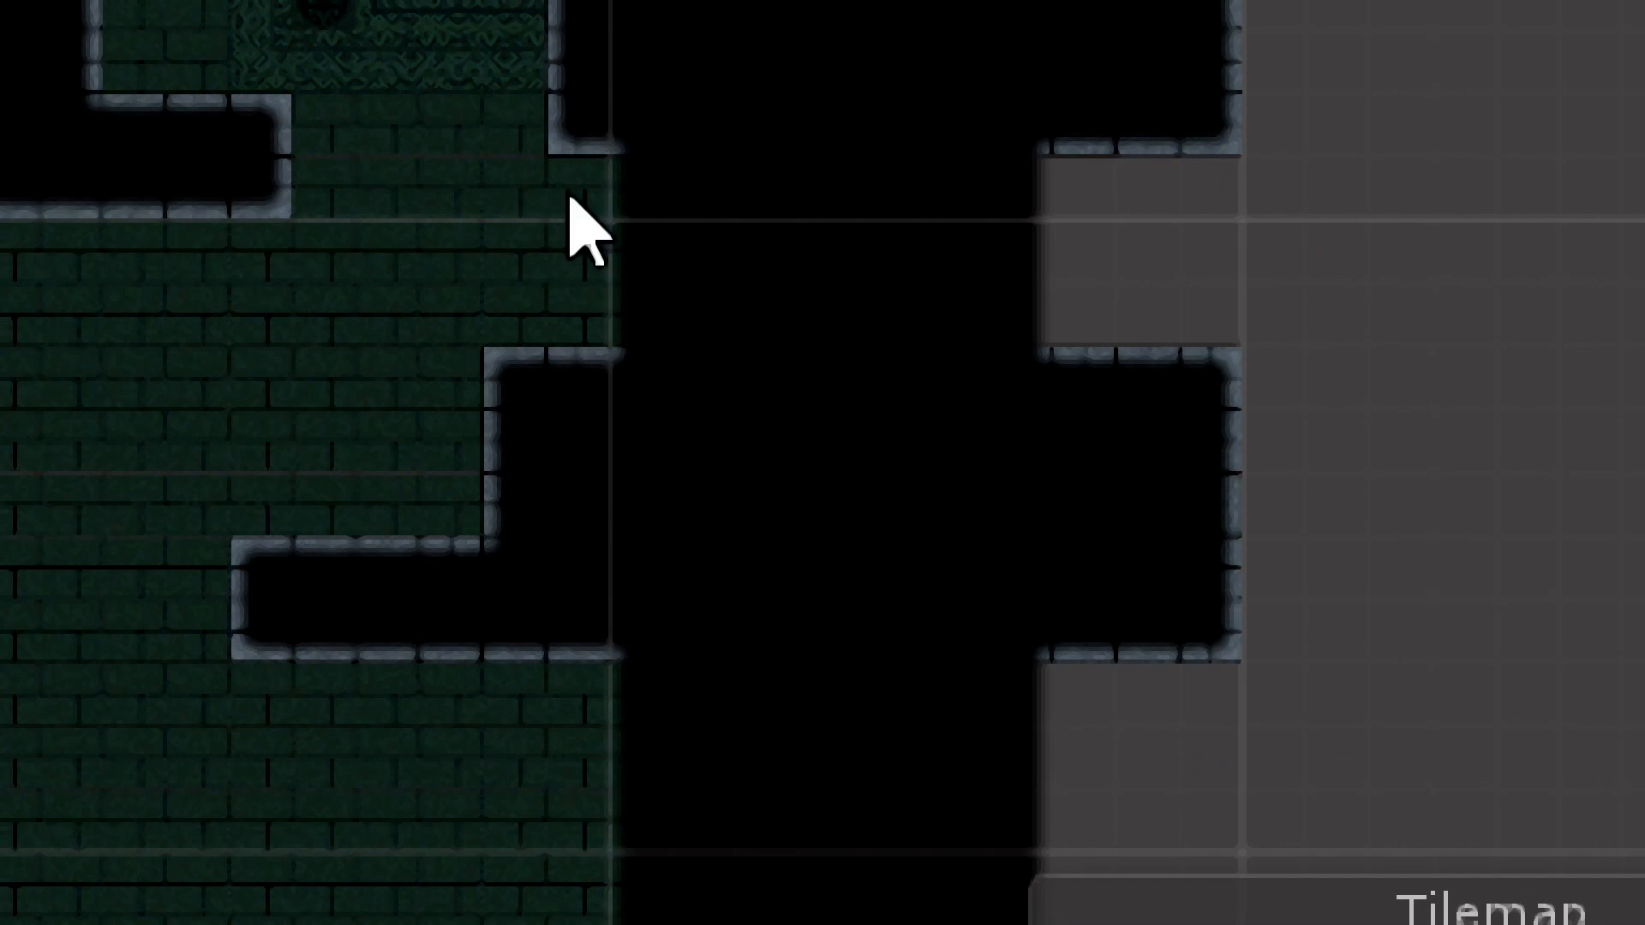
mouse_move(701, 396)
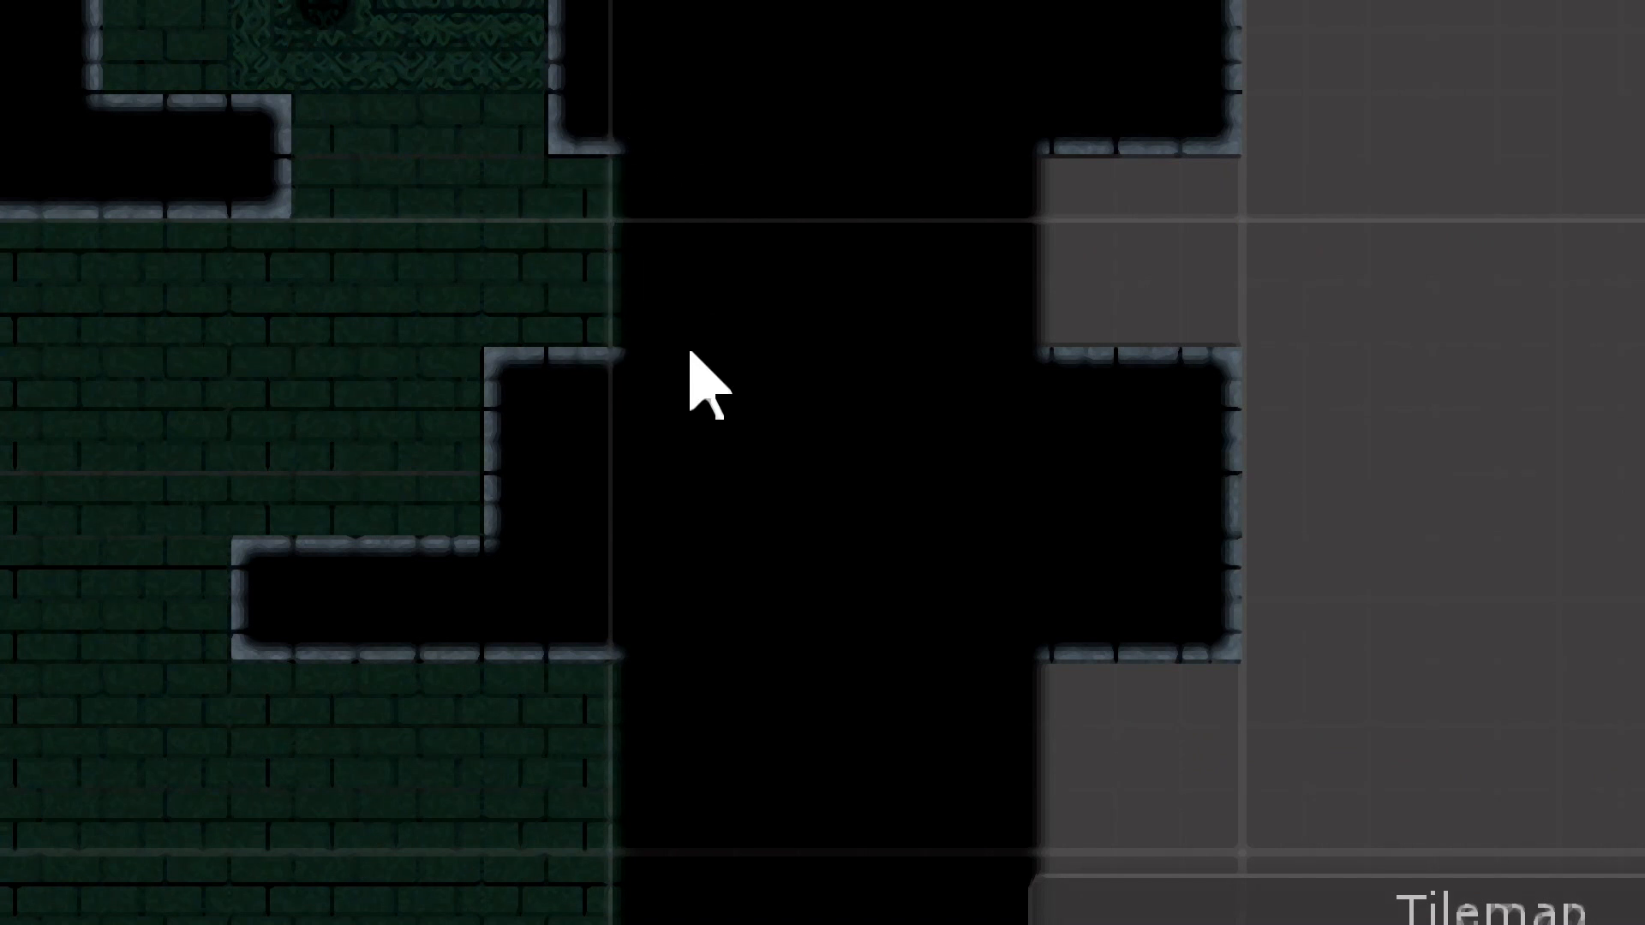
mouse_move(687, 188)
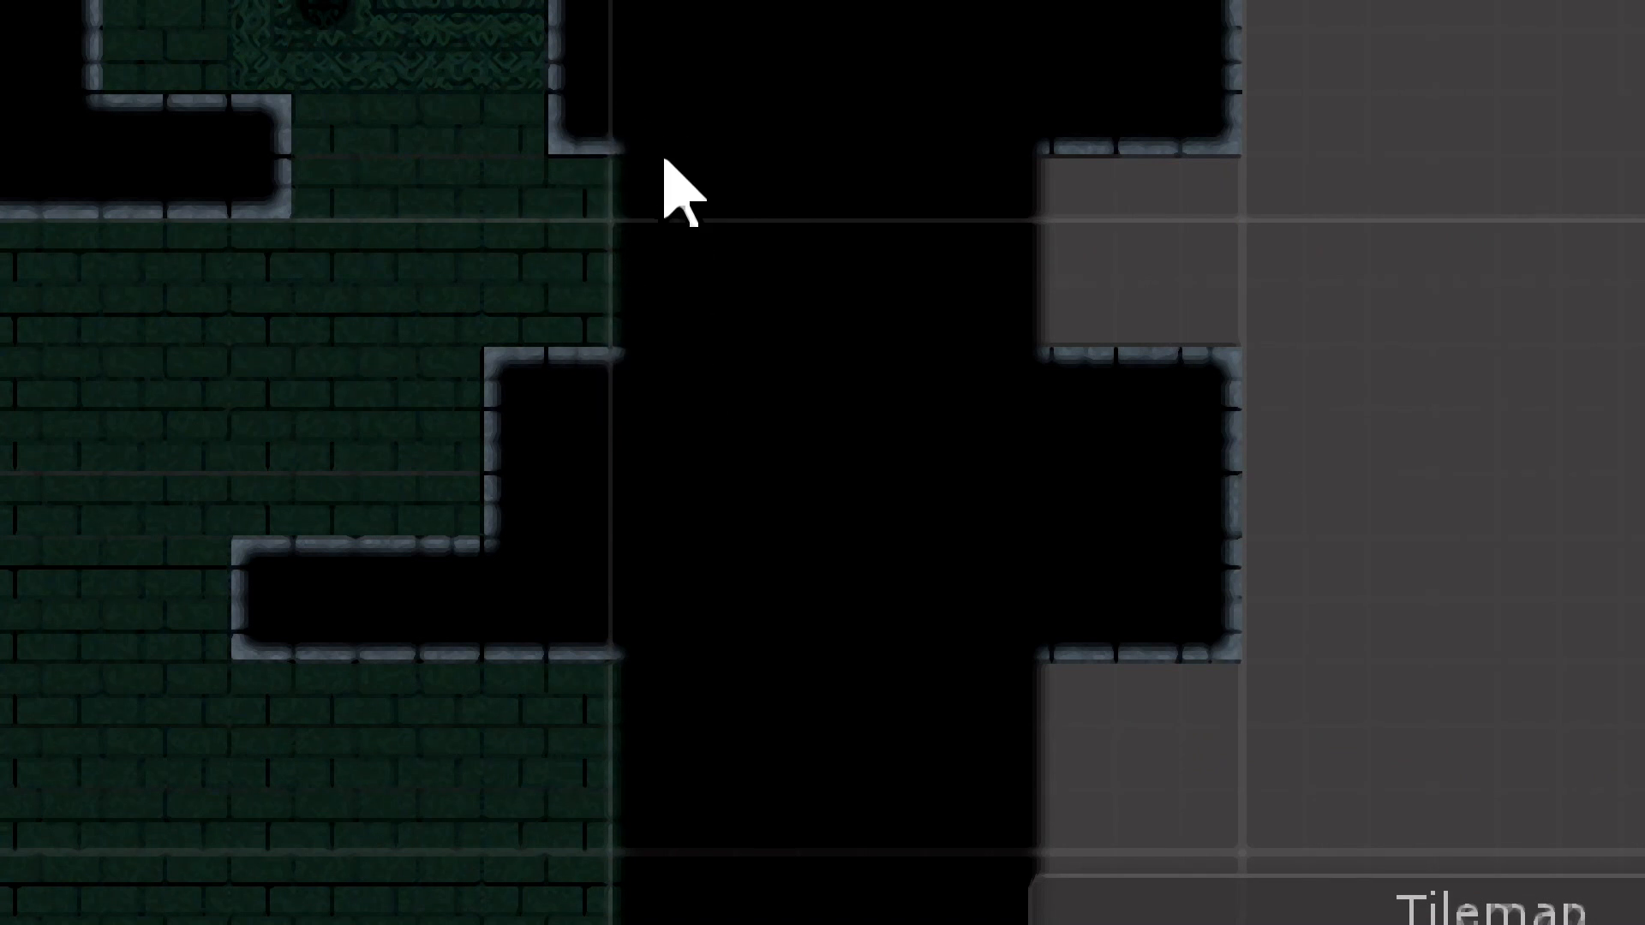
mouse_move(724, 262)
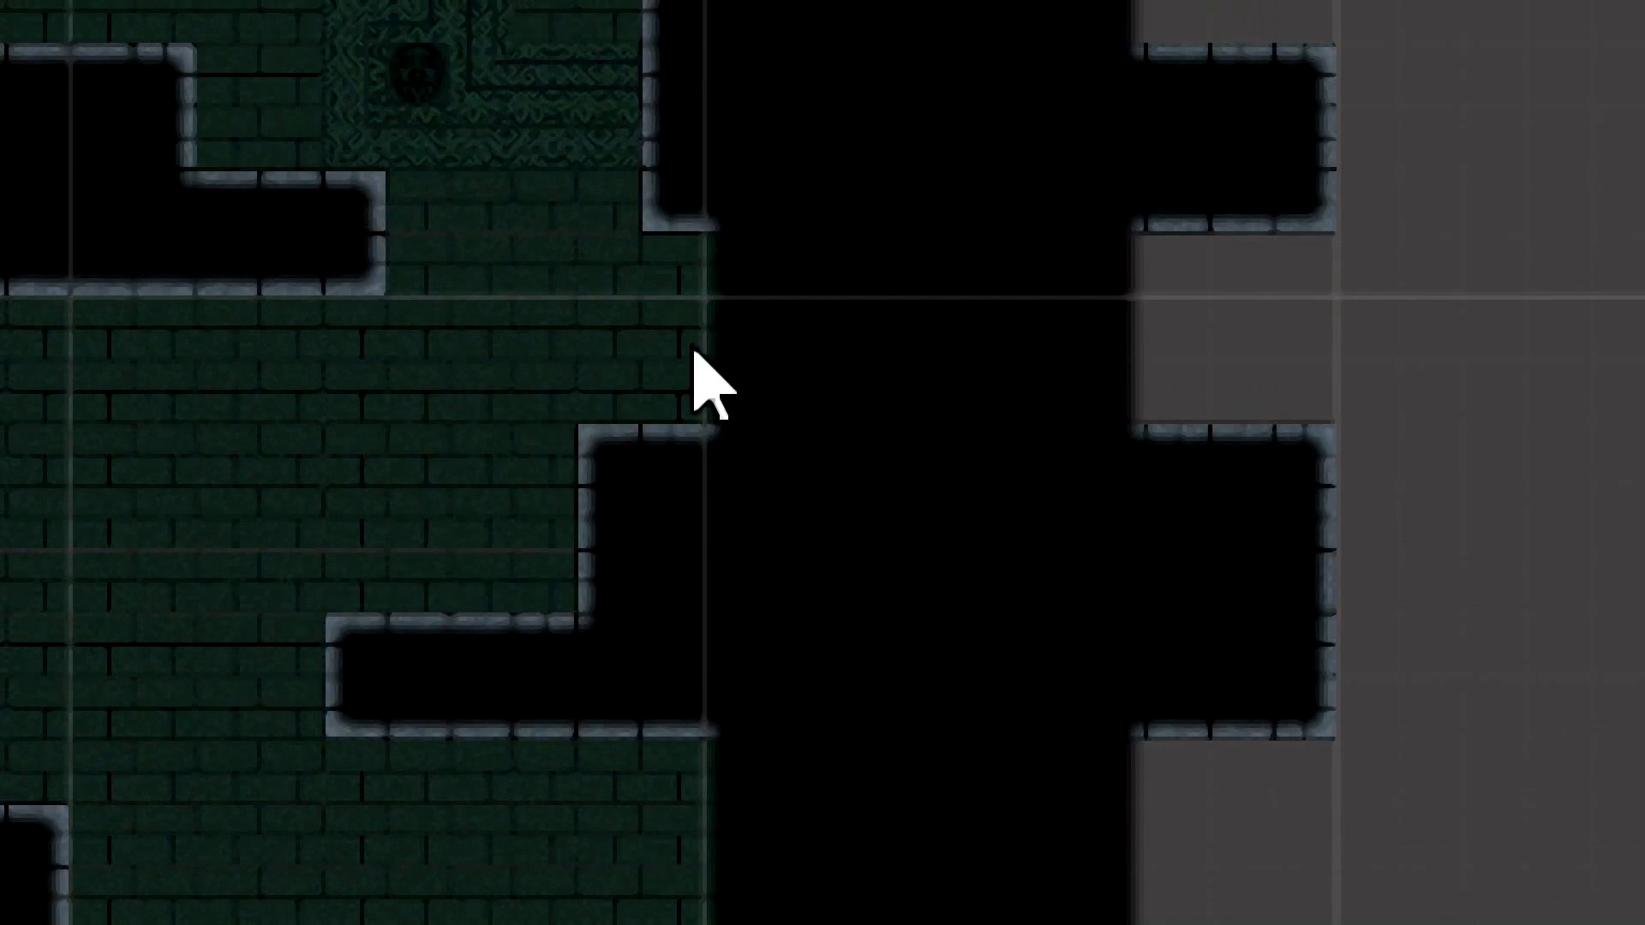
mouse_move(761, 414)
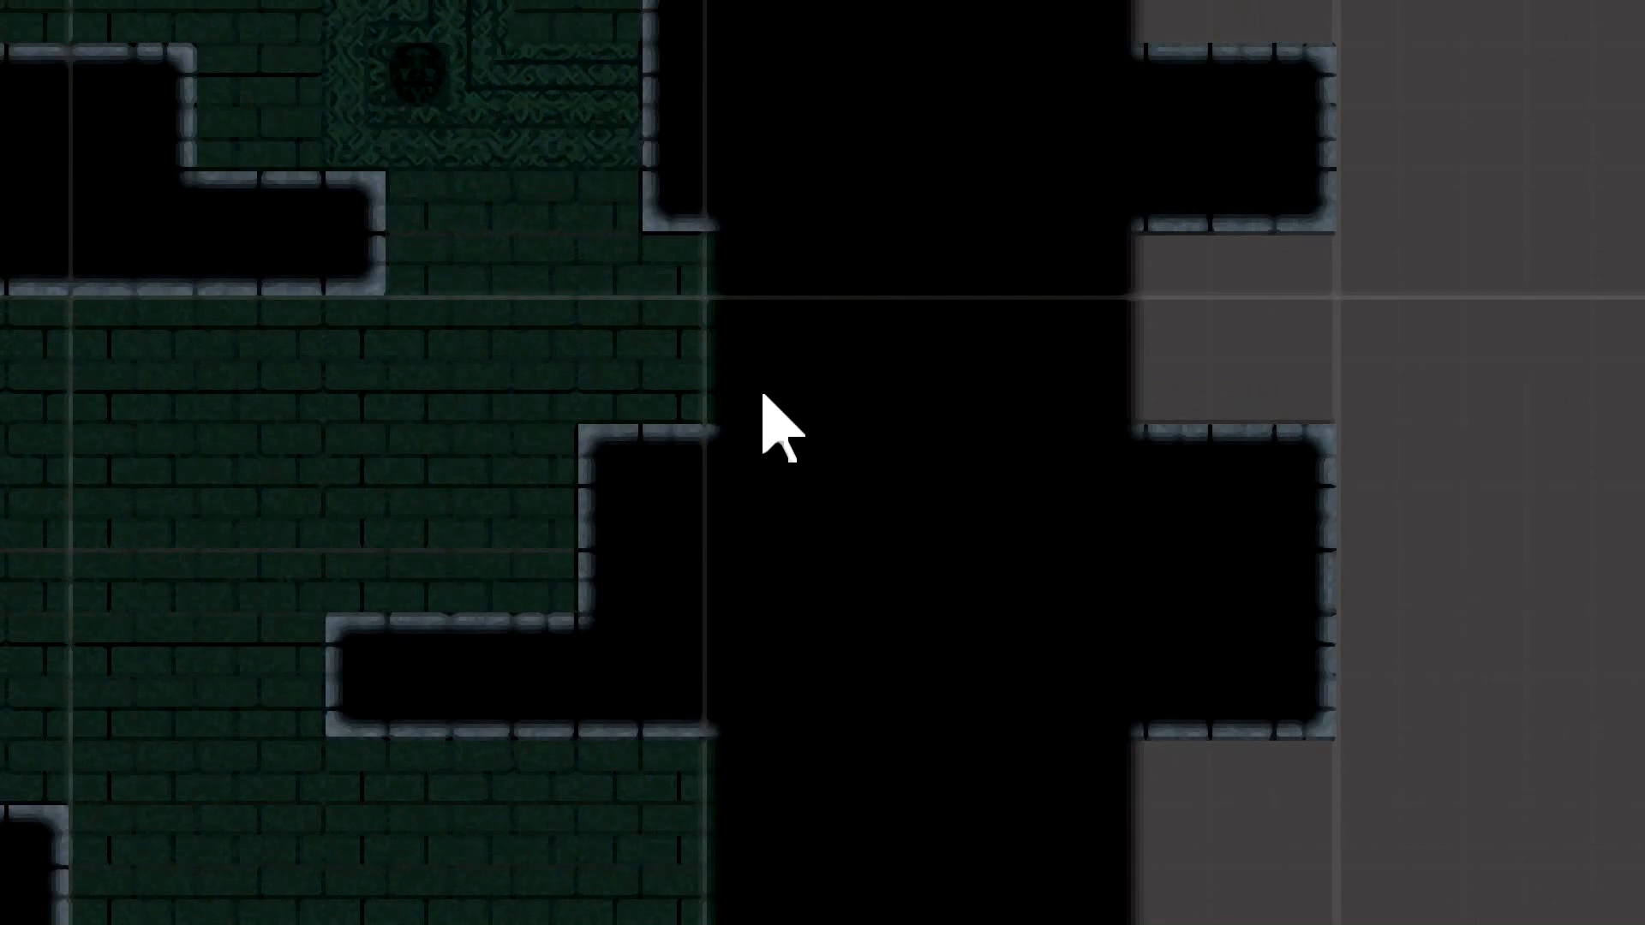
mouse_move(599, 336)
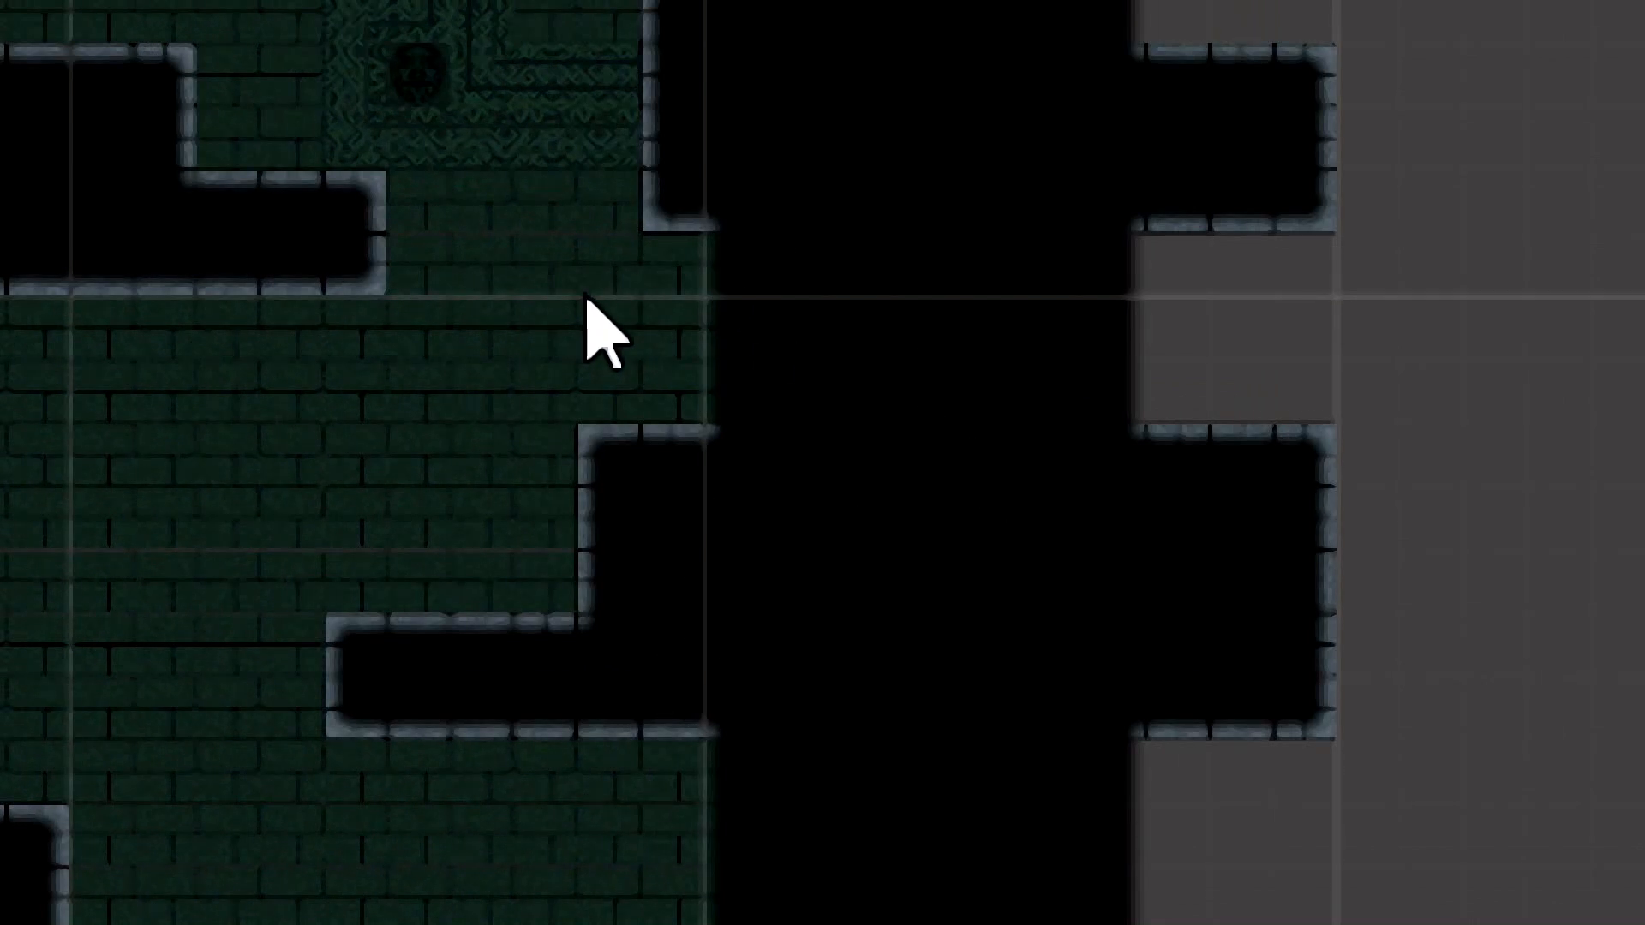